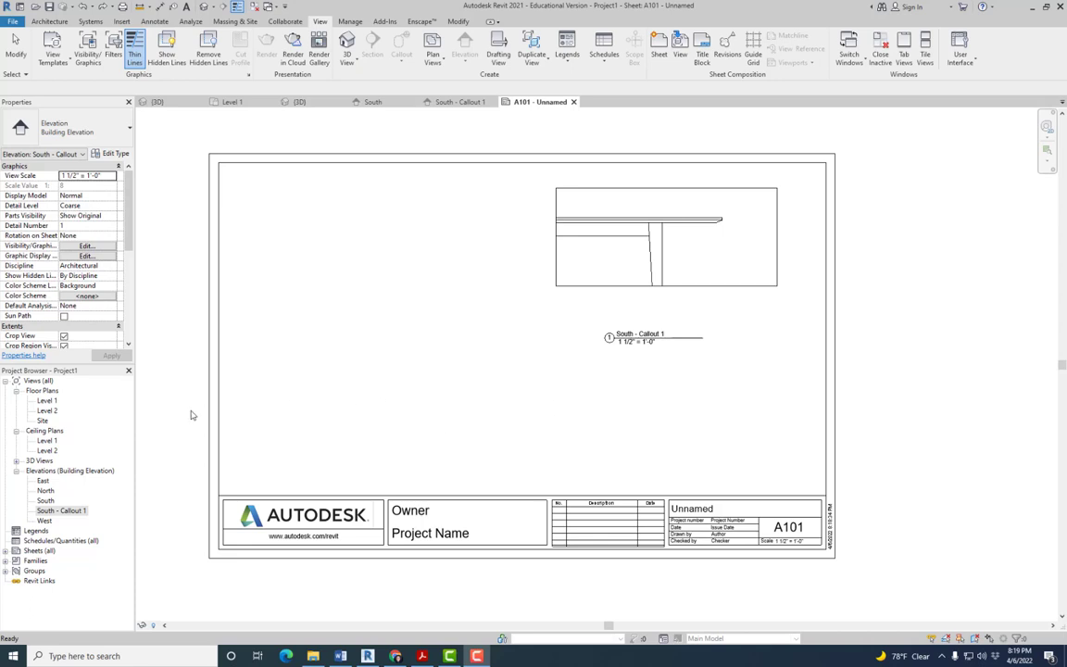
mouse_move(54, 405)
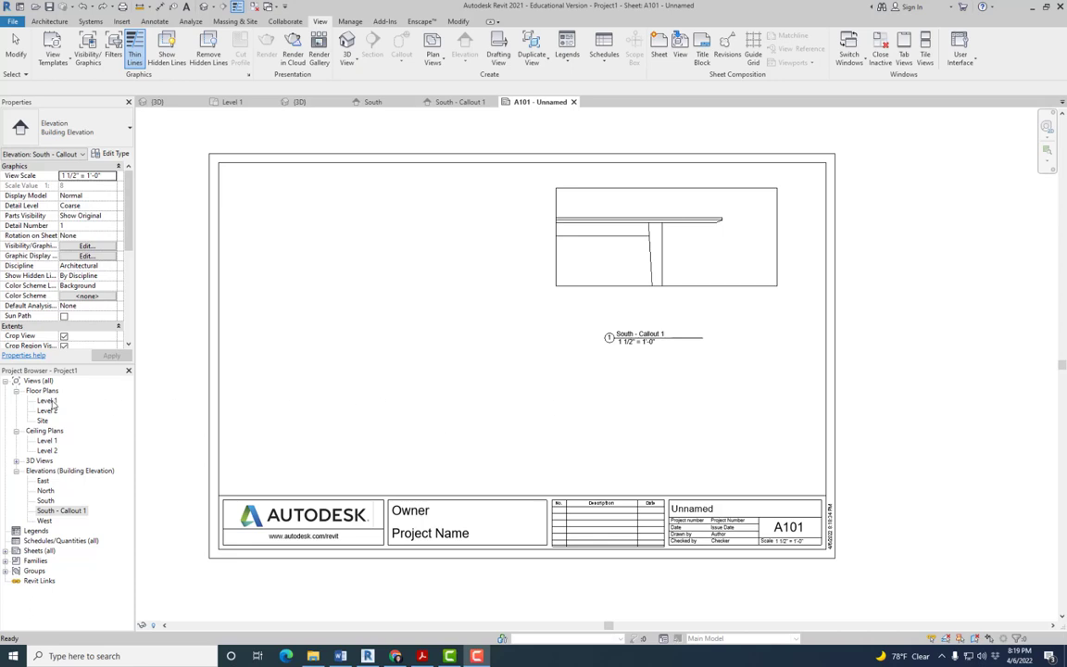
Step: Open the 04062022 - Stockholm Dining Table family, showing its default 3D view
double_click(47, 400)
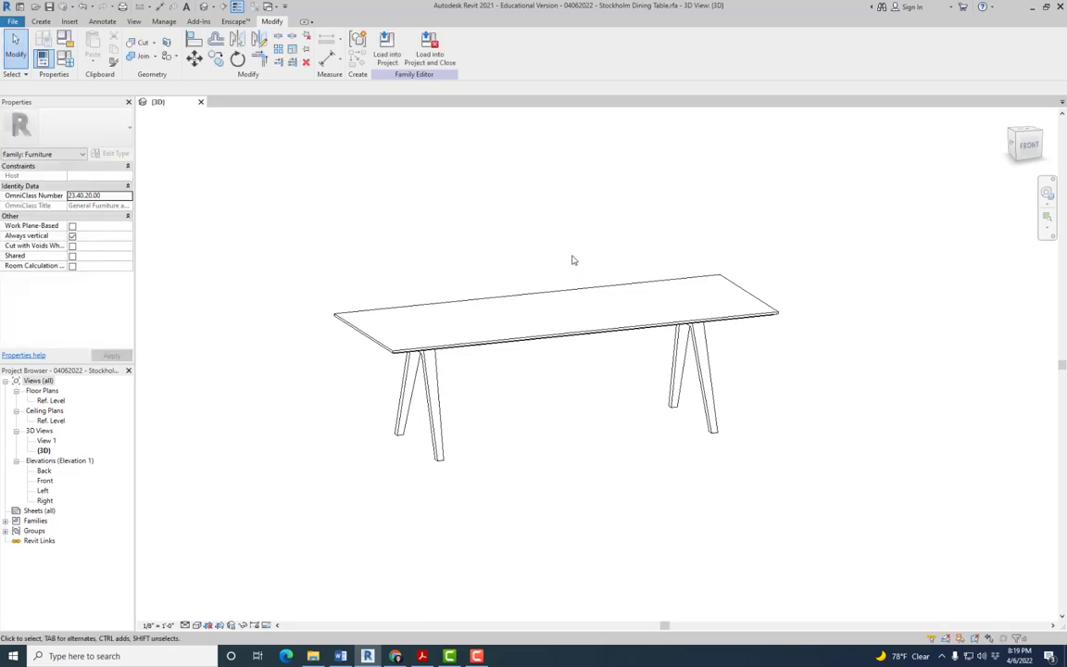
drag(571, 260, 562, 298)
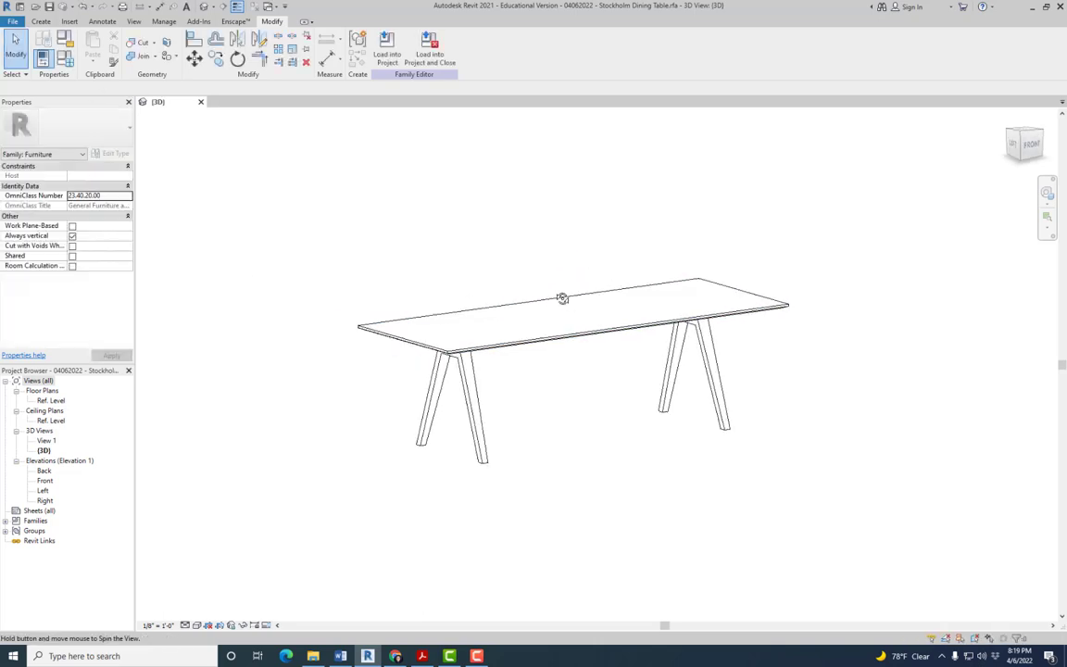
drag(562, 298, 498, 398)
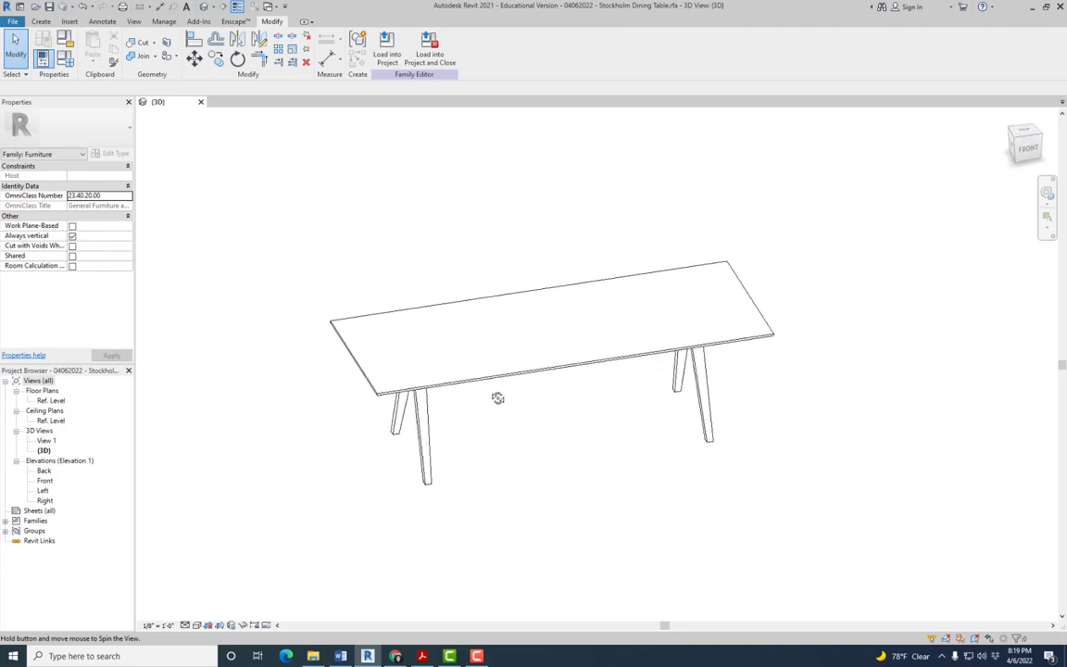
drag(497, 398, 852, 124)
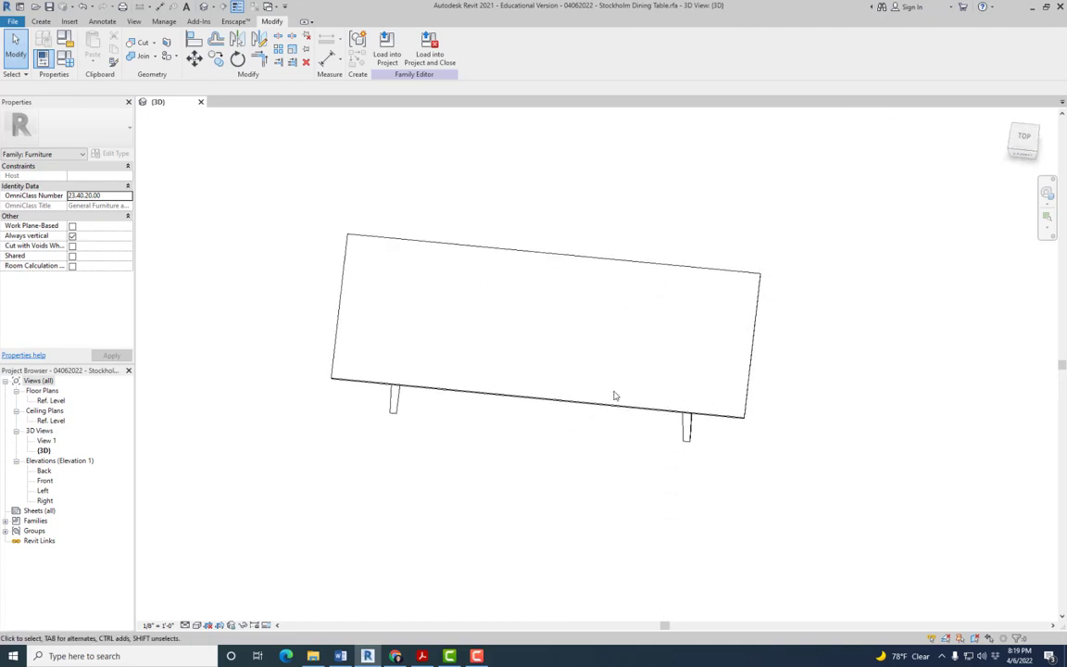
mouse_move(675, 370)
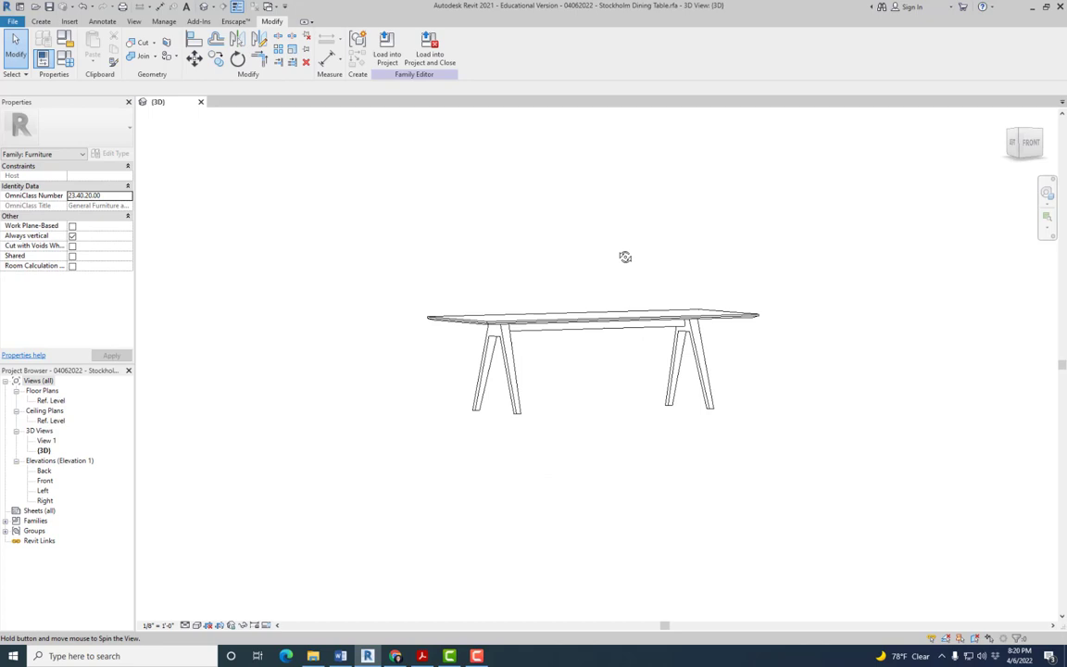
drag(625, 256, 765, 235)
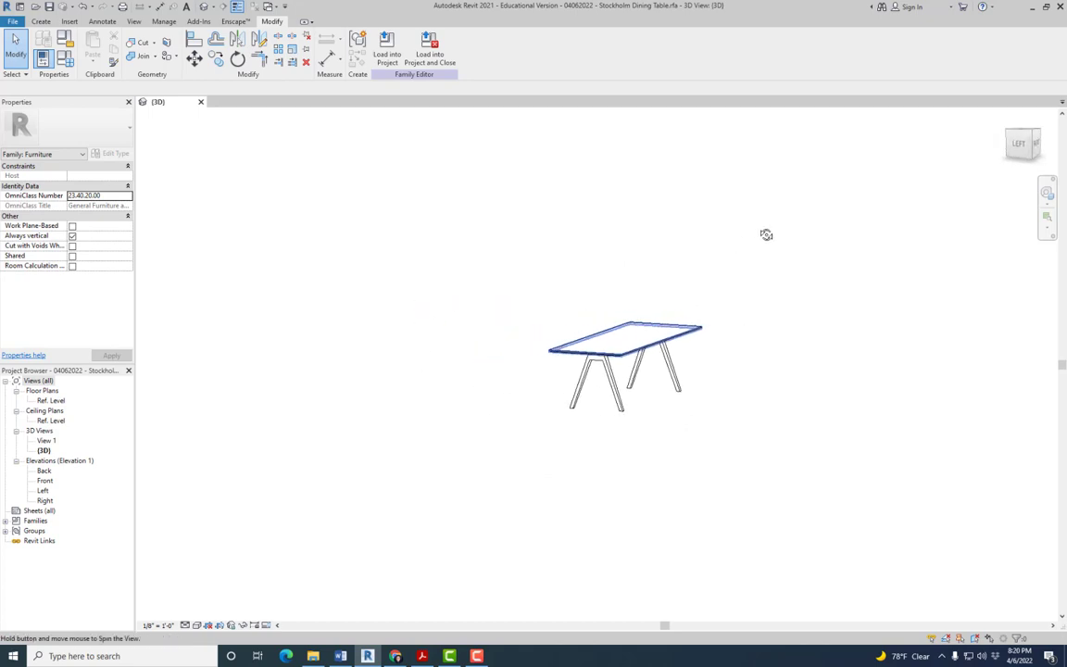
drag(766, 234, 675, 206)
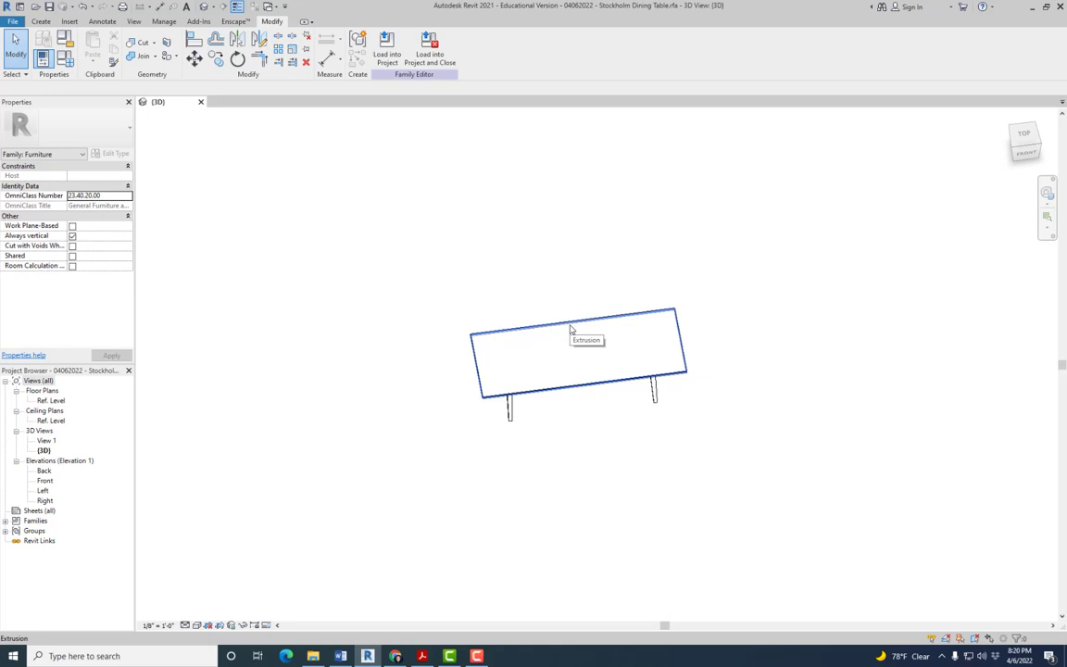
mouse_move(591, 349)
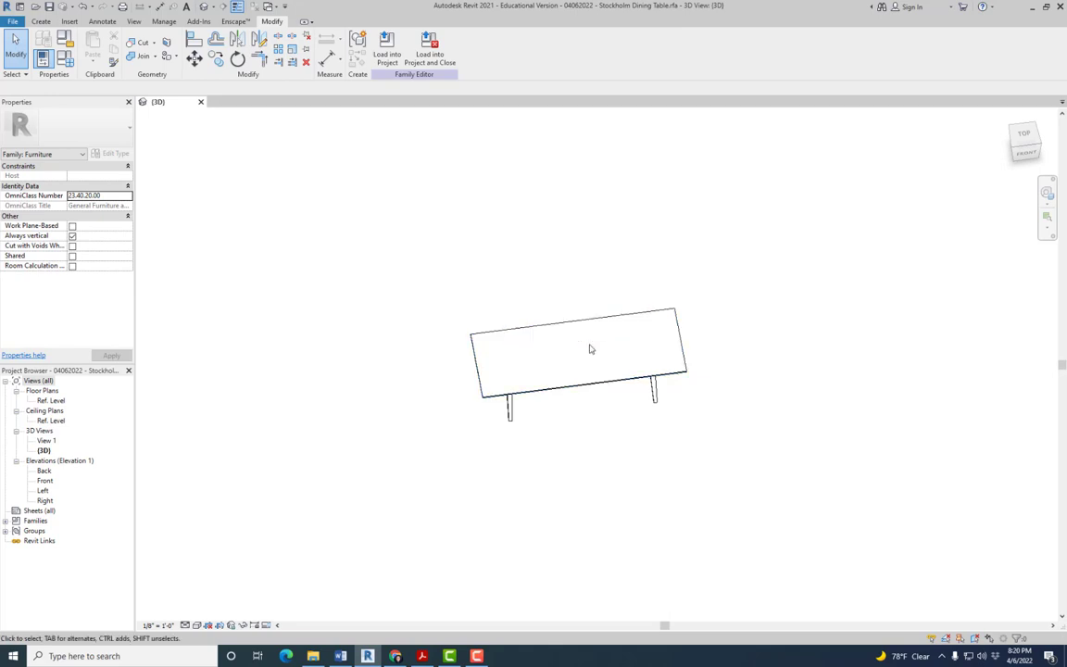
drag(591, 349, 758, 208)
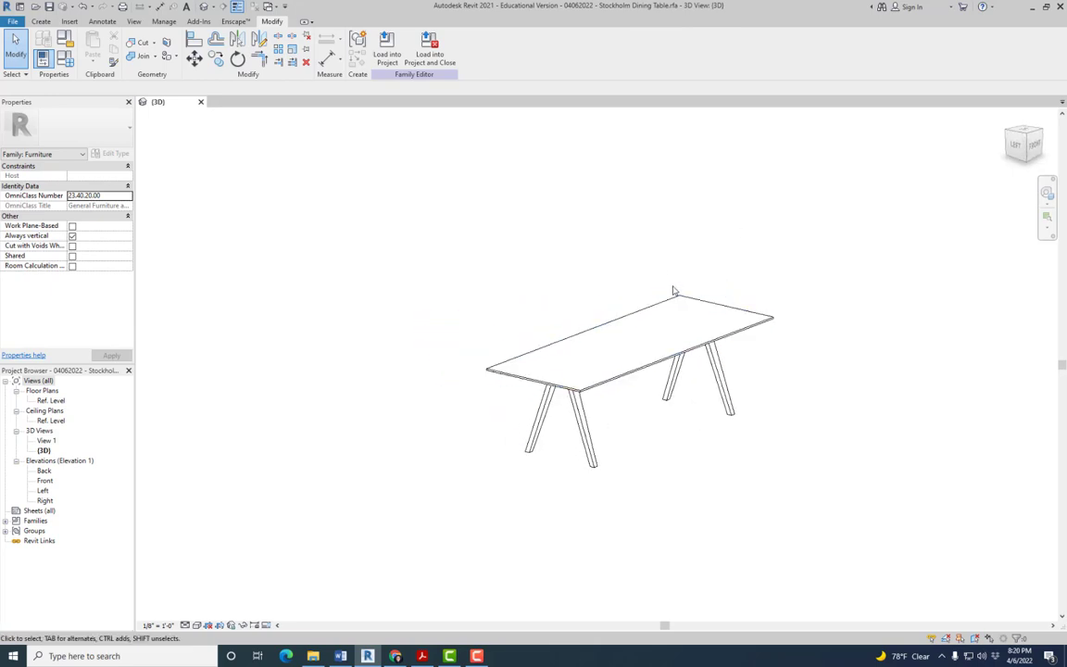
mouse_move(770, 312)
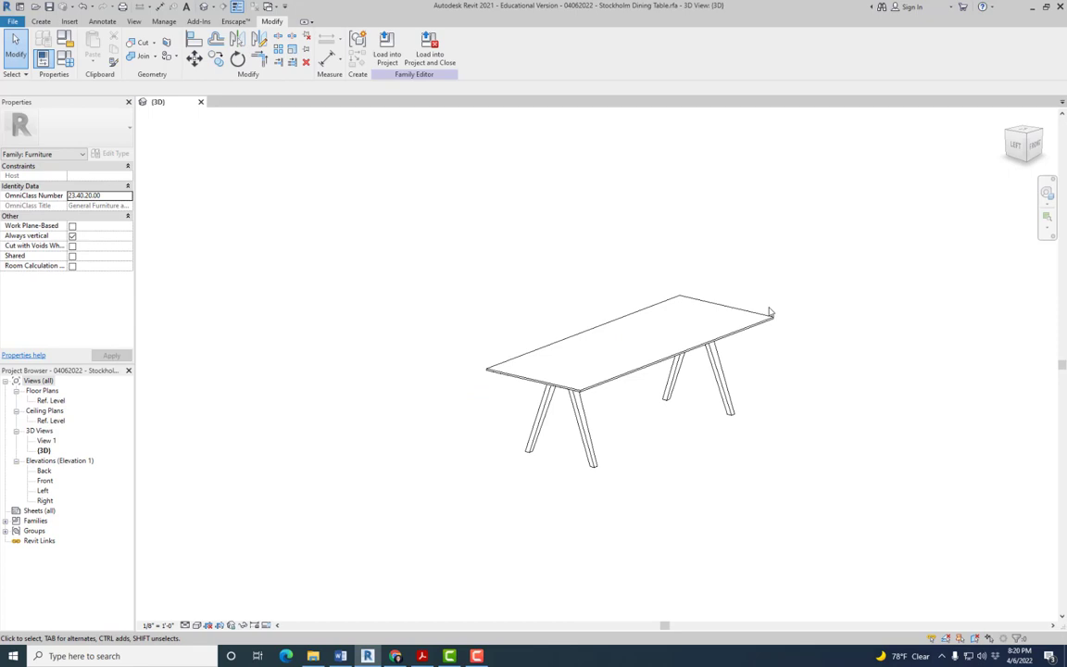
mouse_move(749, 322)
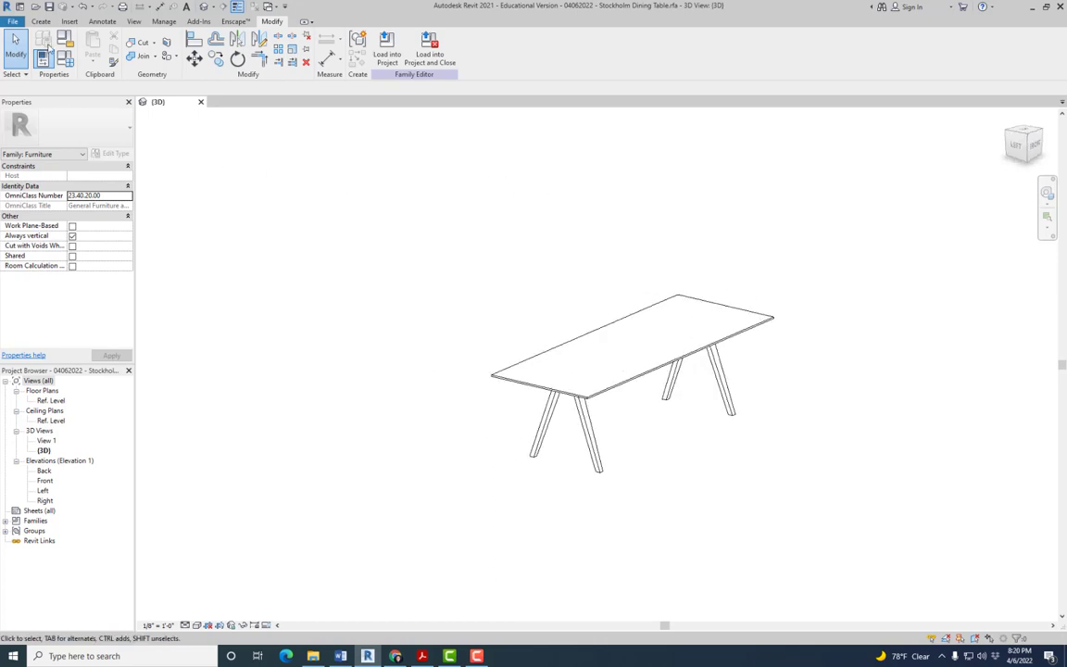
click(13, 21)
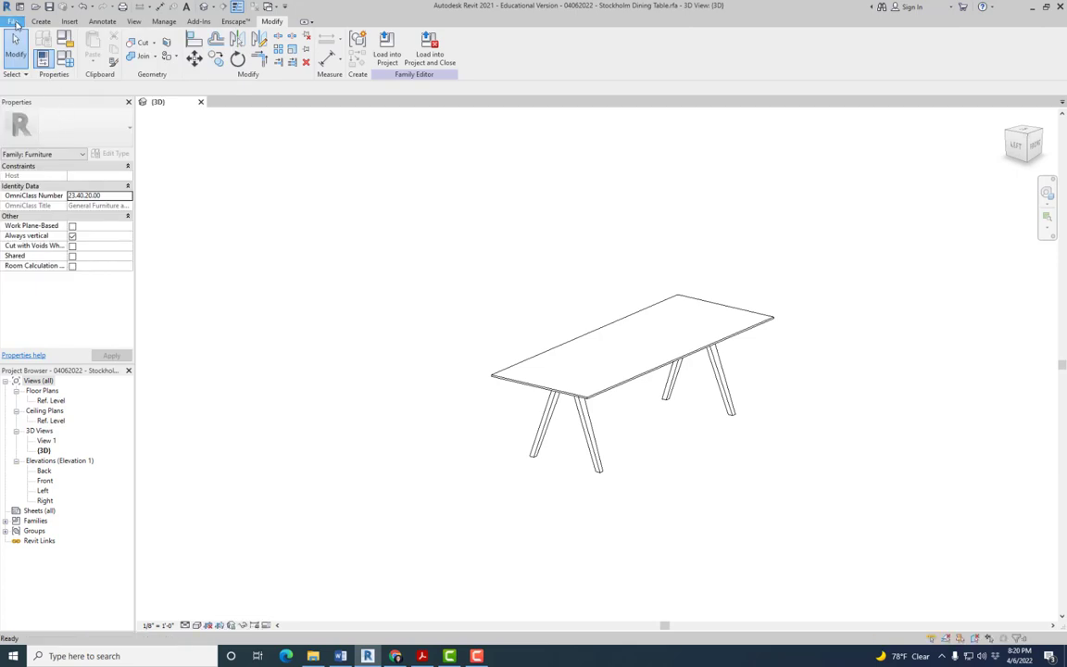
Step: Save the family as a copy named '04062022 - Stockholm Dining Table with Chairs'
click(13, 22)
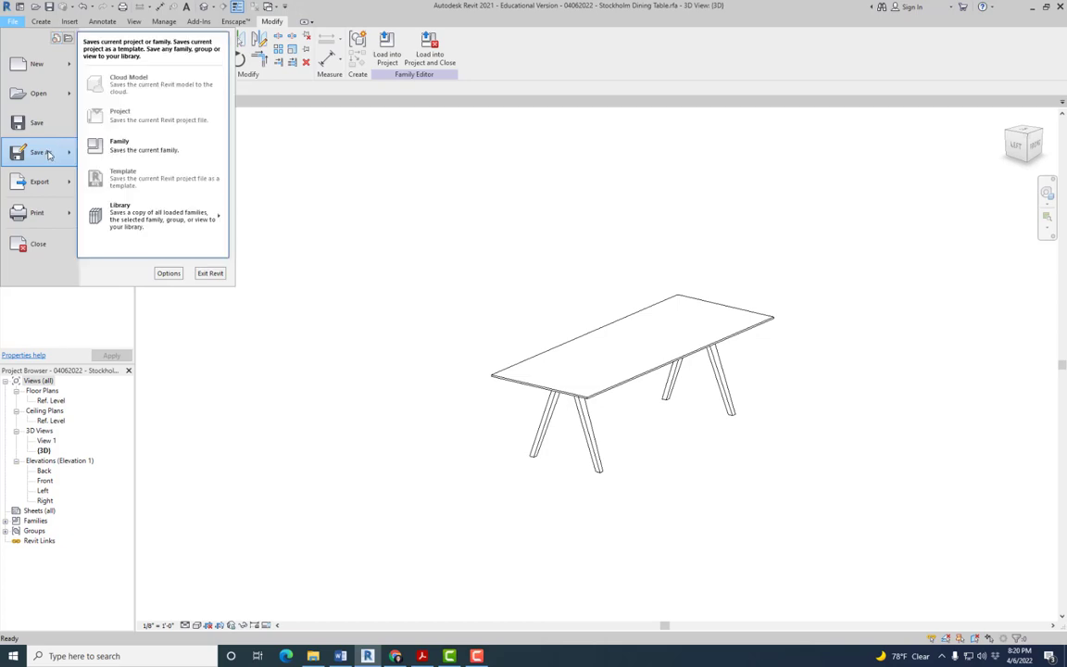
mouse_move(143, 146)
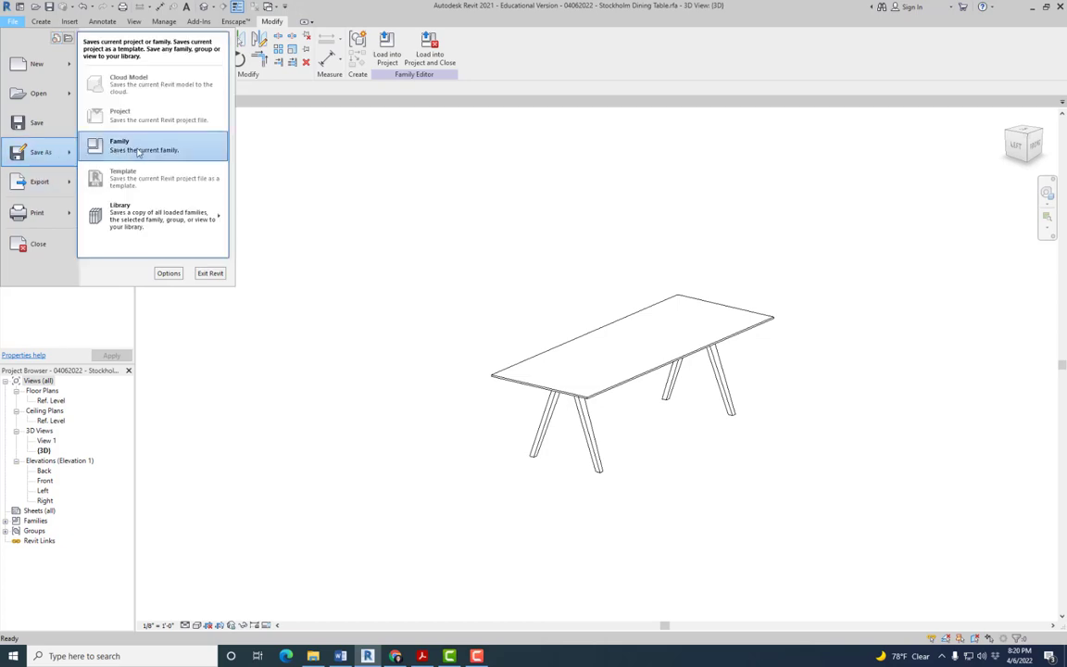
click(118, 146)
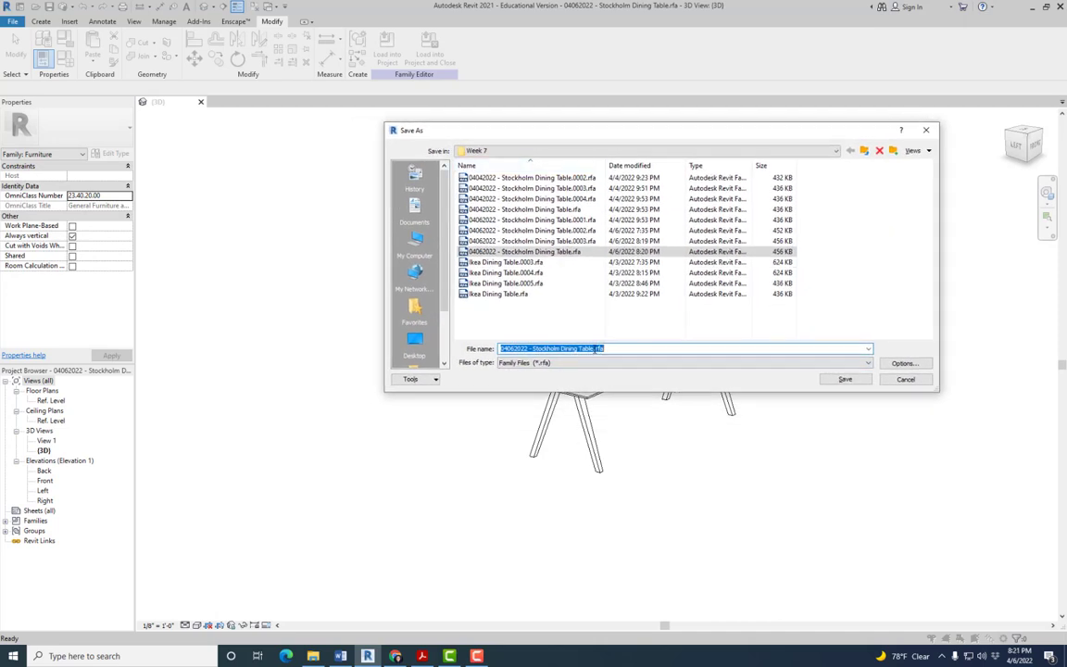
click(642, 348)
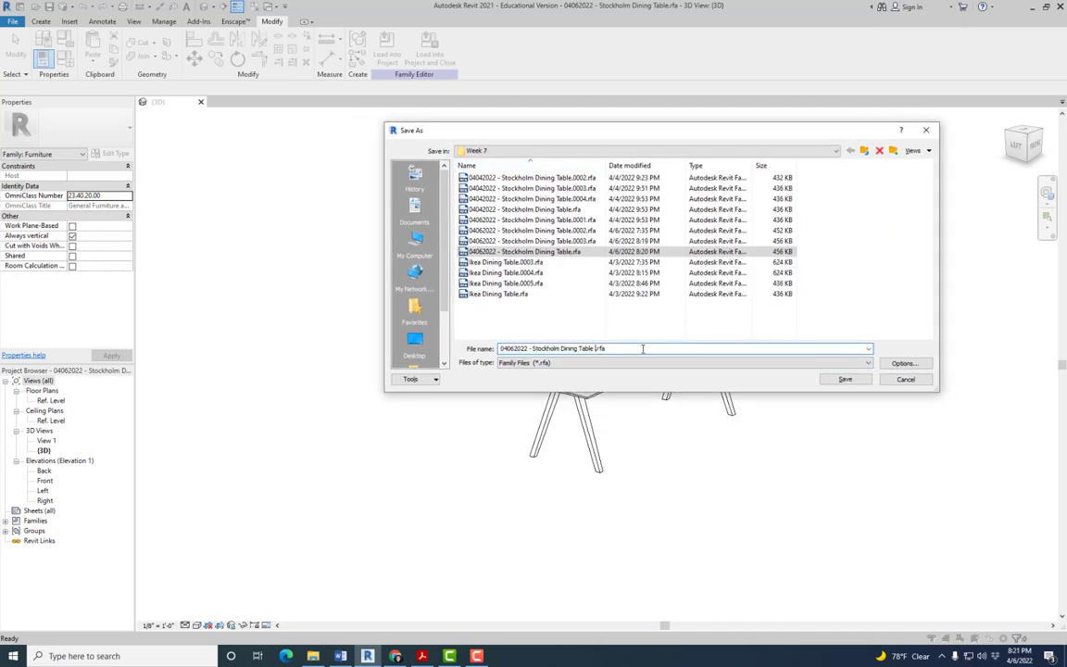
text(with Chairs)
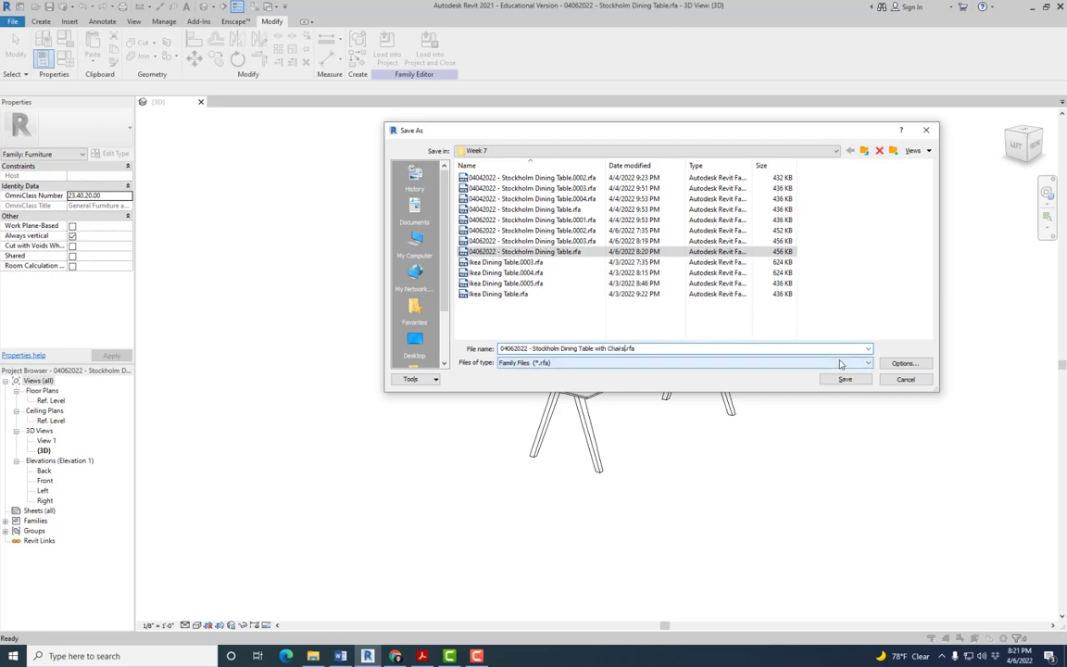
click(843, 378)
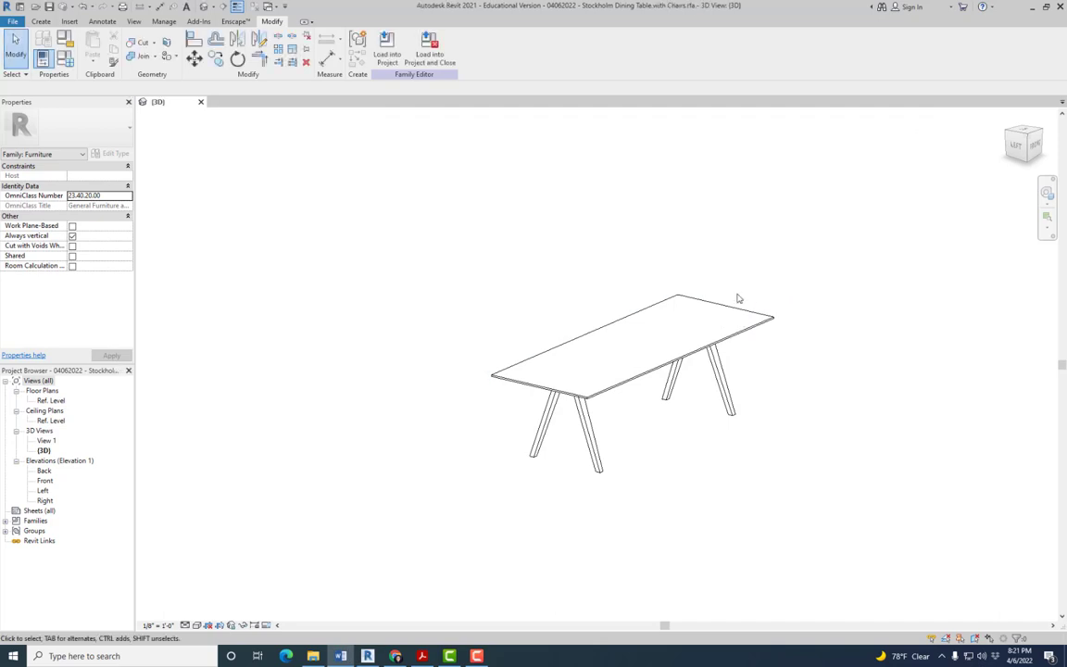
mouse_move(820, 9)
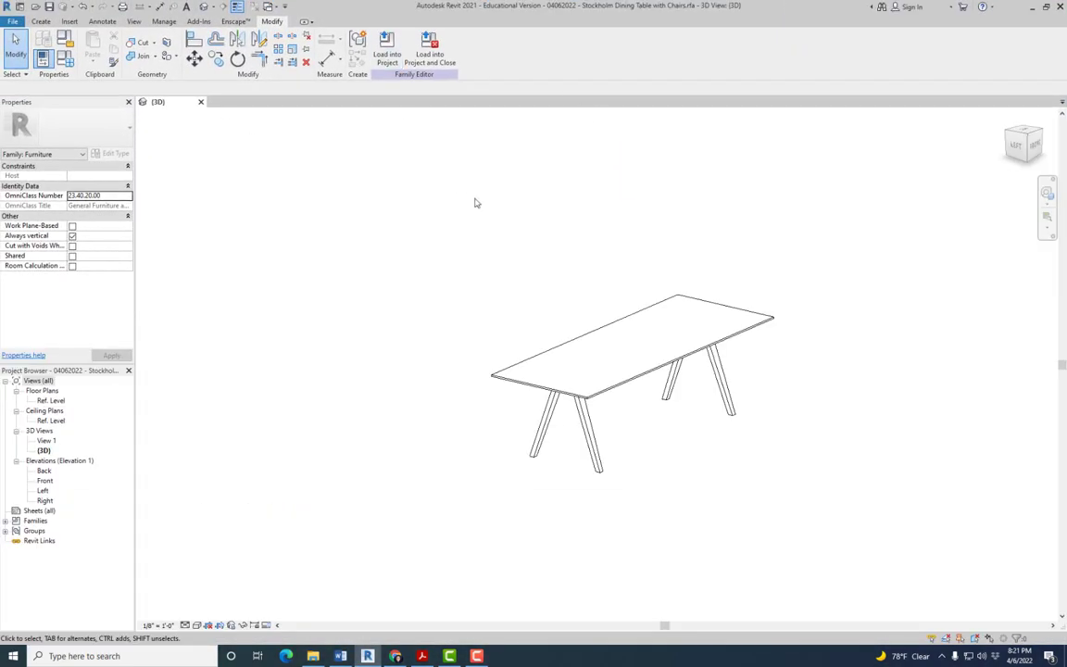
mouse_move(779, 247)
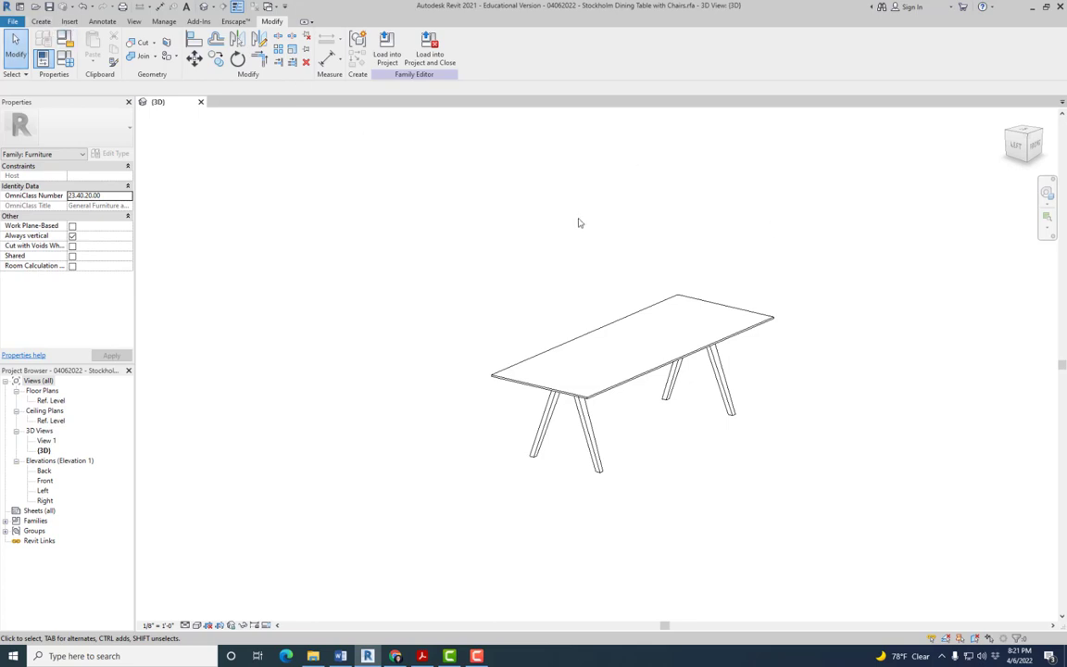
mouse_move(792, 265)
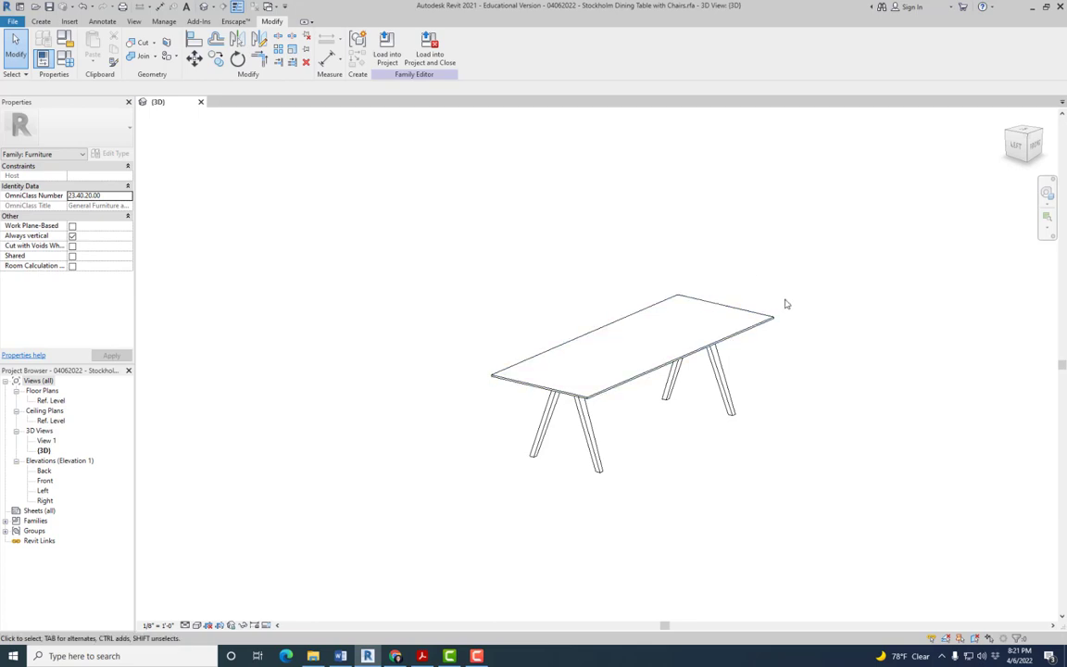
mouse_move(766, 354)
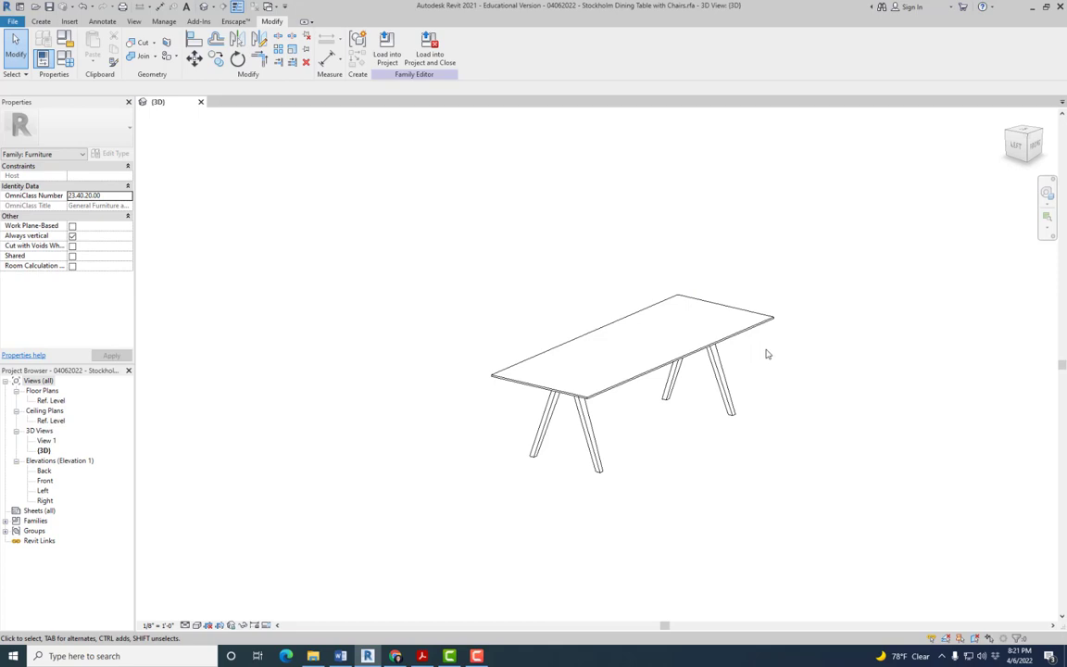
mouse_move(416, 94)
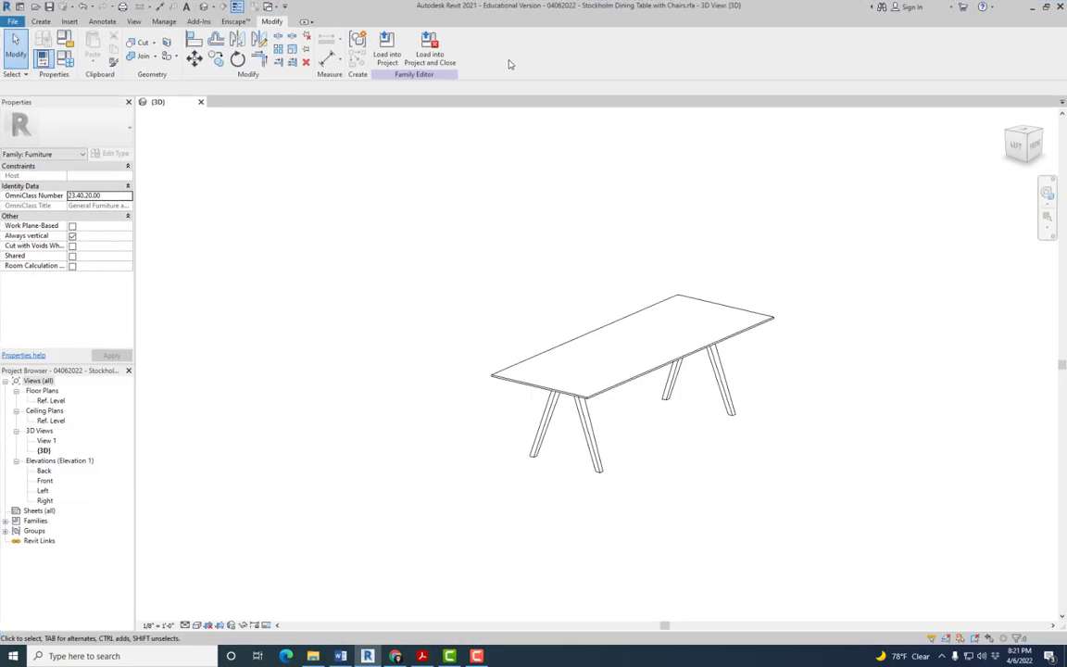
mouse_move(807, 275)
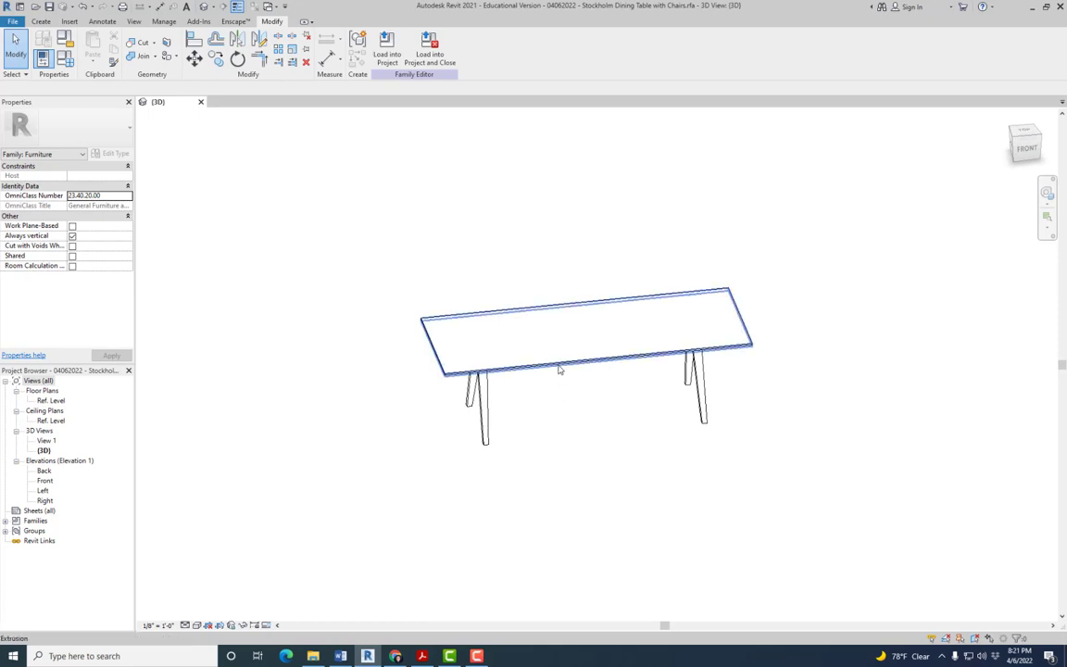
mouse_move(560, 369)
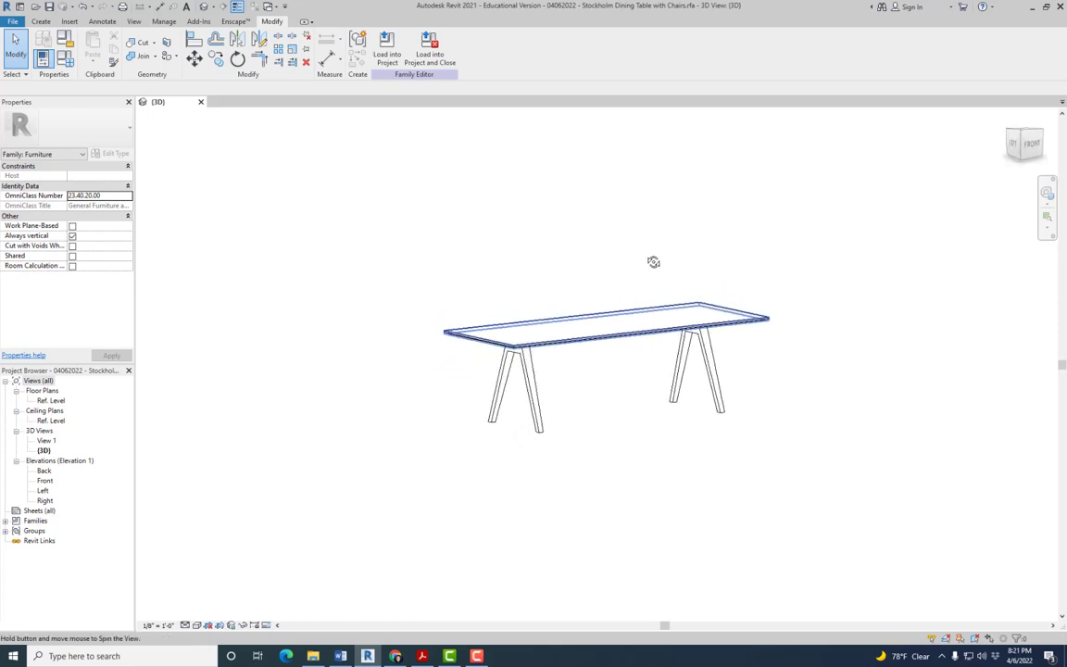
drag(653, 262, 884, 324)
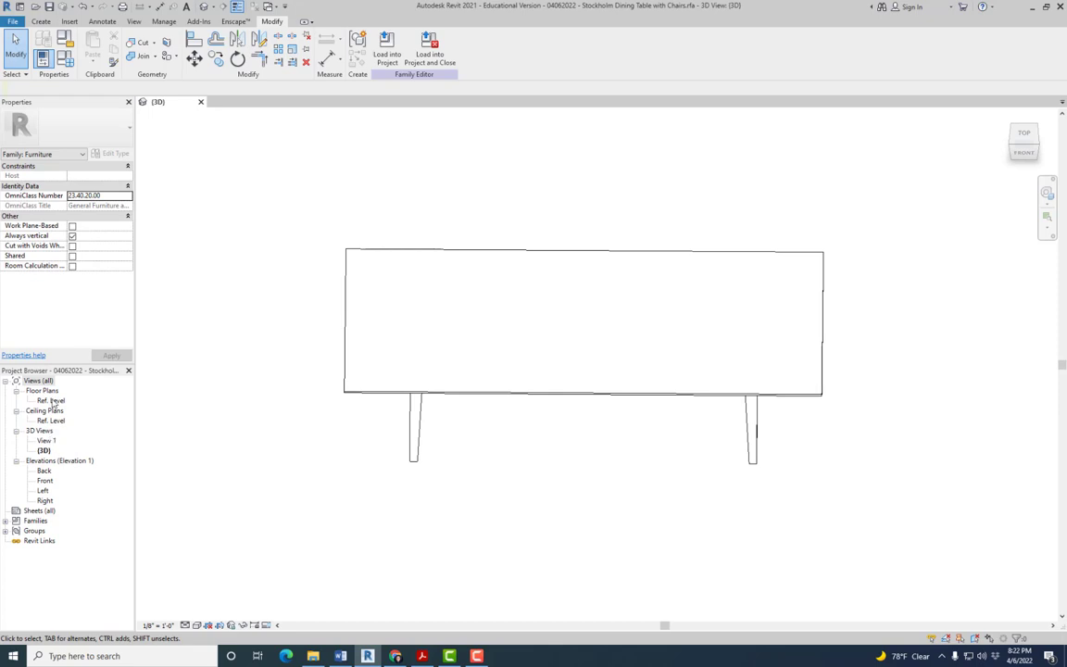
click(48, 400)
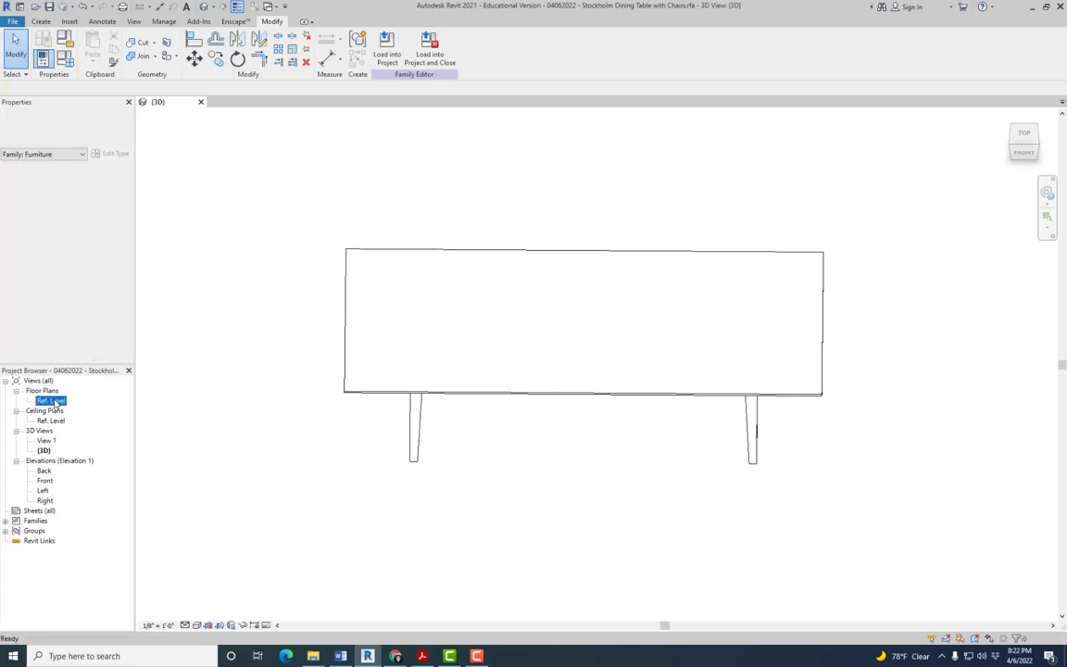
double_click(48, 400)
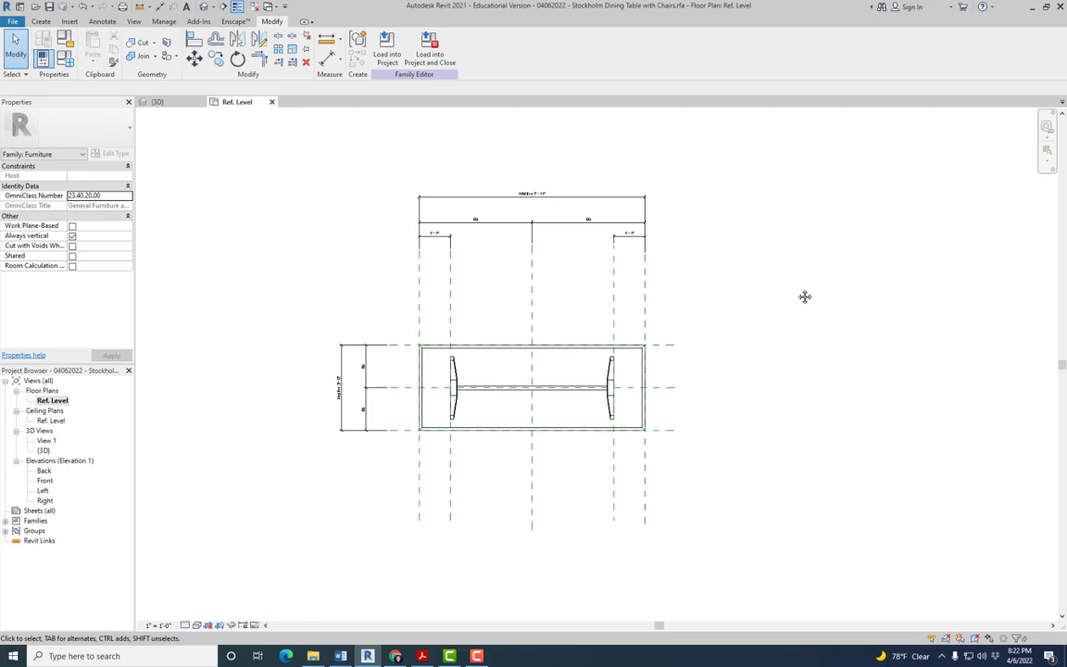
mouse_move(694, 344)
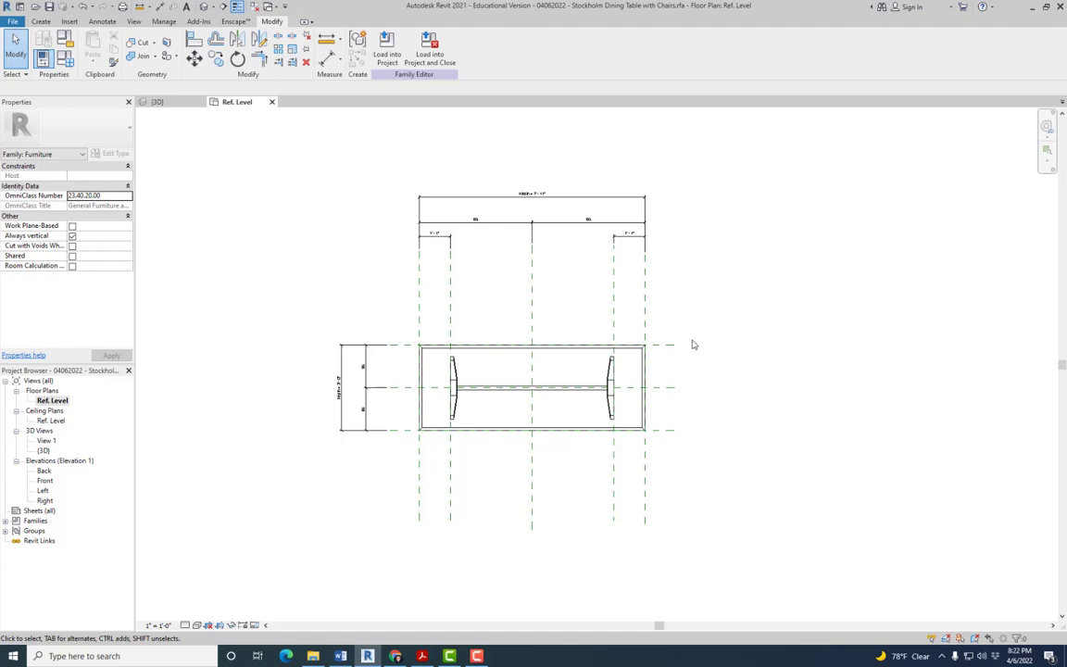
click(637, 352)
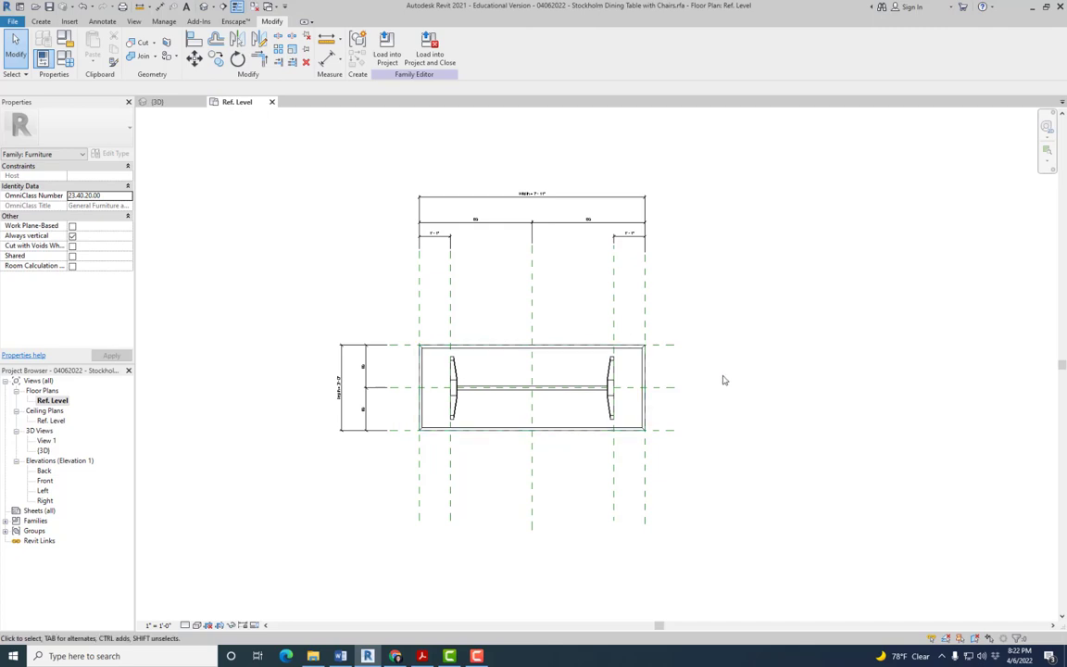
mouse_move(723, 379)
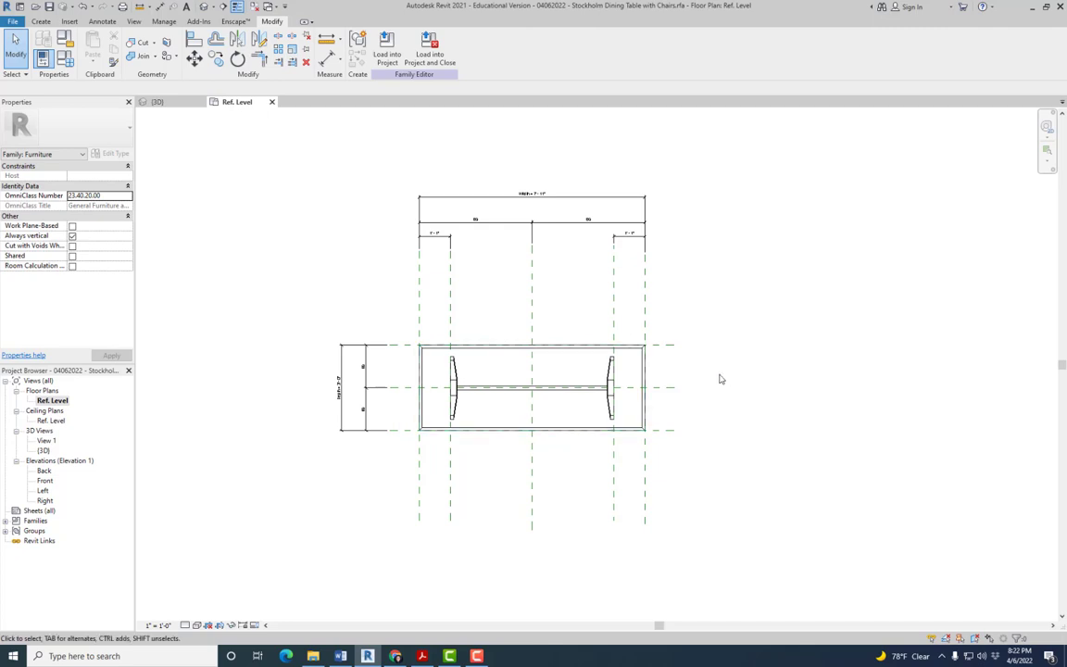
mouse_move(691, 235)
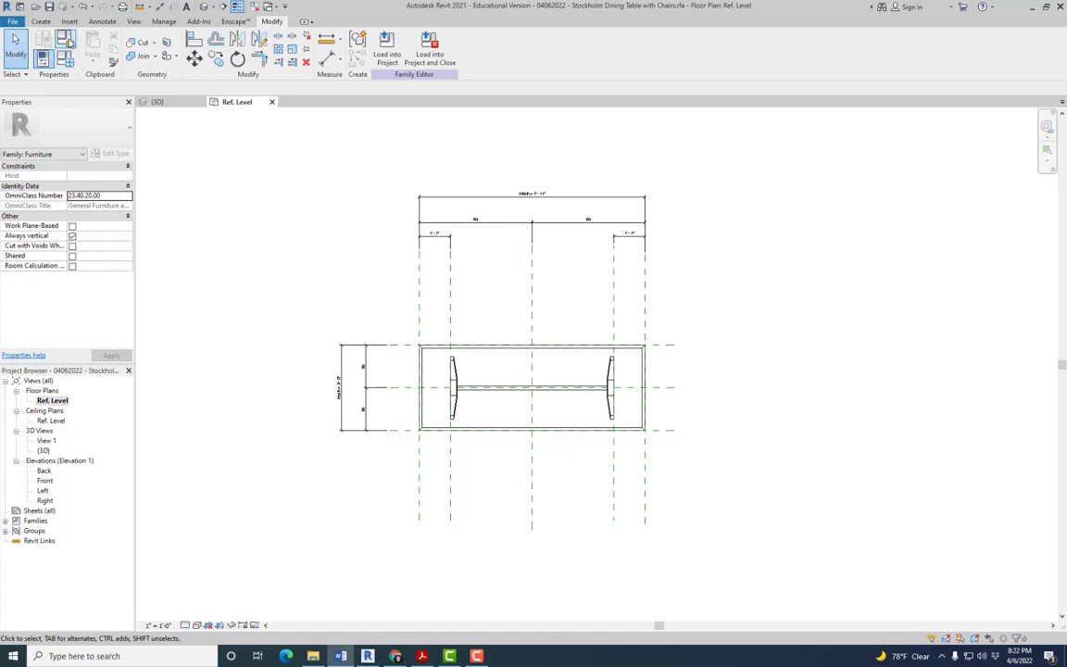
mouse_move(70, 43)
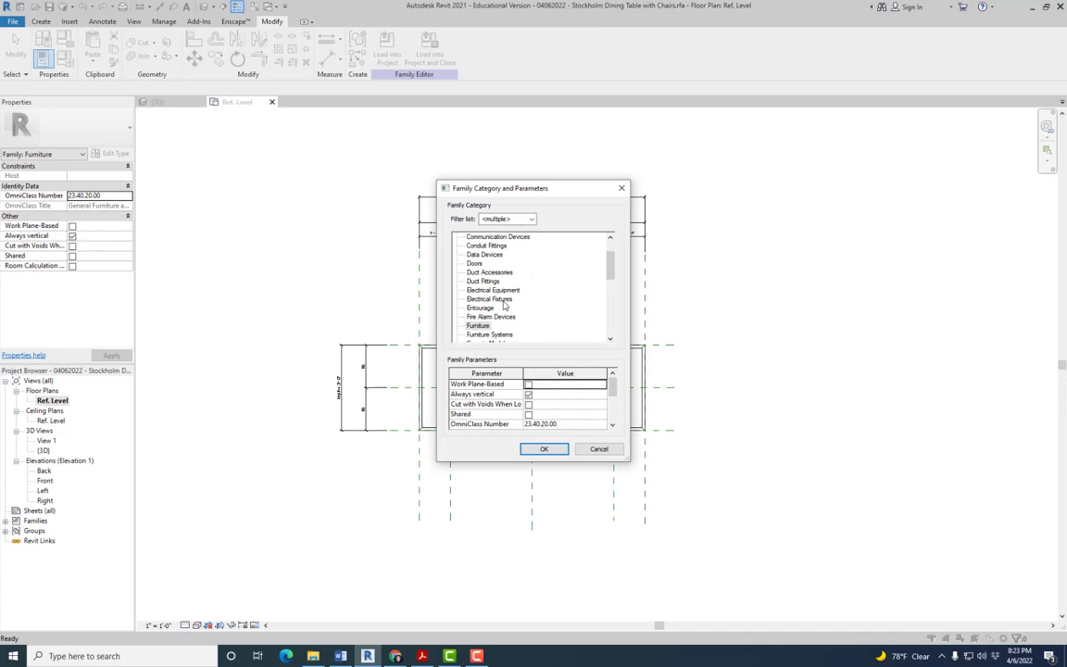
mouse_move(507, 304)
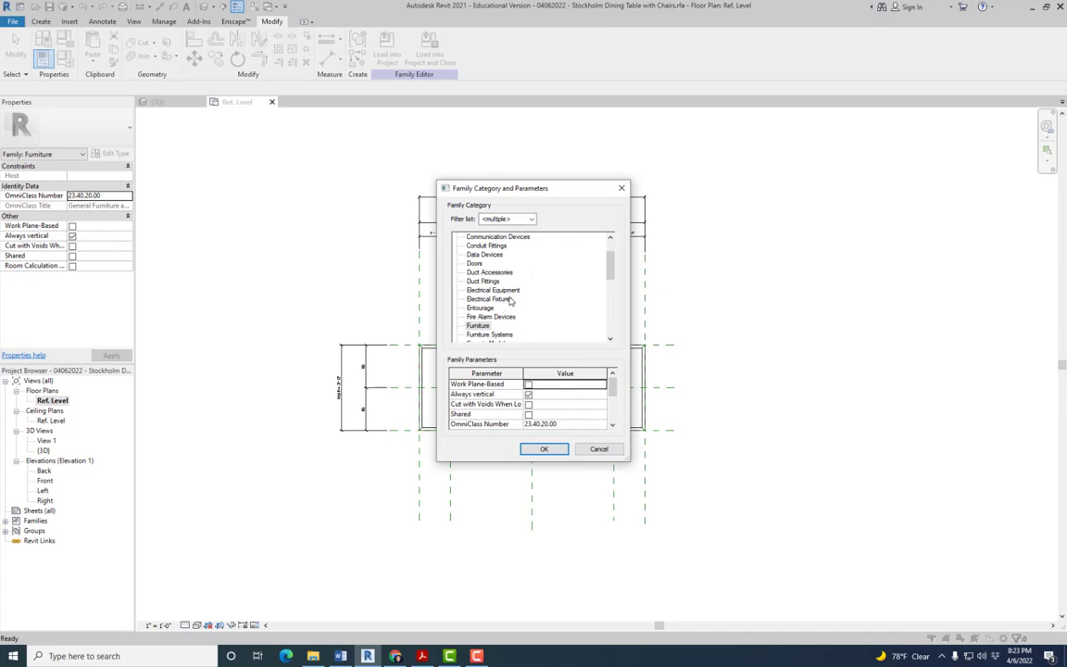
mouse_move(502, 315)
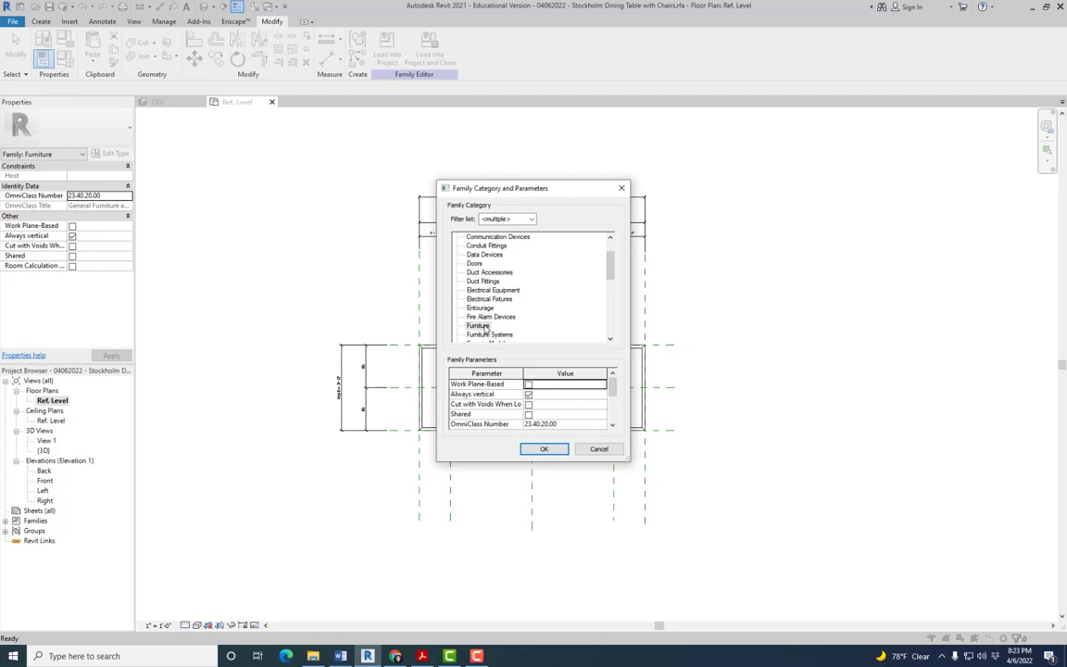
mouse_move(484, 328)
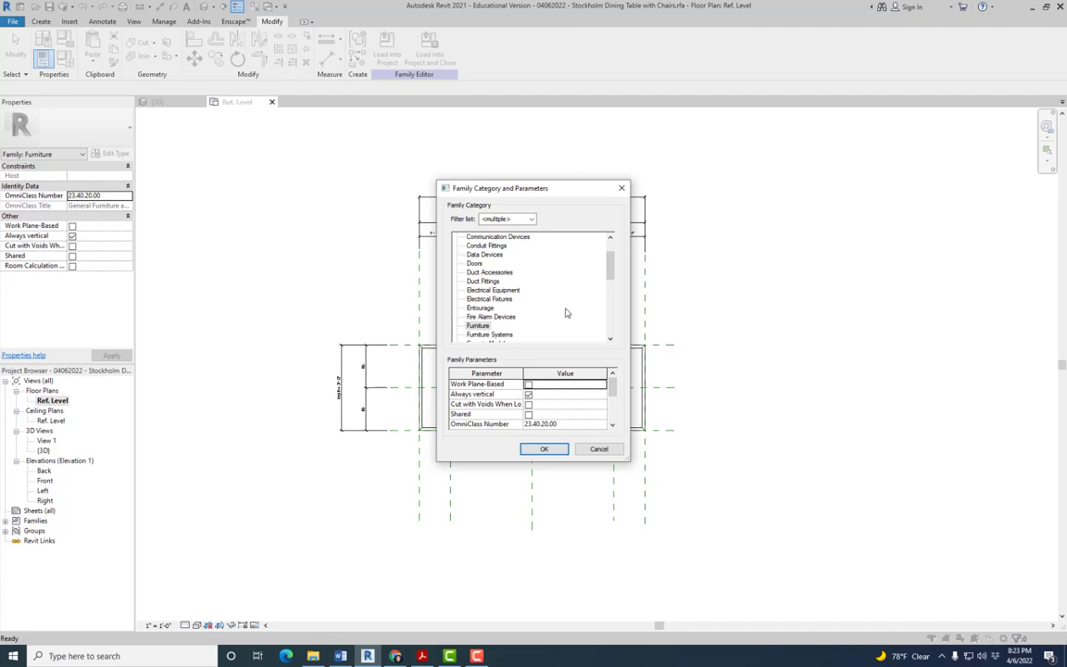
Step: Set the family category to Furniture Systems and reconfirm it in Family Category and Parameters
scroll(down, 3)
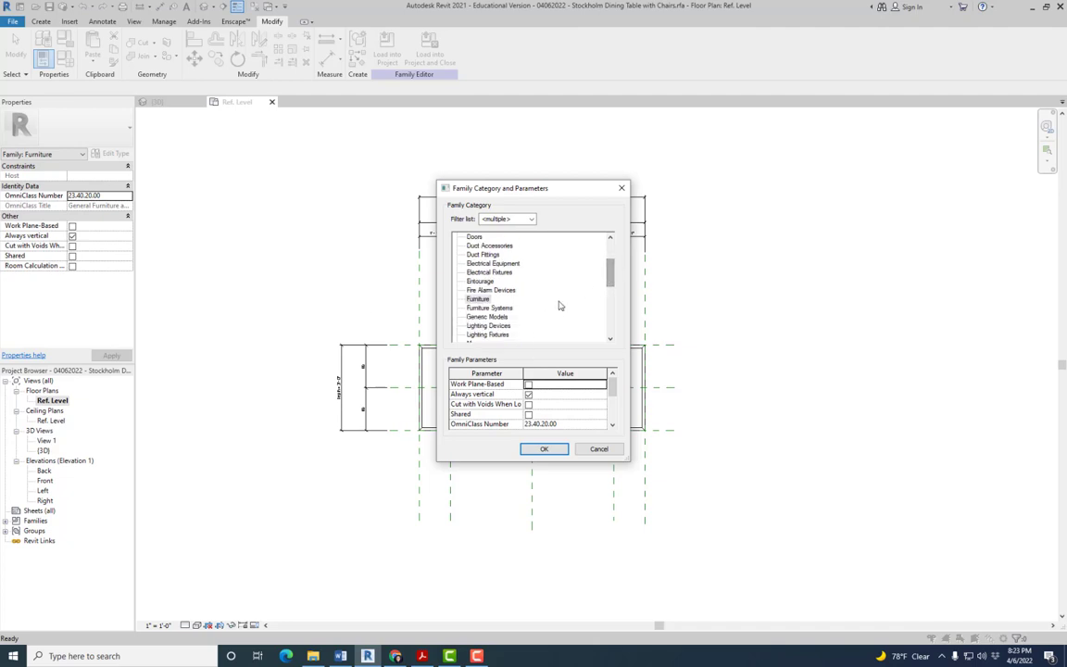
click(488, 308)
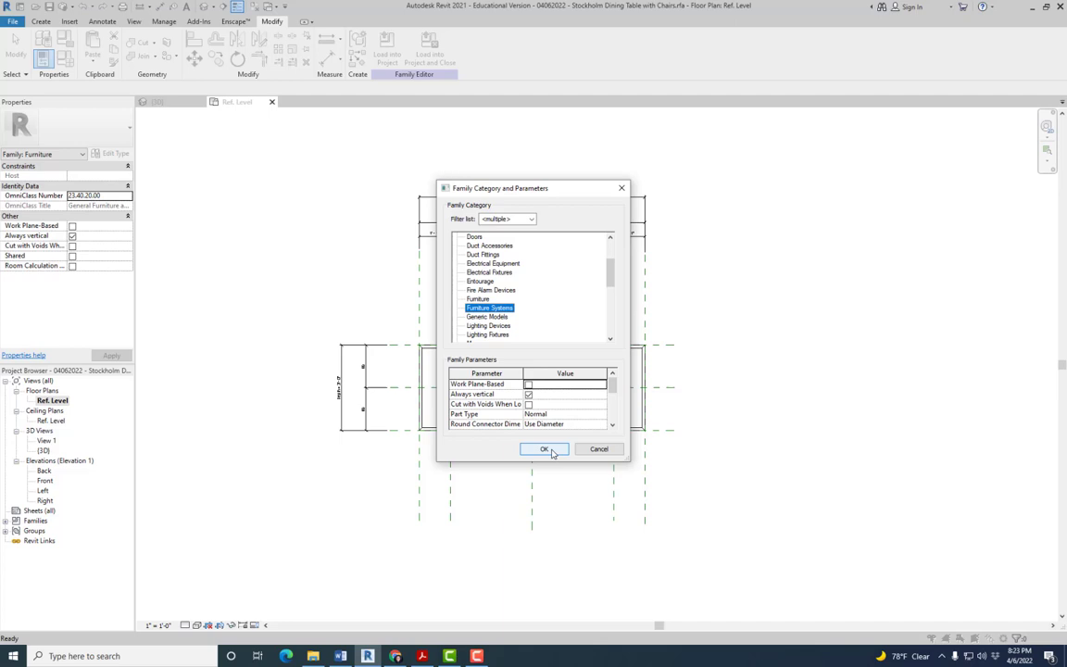
click(544, 449)
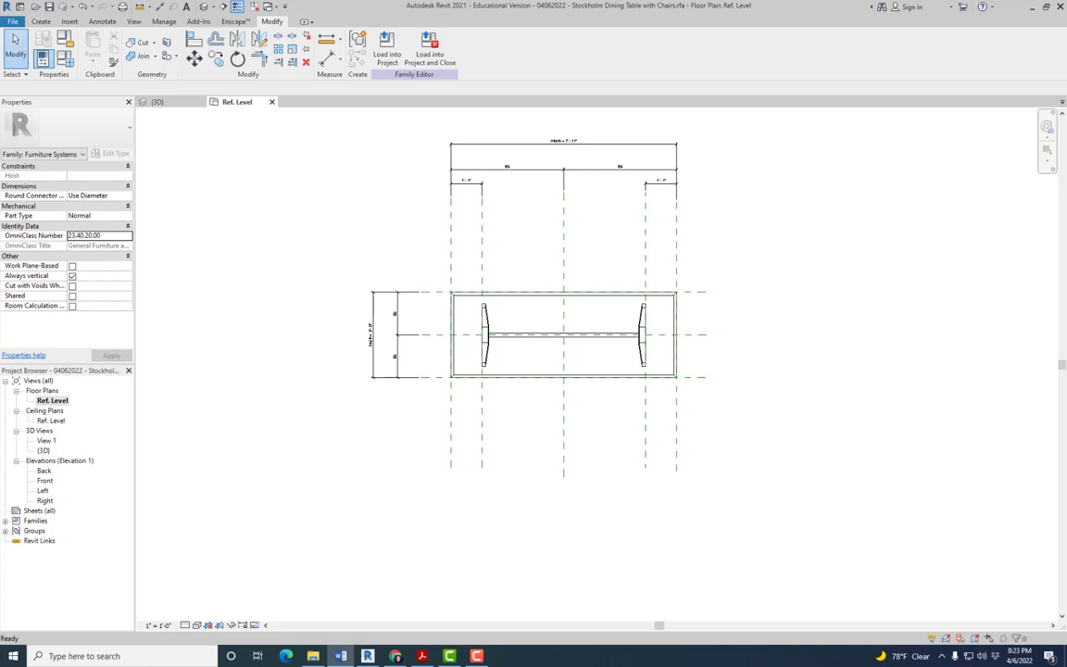
mouse_move(64, 39)
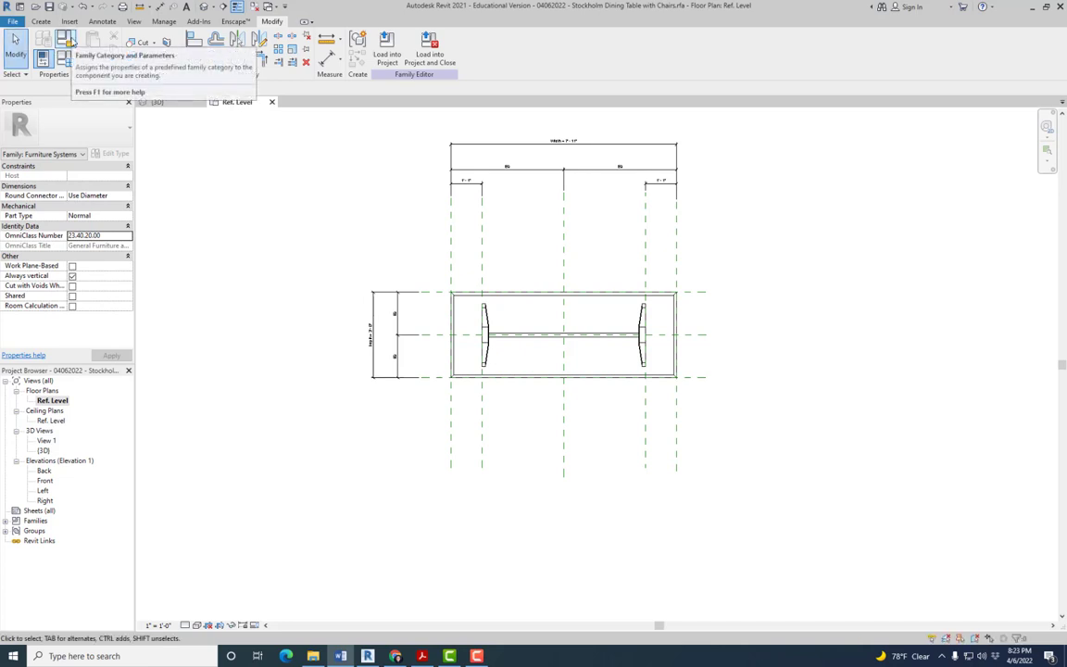
click(42, 39)
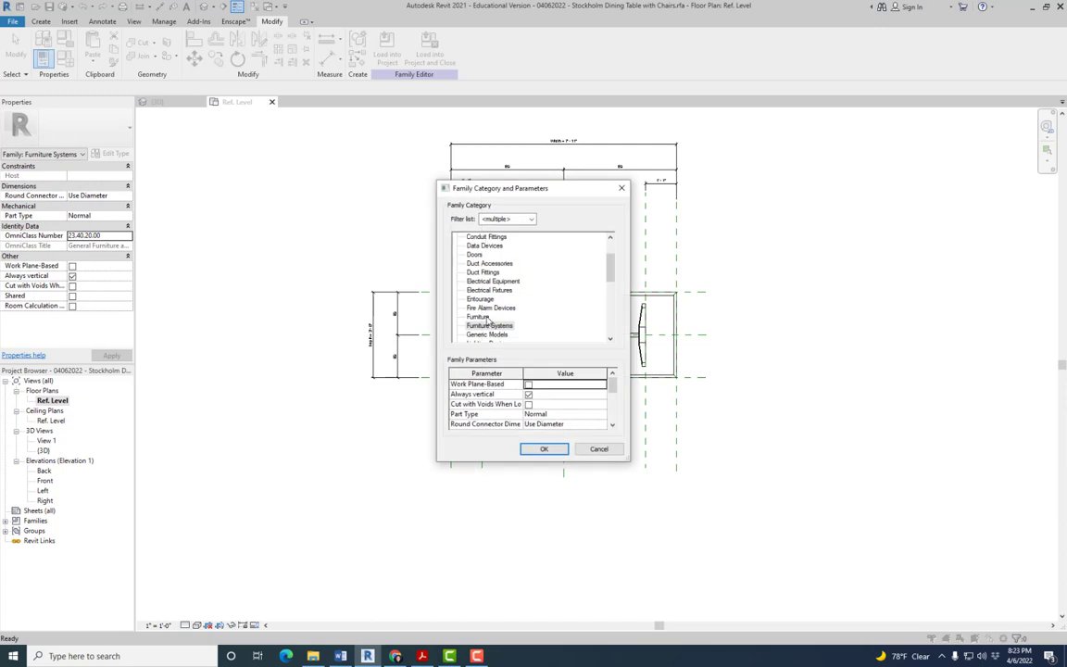
mouse_move(507, 317)
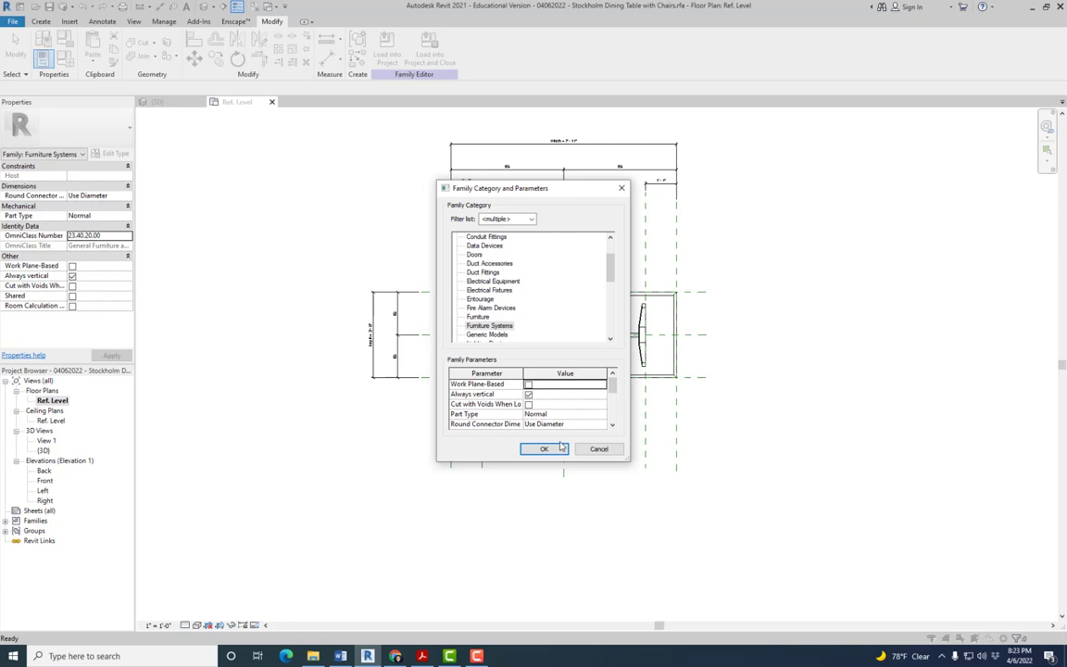
click(544, 448)
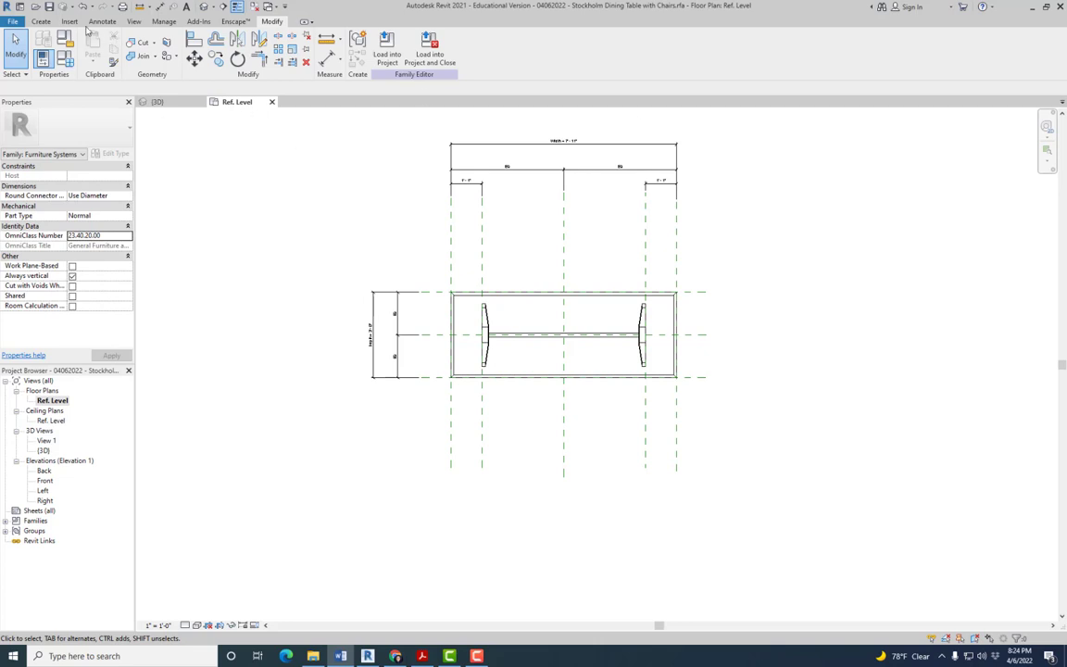
Step: Load Chair-Breuer.rfa from English-Imperial > Furniture > Seating into the table family
click(70, 21)
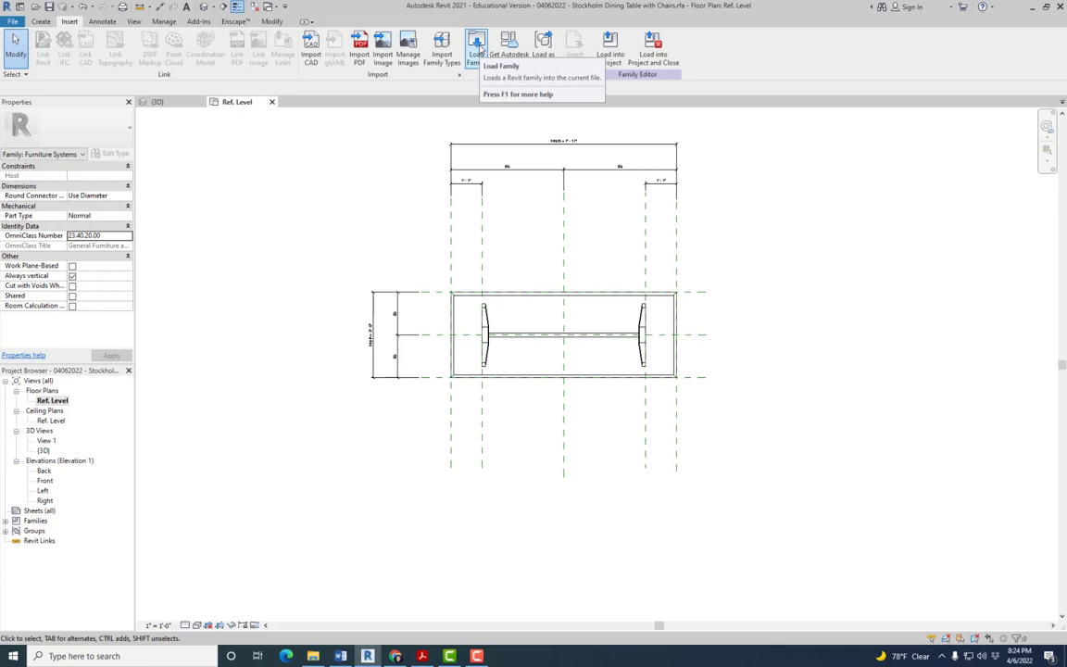
click(476, 44)
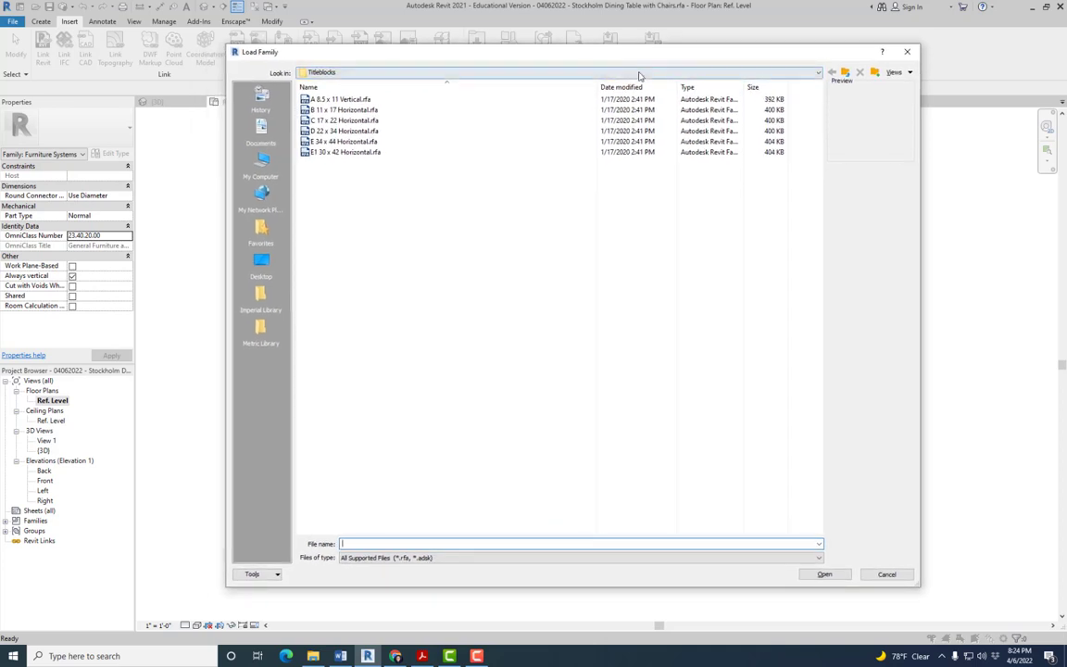
click(815, 72)
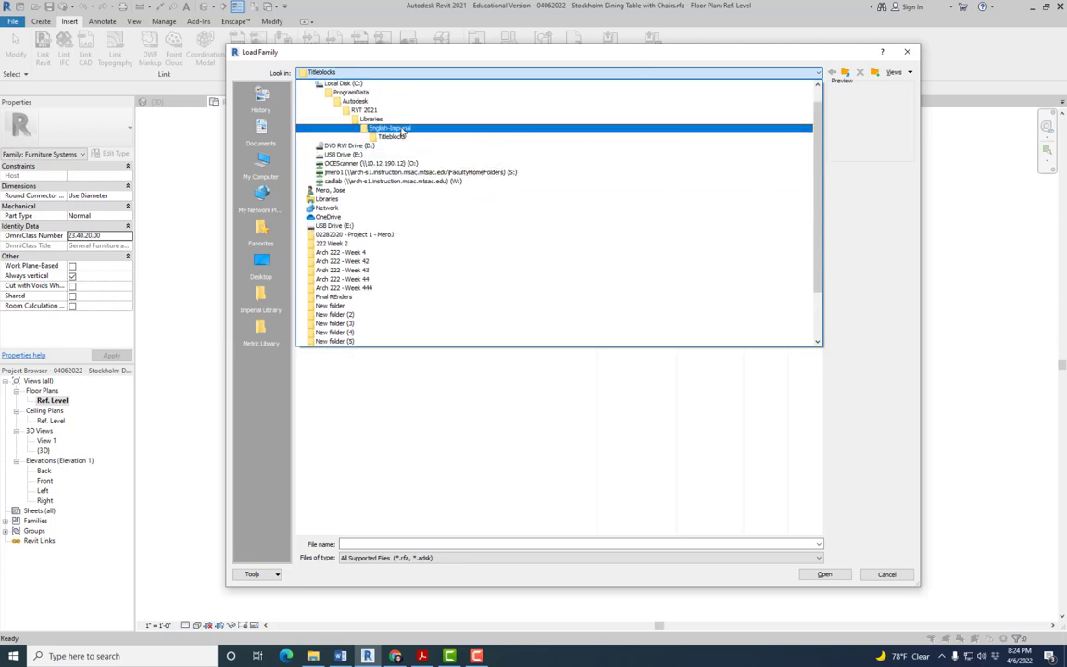
double_click(389, 128)
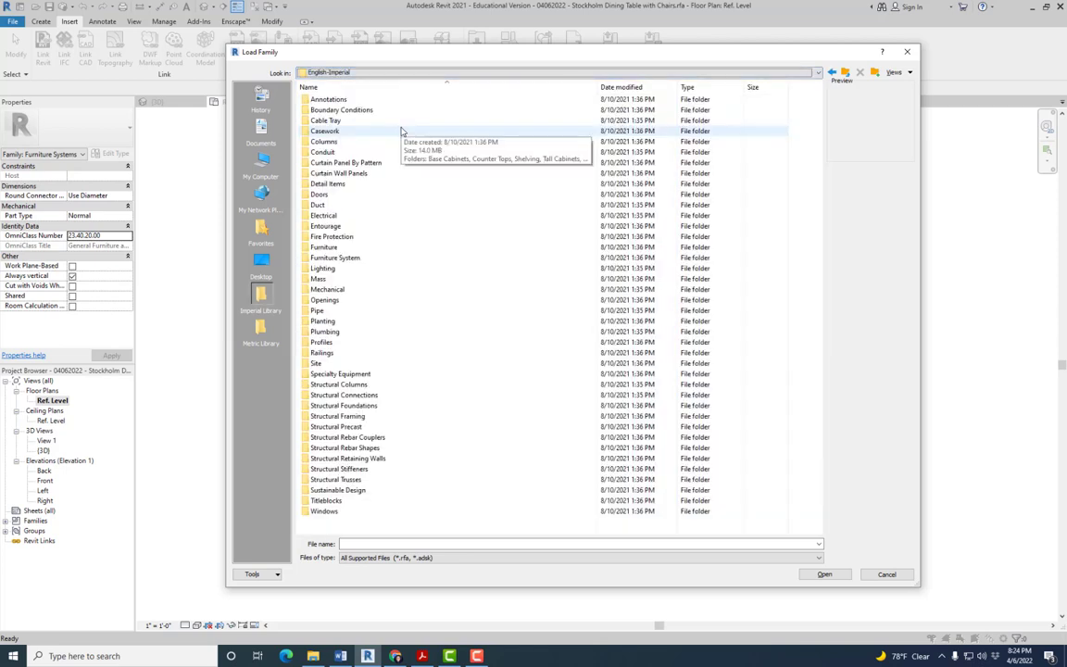
mouse_move(340, 251)
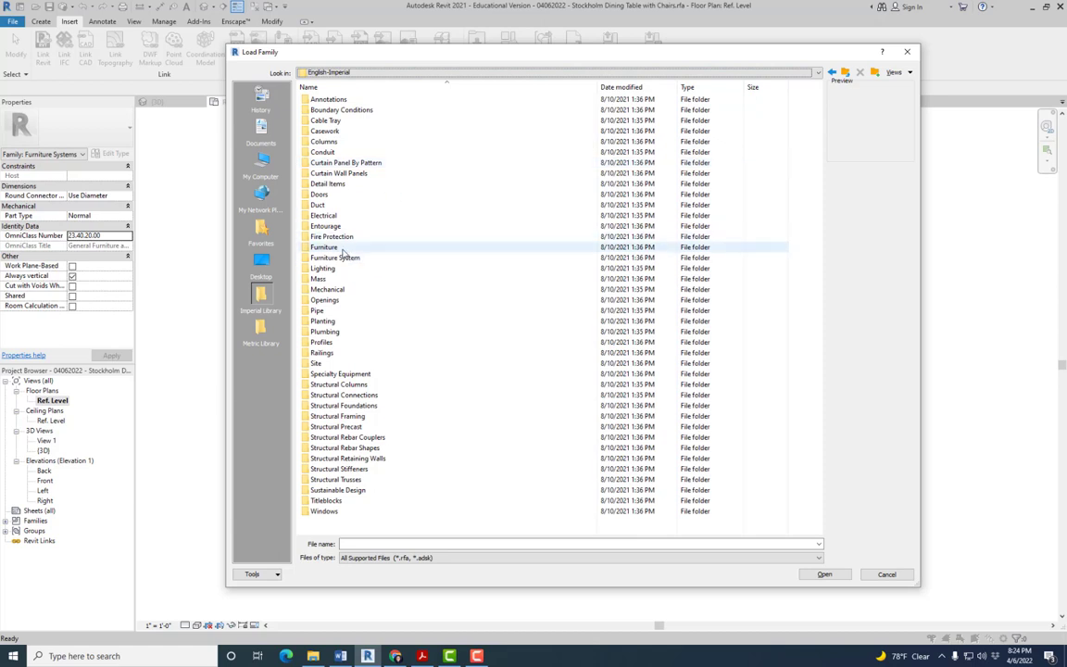
double_click(323, 246)
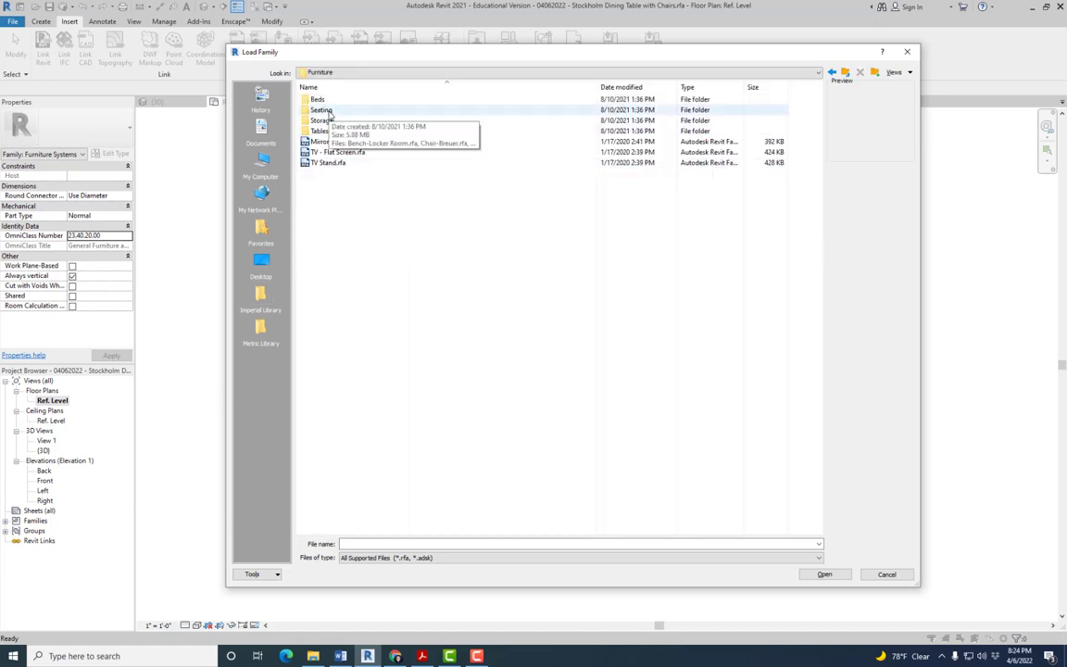
double_click(321, 110)
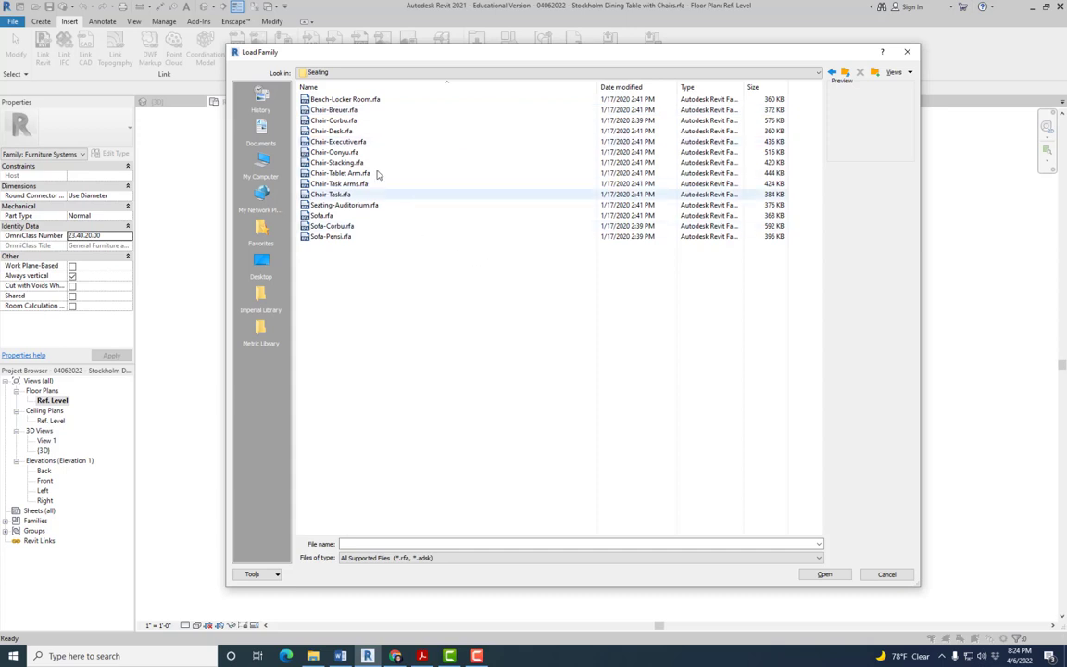
click(333, 110)
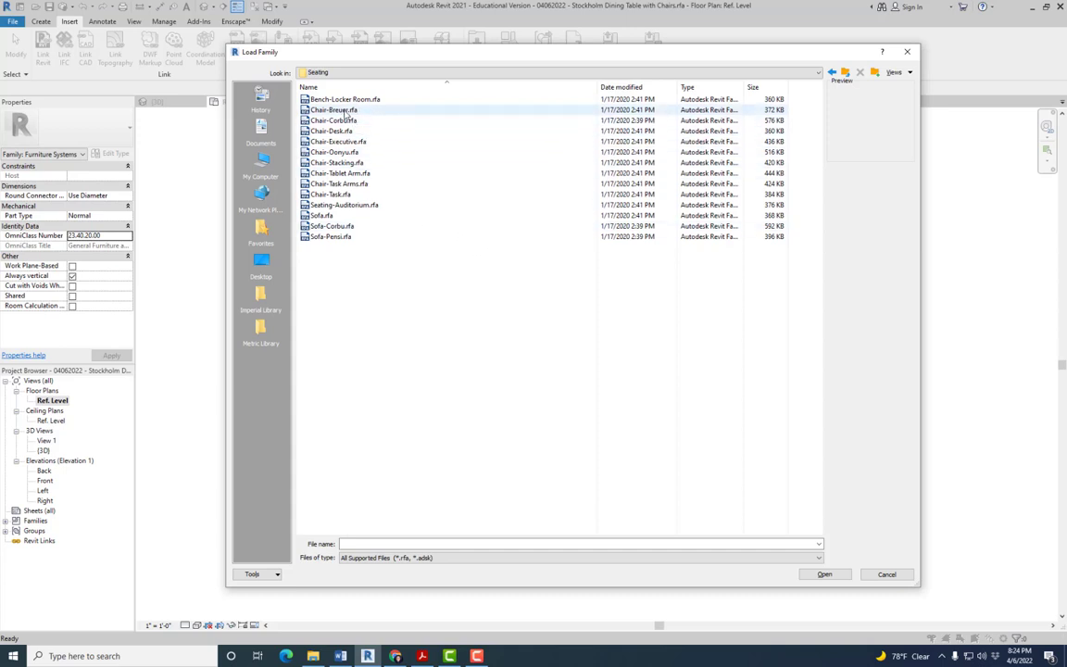
click(333, 110)
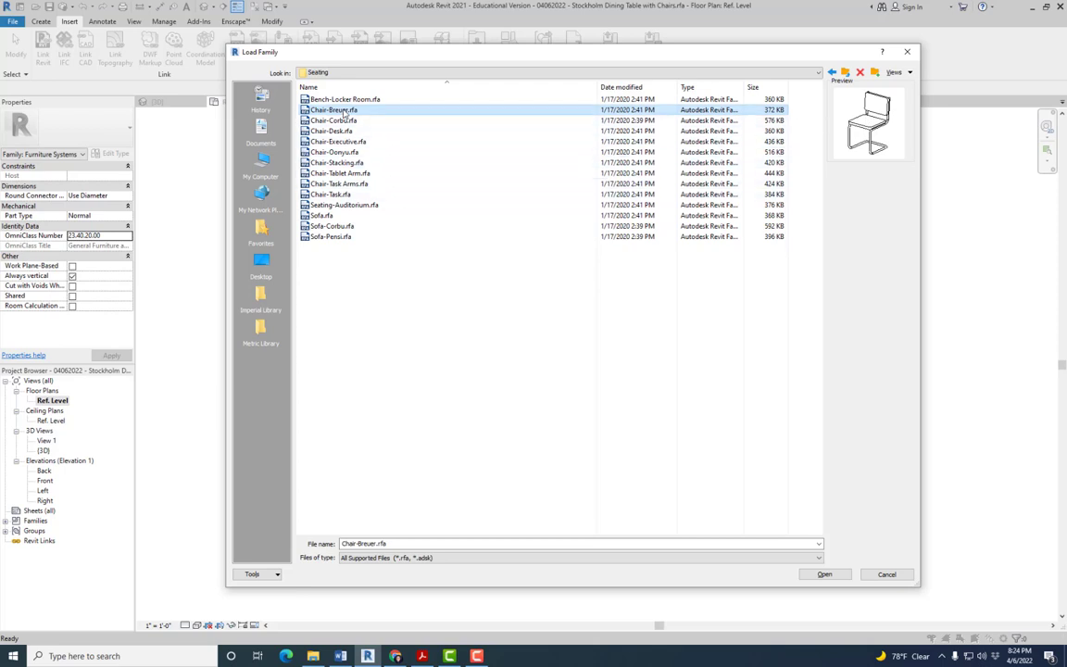
mouse_move(345, 113)
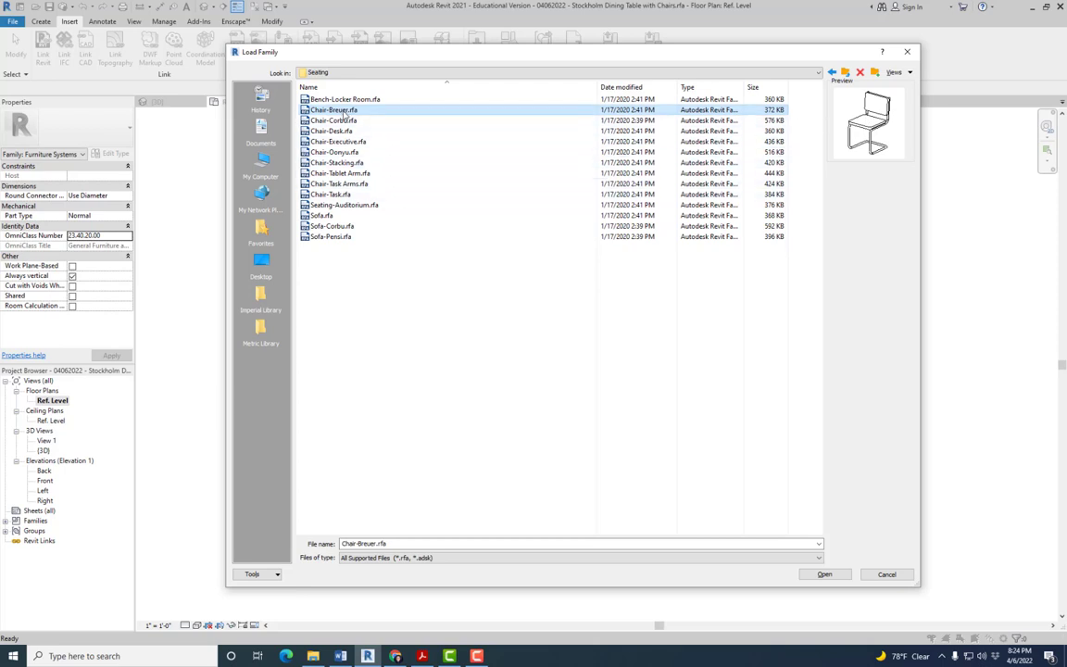
click(823, 574)
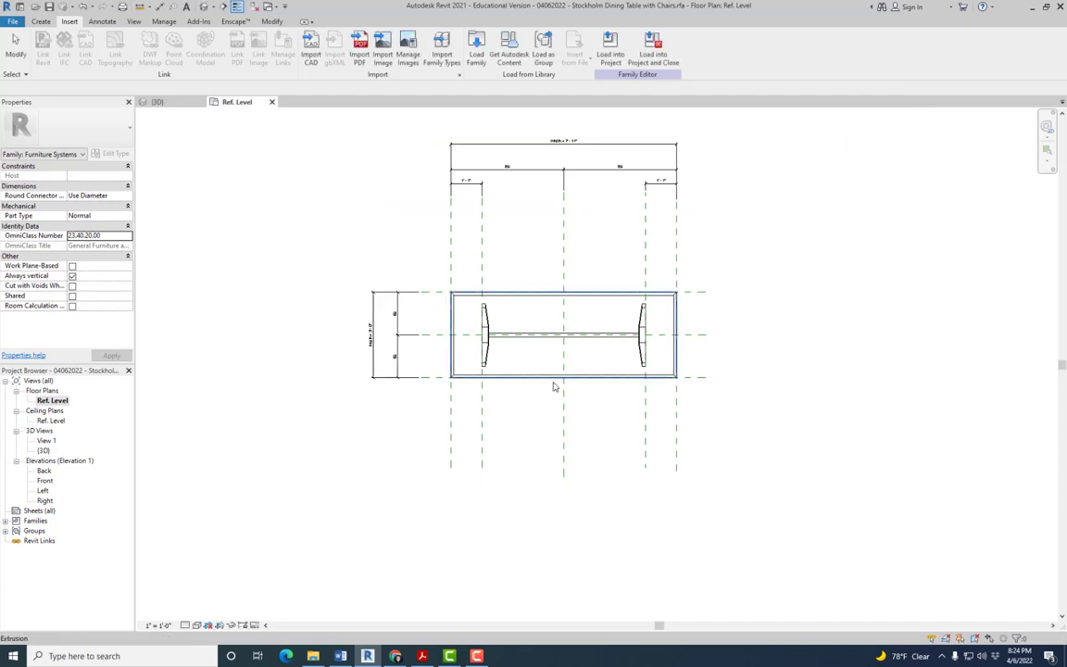
Step: Start placing a Chair-Breuer component in the table's floor plan
click(562, 334)
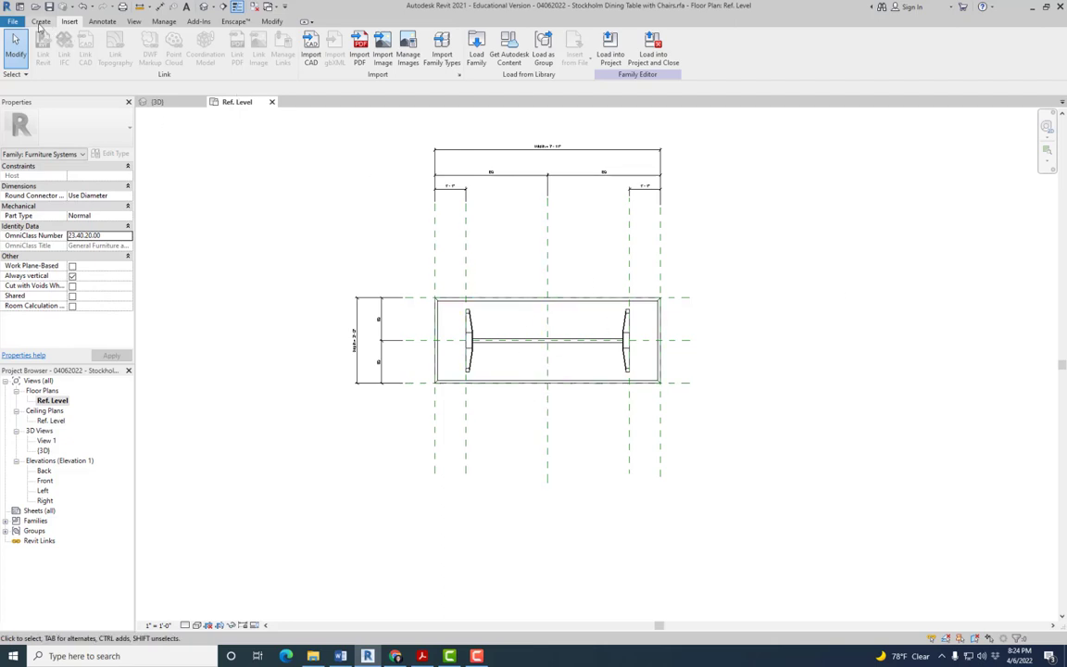
click(40, 21)
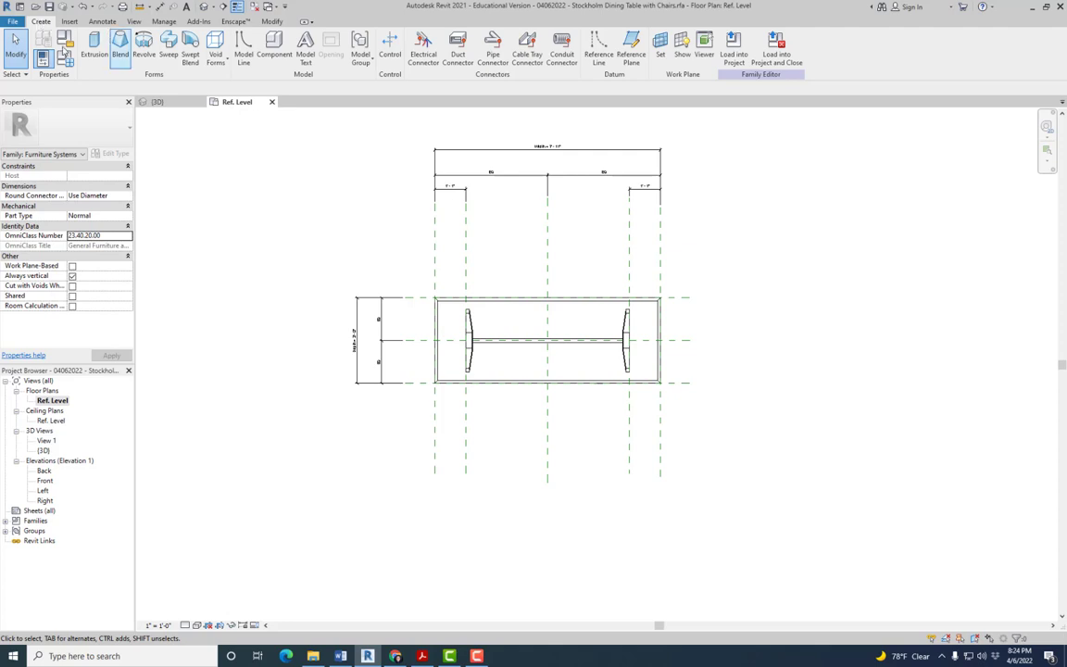
click(70, 21)
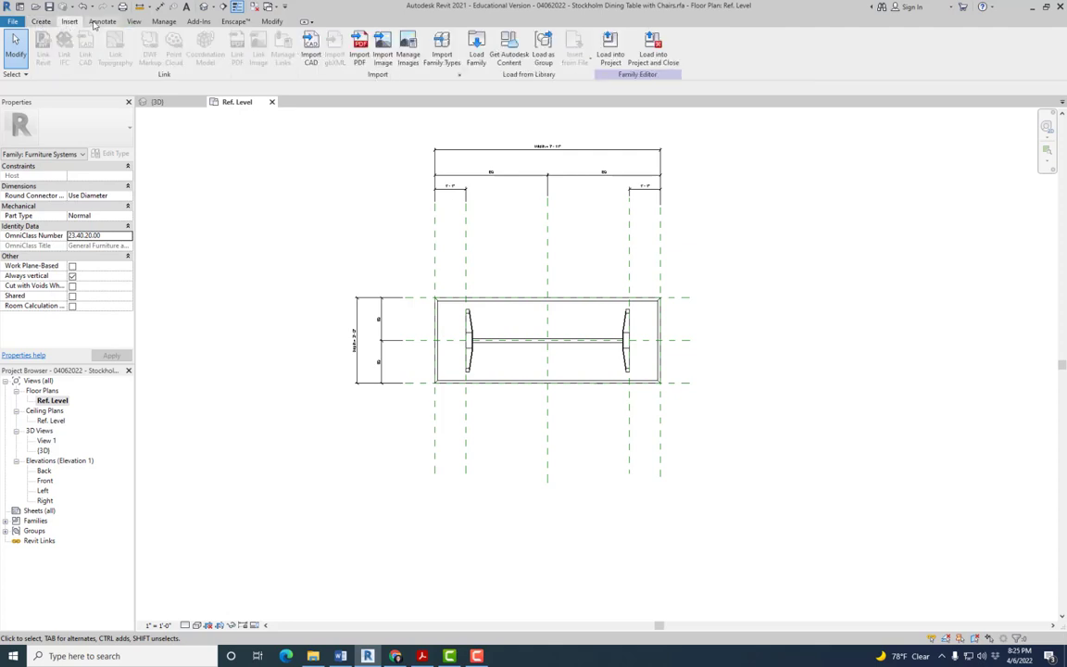
click(41, 21)
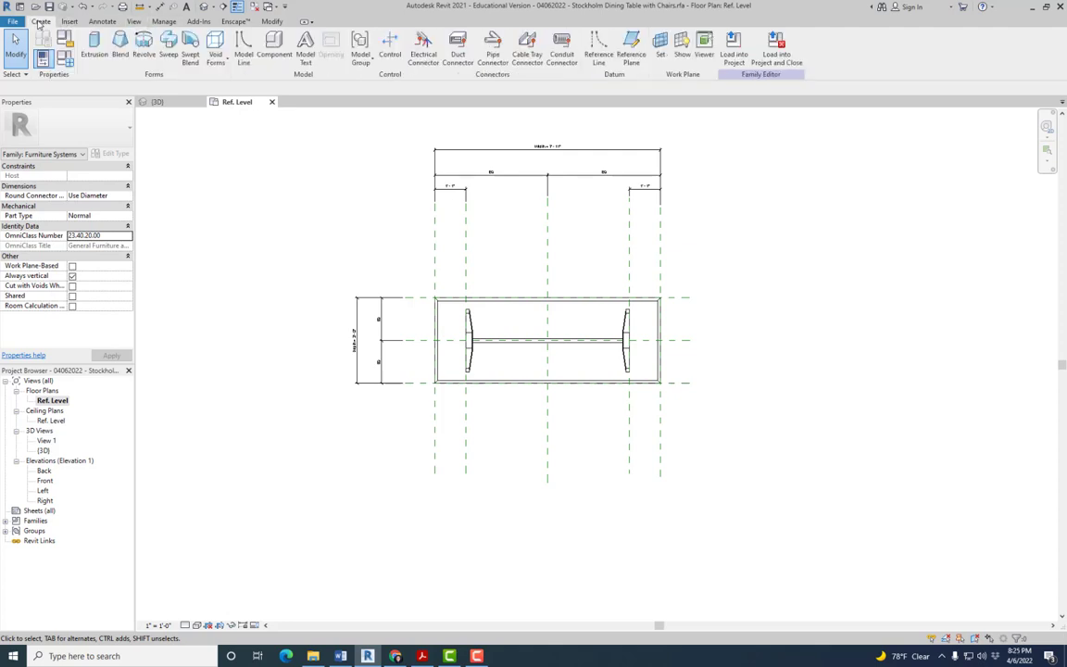
mouse_move(273, 42)
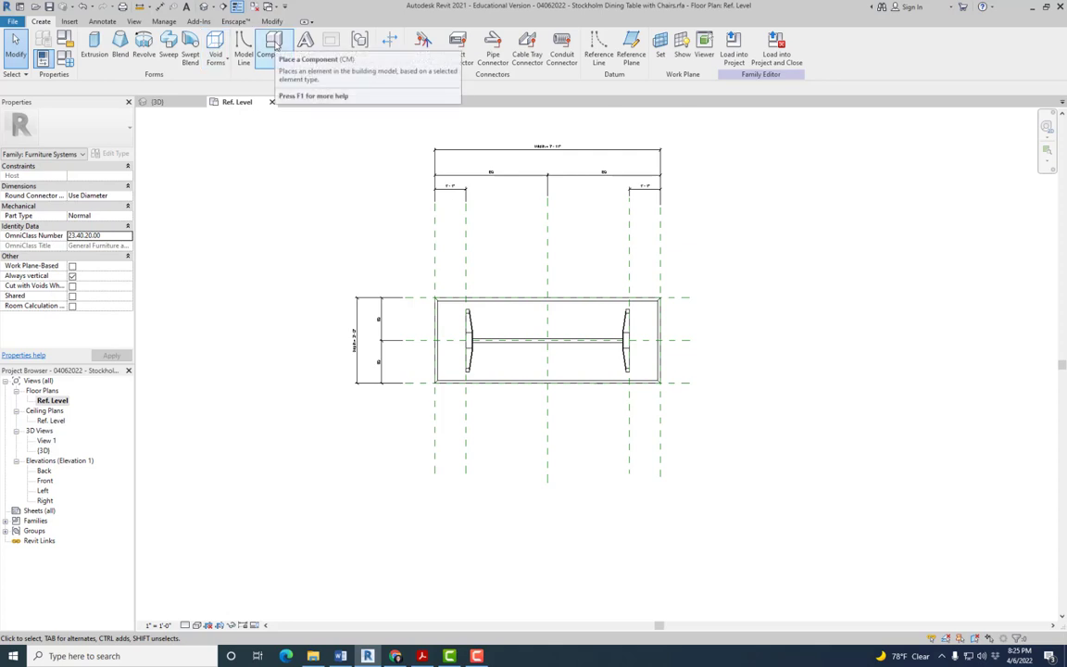
click(276, 45)
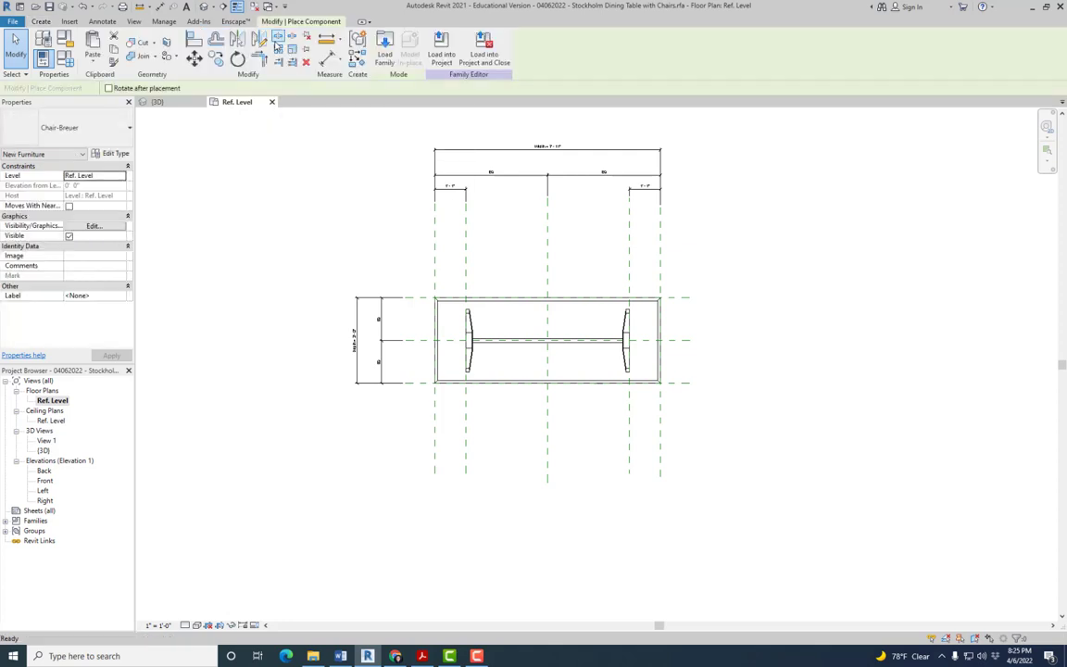
mouse_move(596, 429)
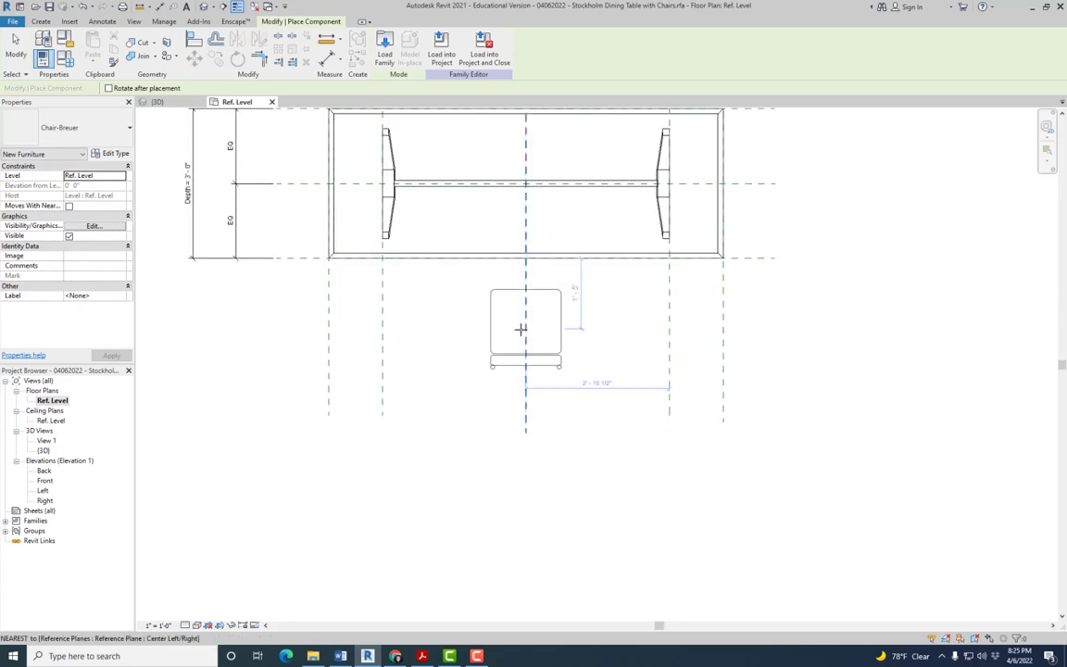
mouse_move(510, 319)
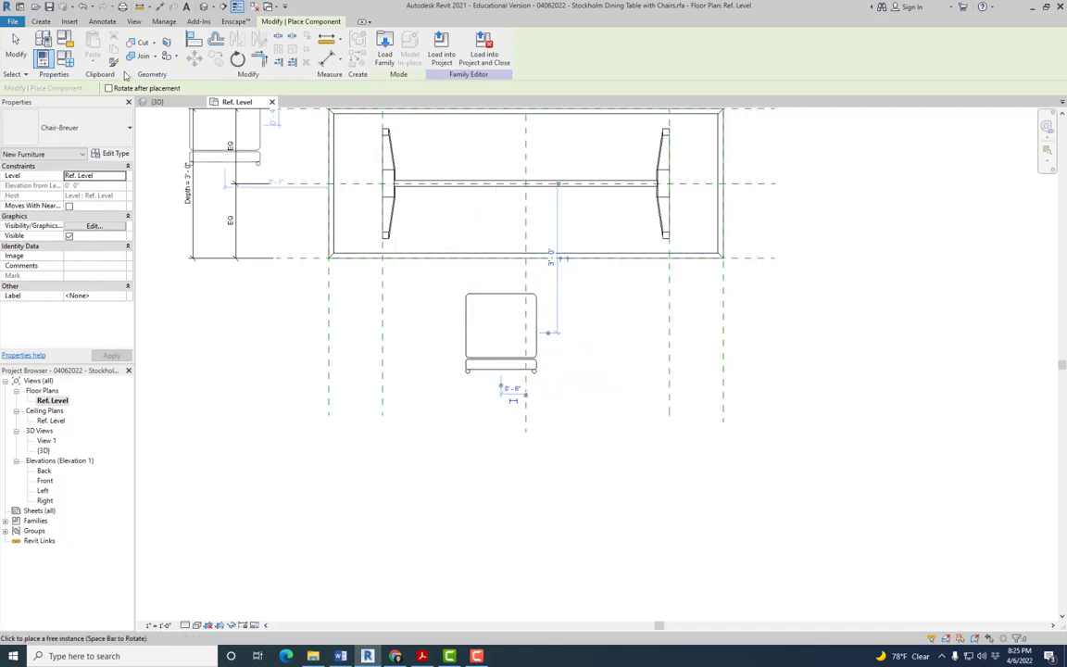
mouse_move(16, 42)
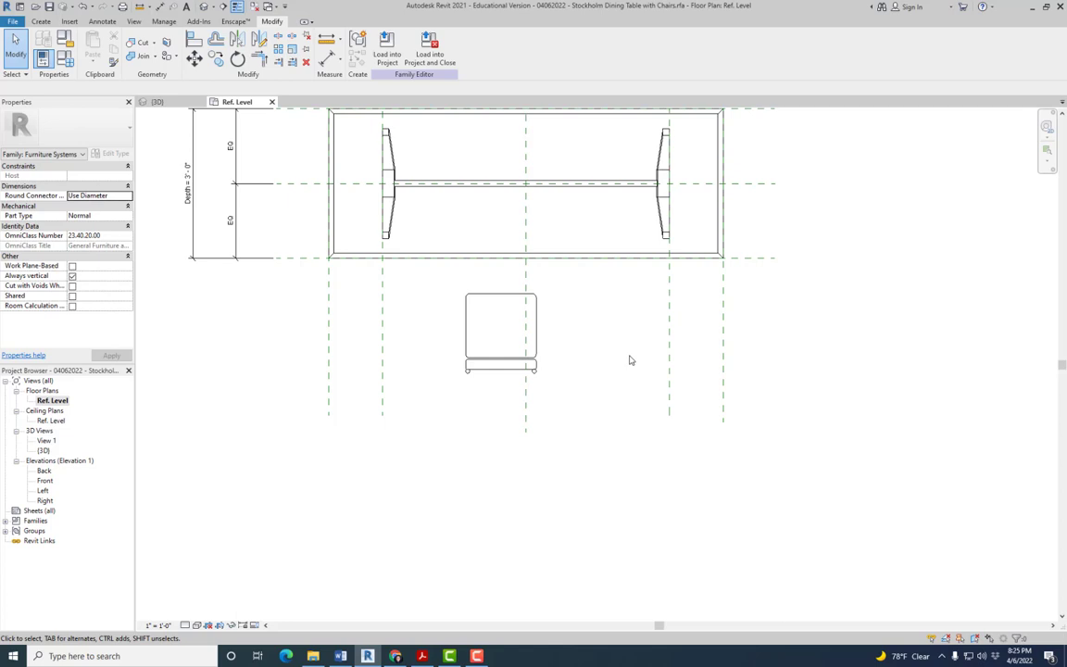
mouse_move(786, 541)
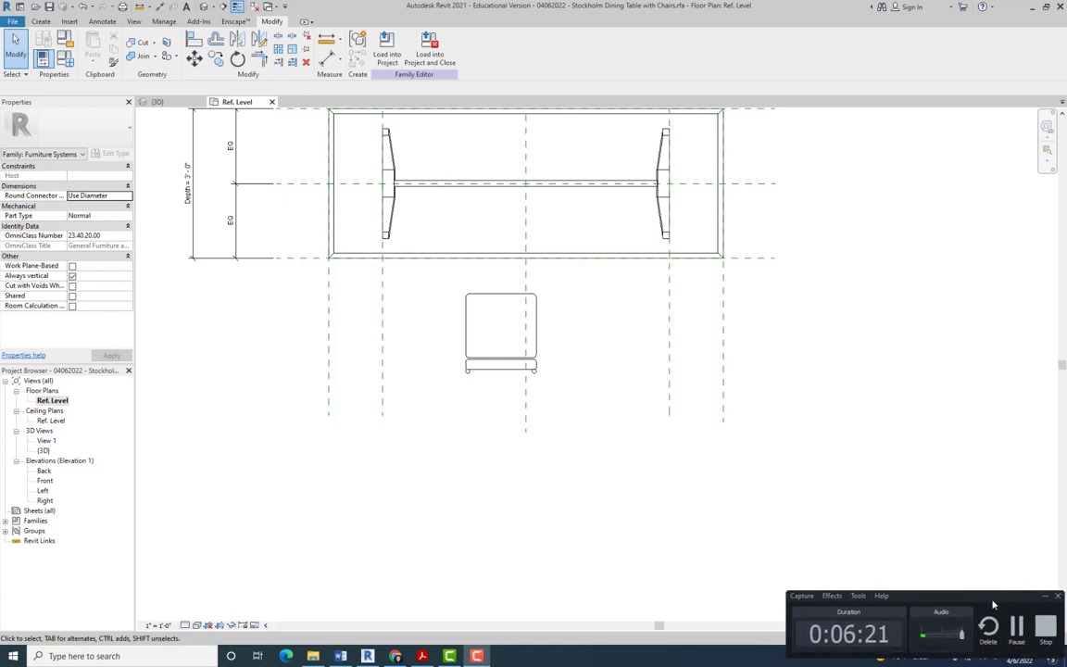
mouse_move(972, 581)
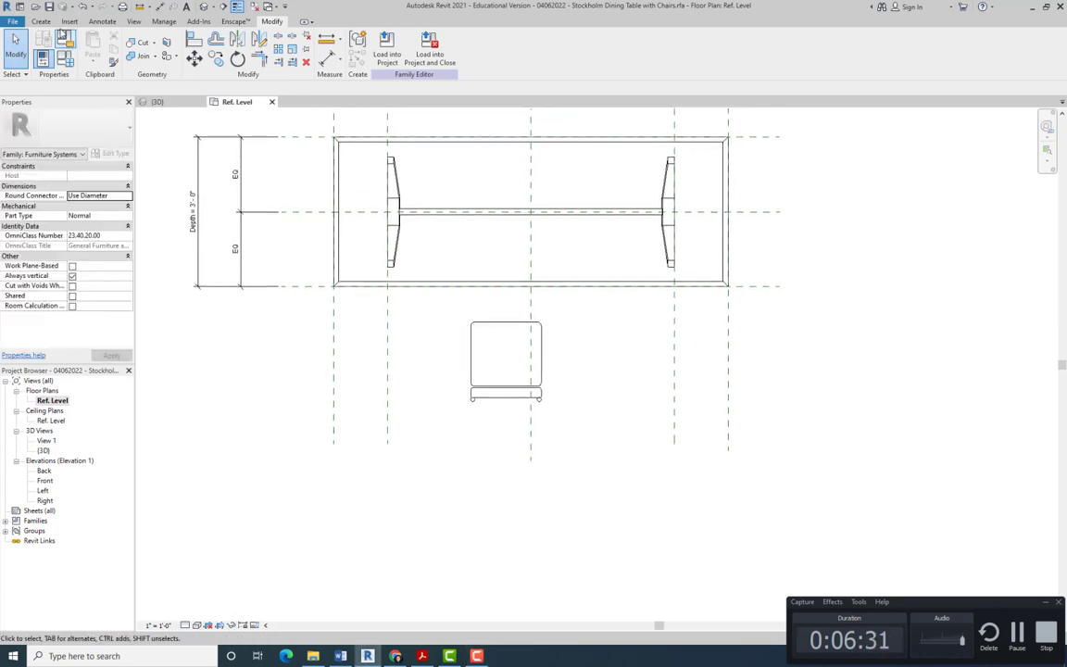
click(41, 22)
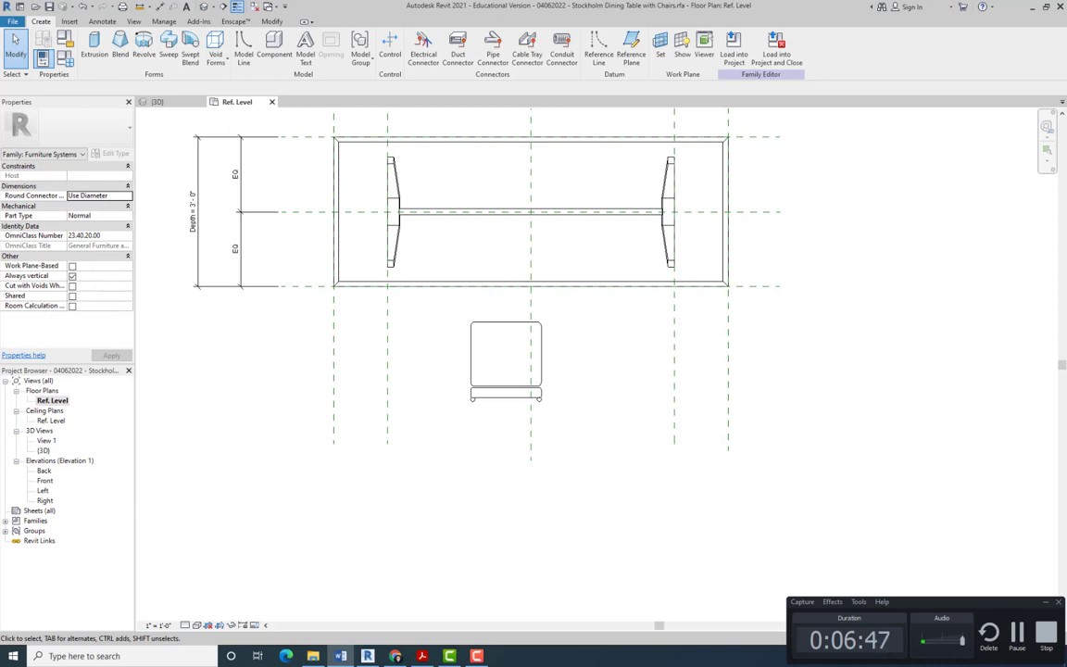
mouse_move(547, 327)
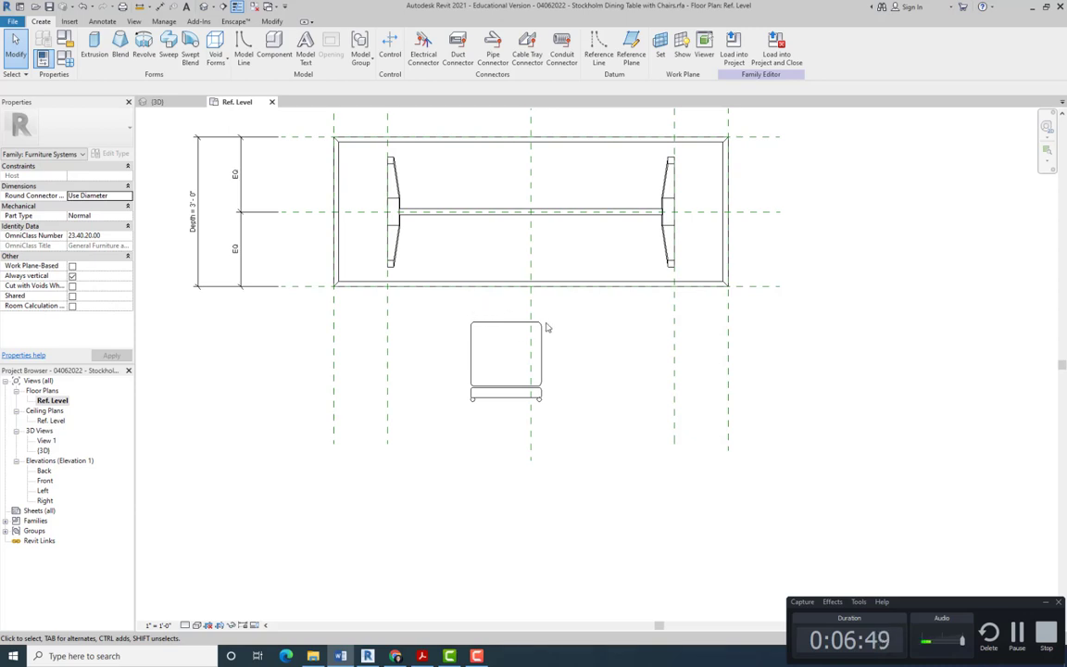
click(505, 359)
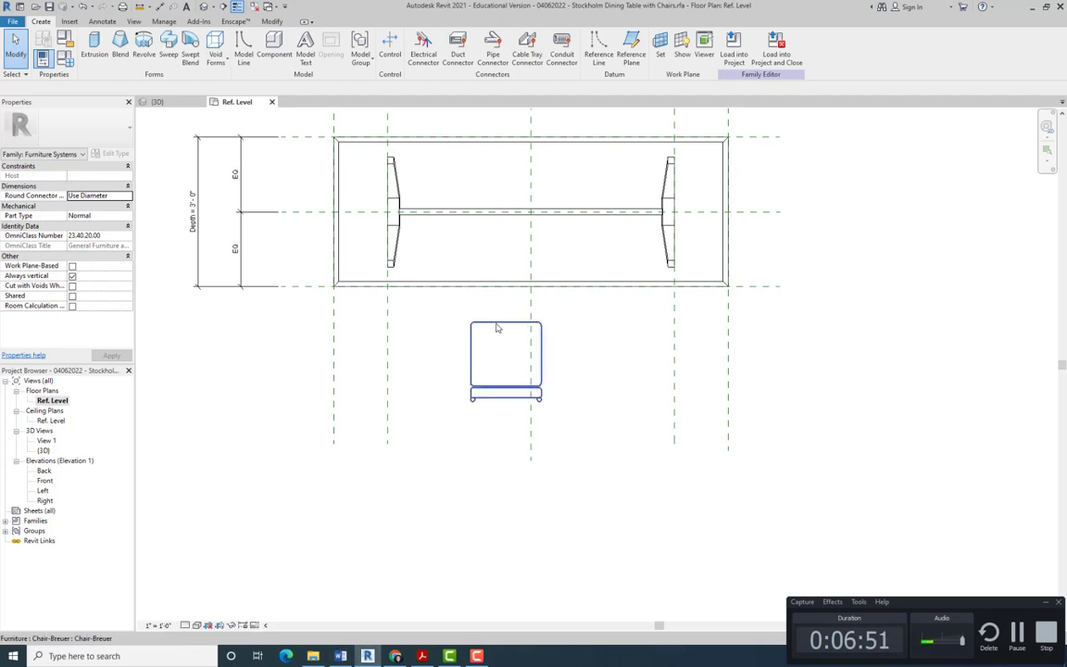
mouse_move(508, 328)
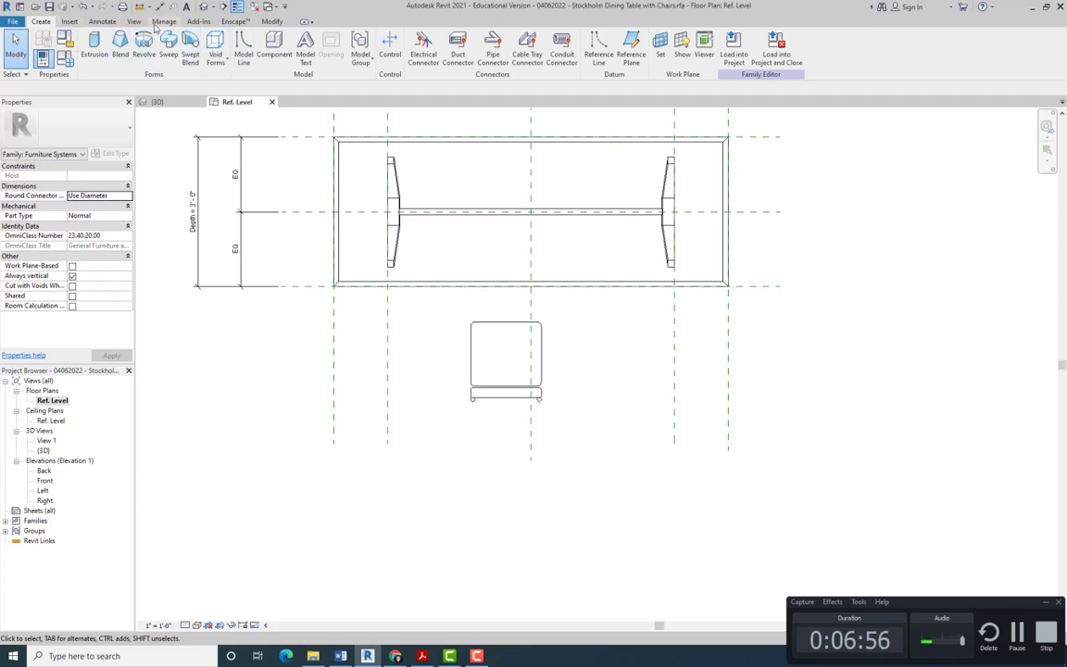
click(69, 21)
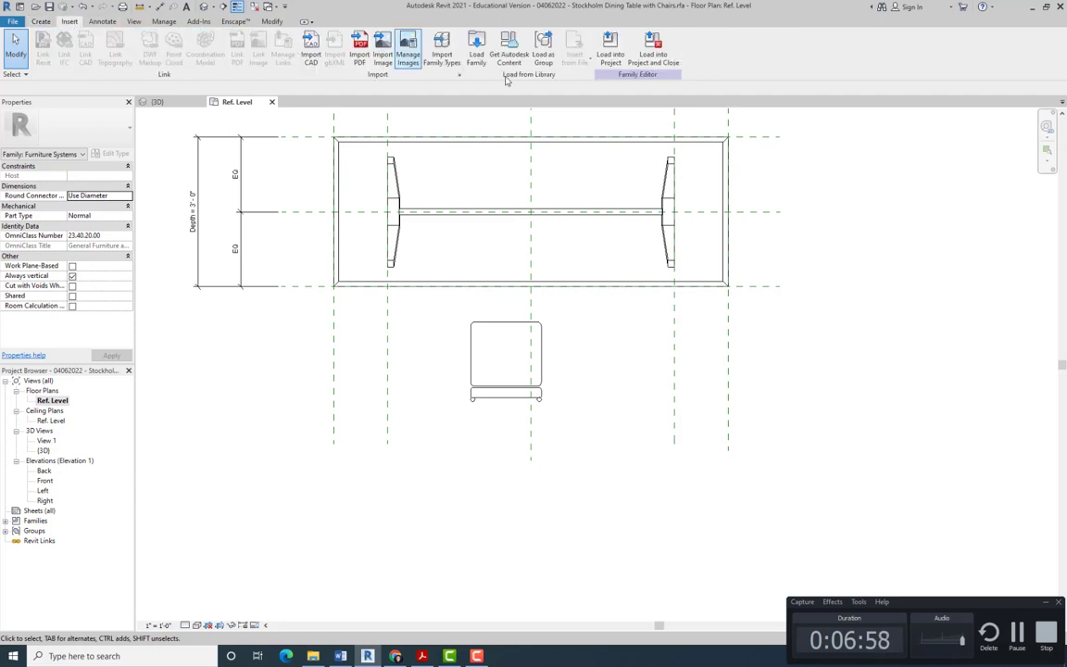
click(475, 47)
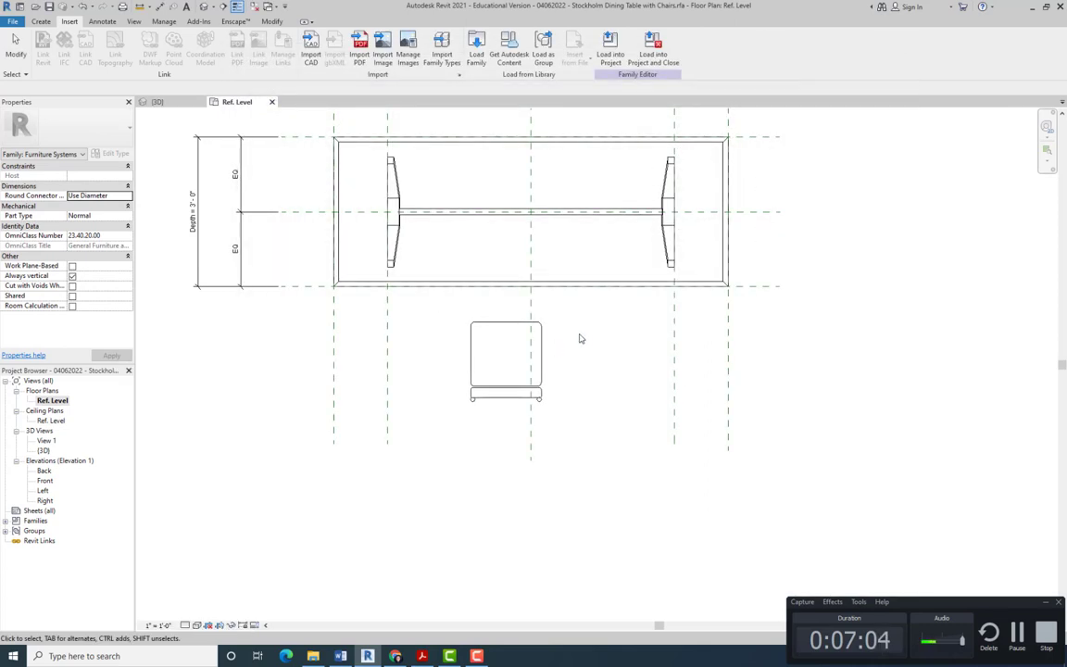
click(41, 21)
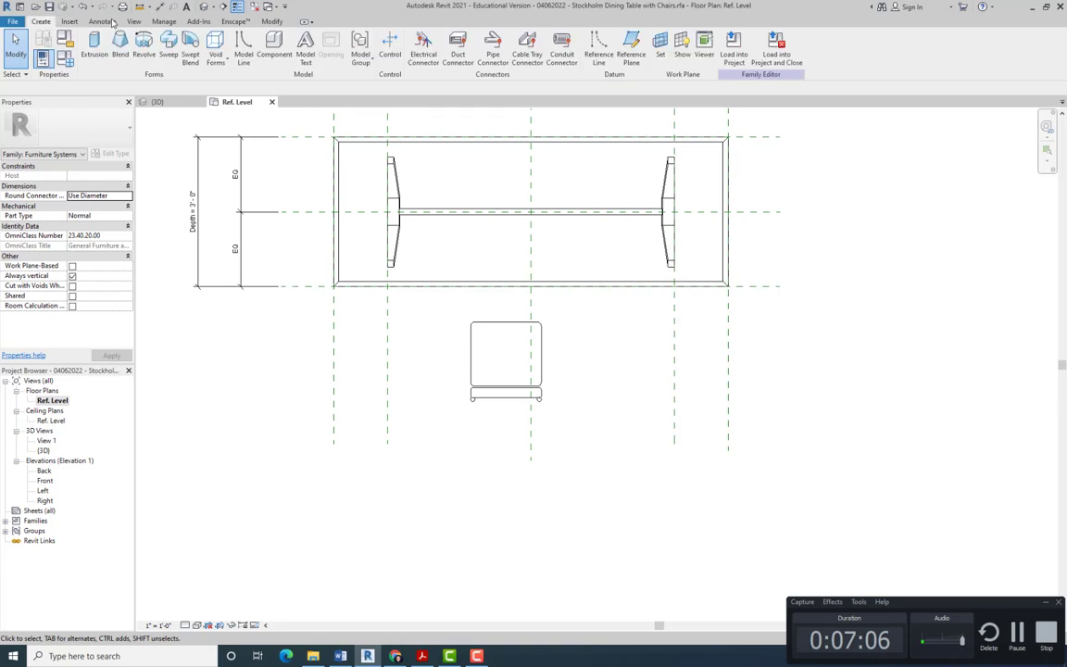
mouse_move(273, 41)
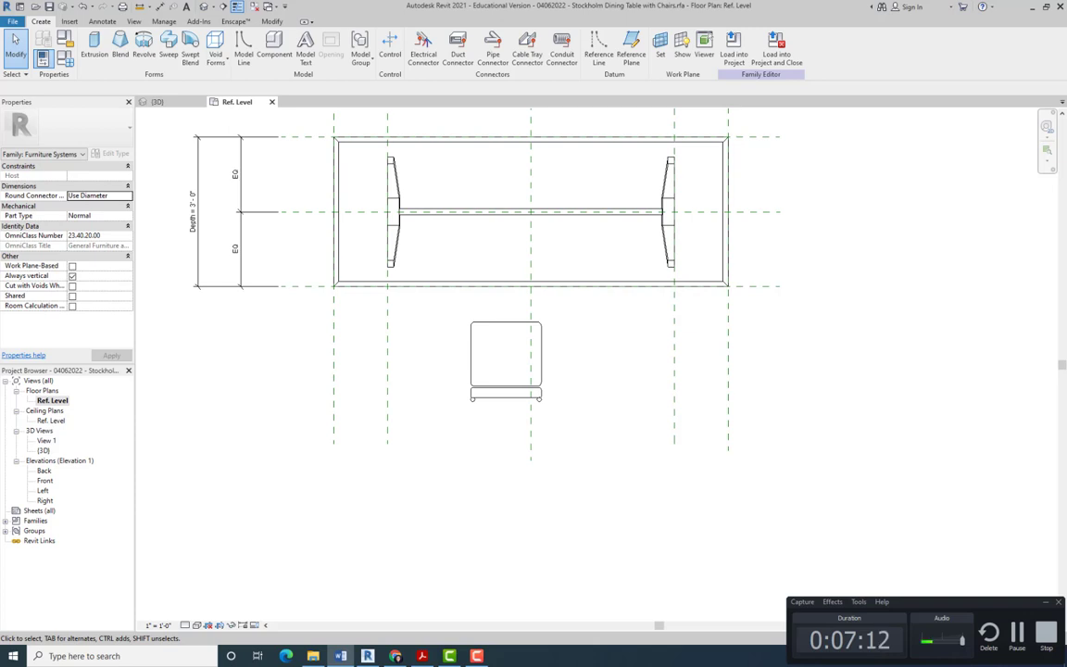
mouse_move(613, 391)
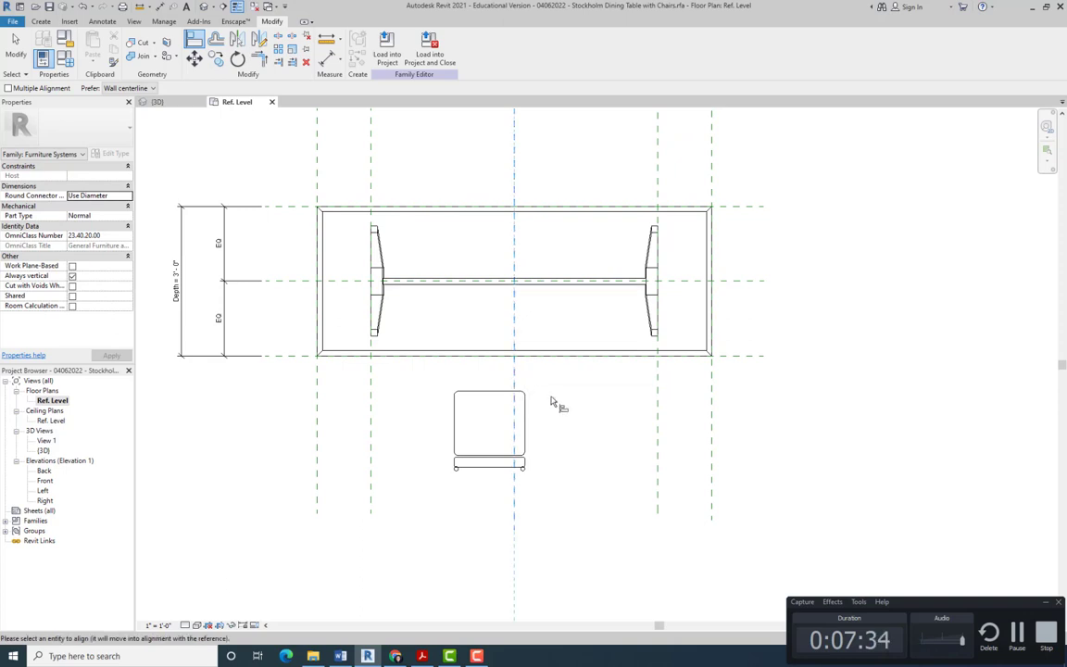
mouse_move(491, 415)
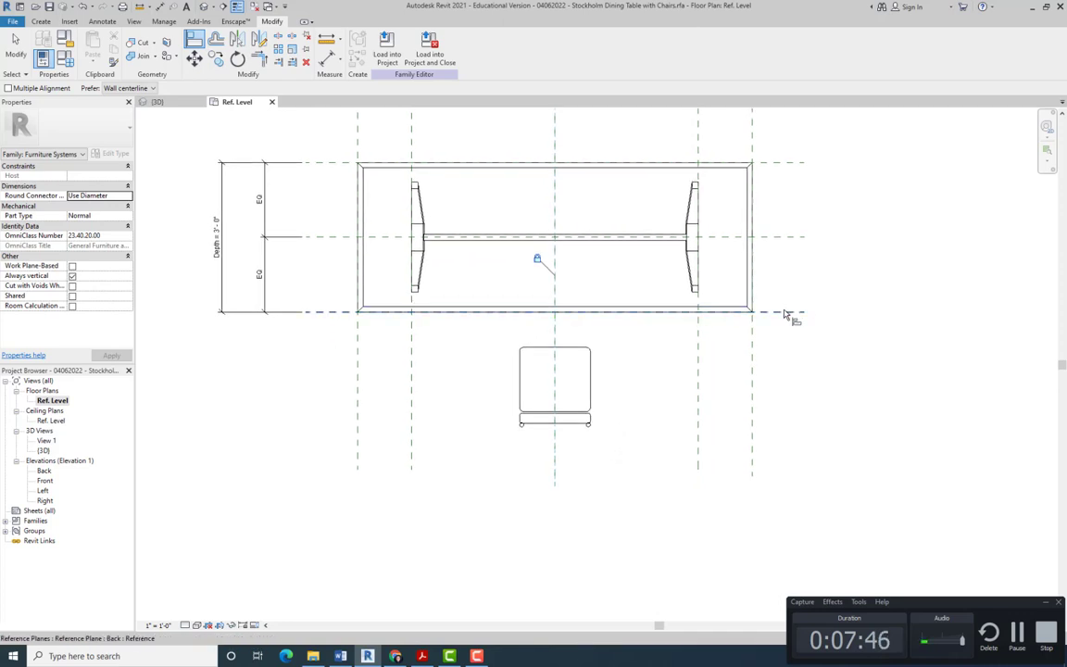
mouse_move(785, 318)
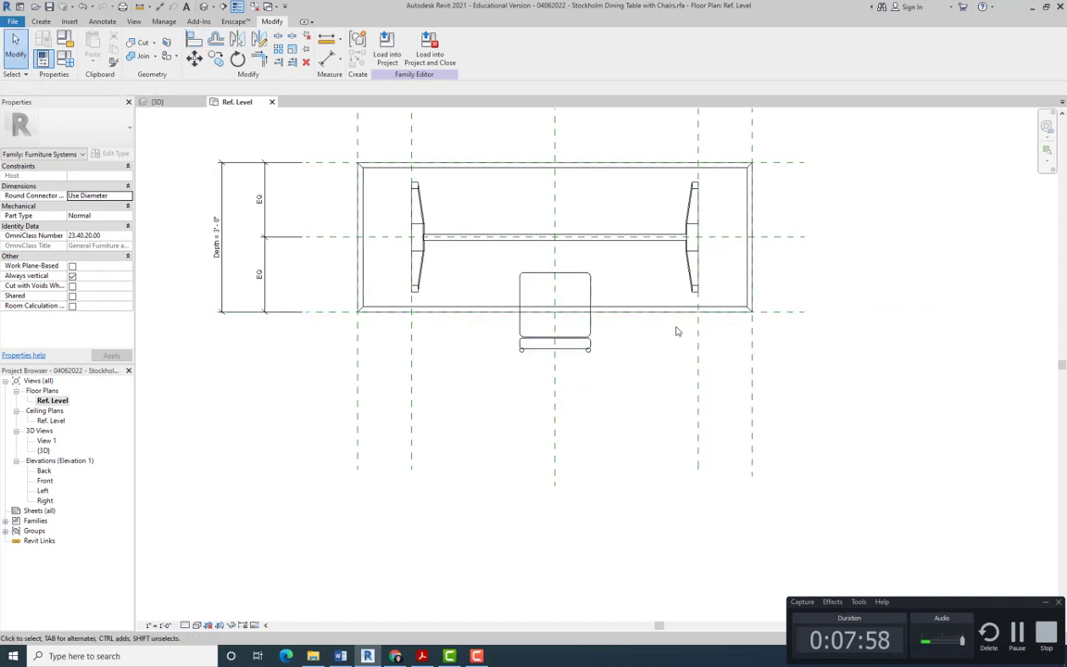
Step: Finish aligning the Breuer chair to the table's front edge and clear the selection
click(554, 310)
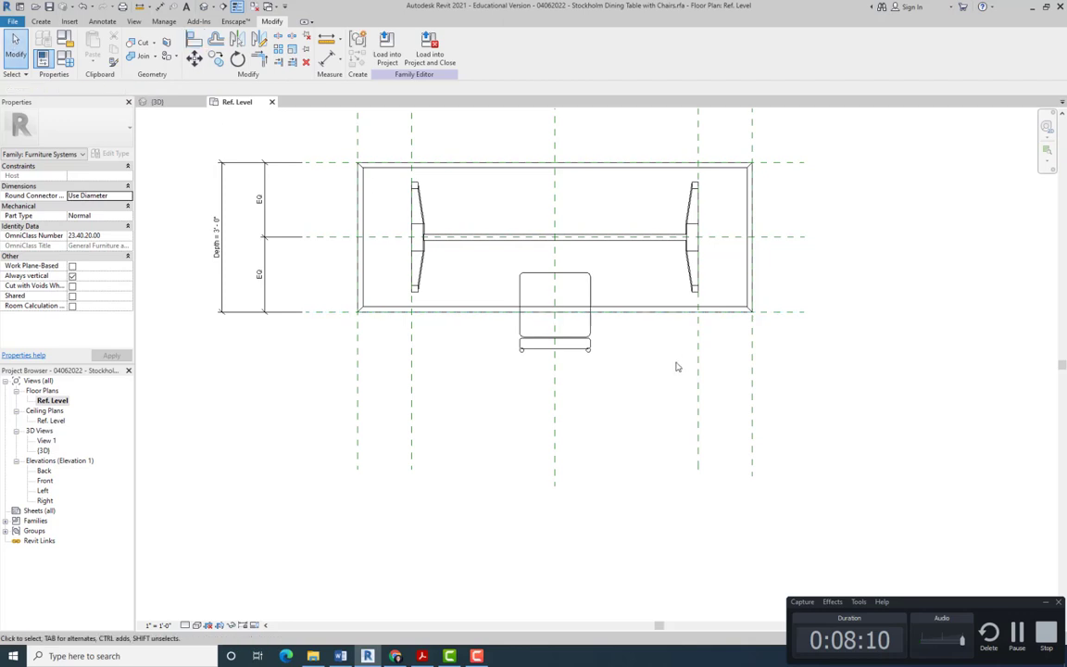
mouse_move(617, 345)
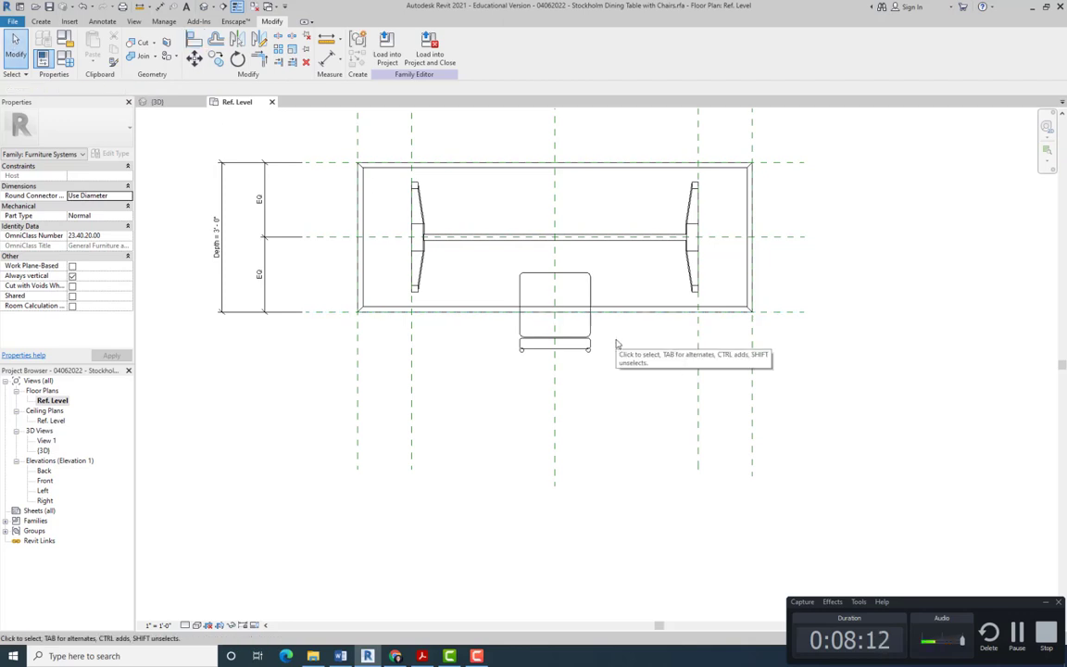
click(553, 311)
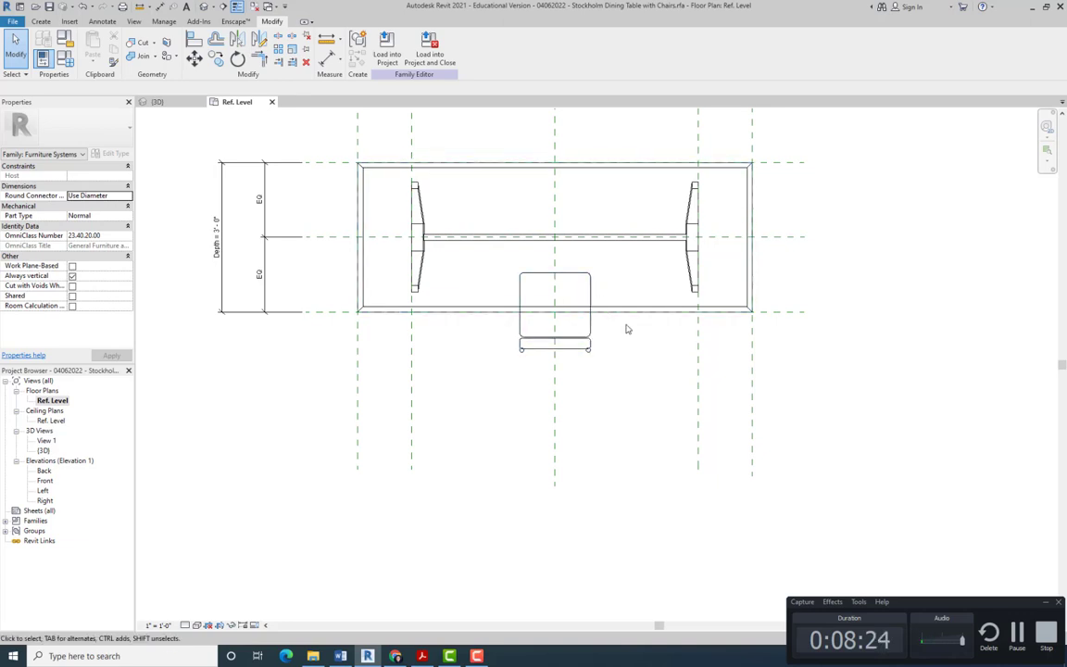
mouse_move(638, 321)
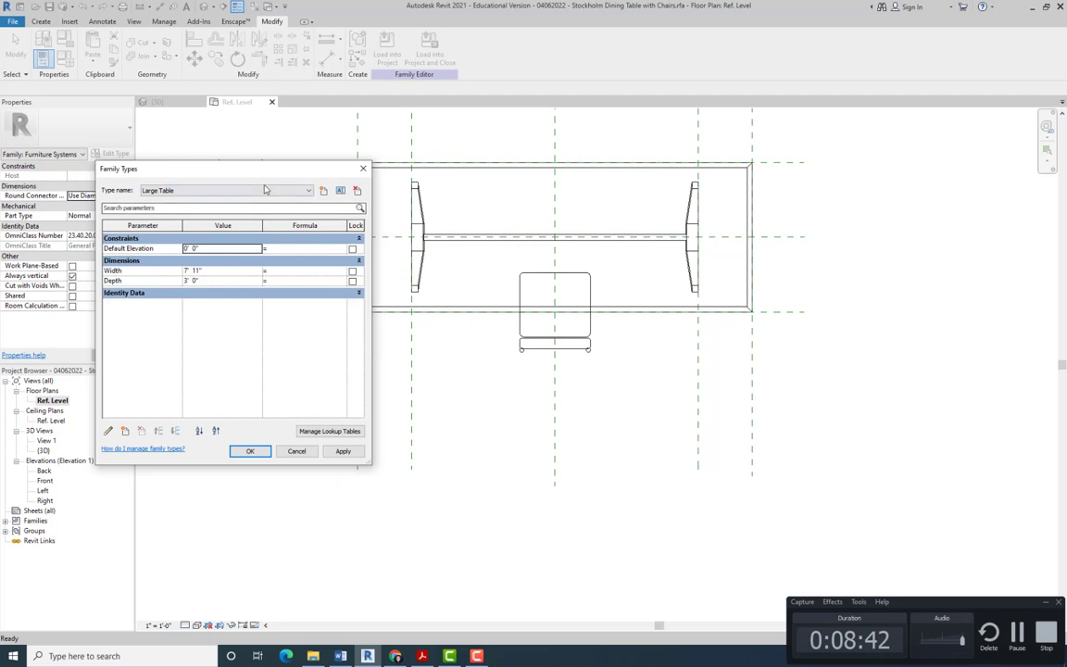
Step: Flex the table to Small Table, back to Large Table, then close Family Types
click(308, 190)
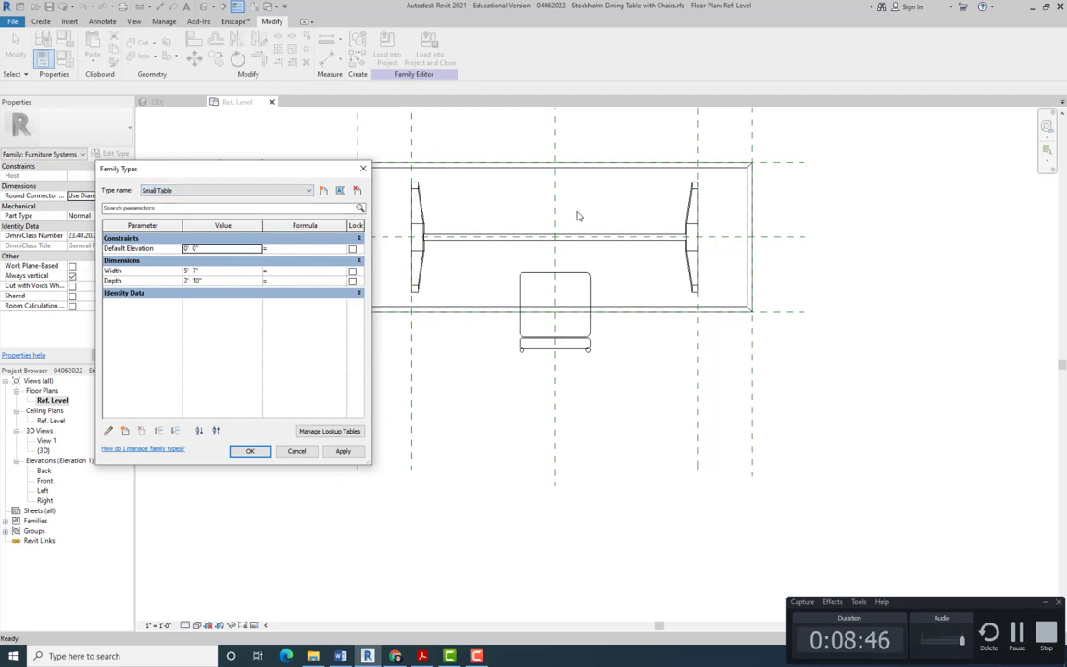
click(343, 450)
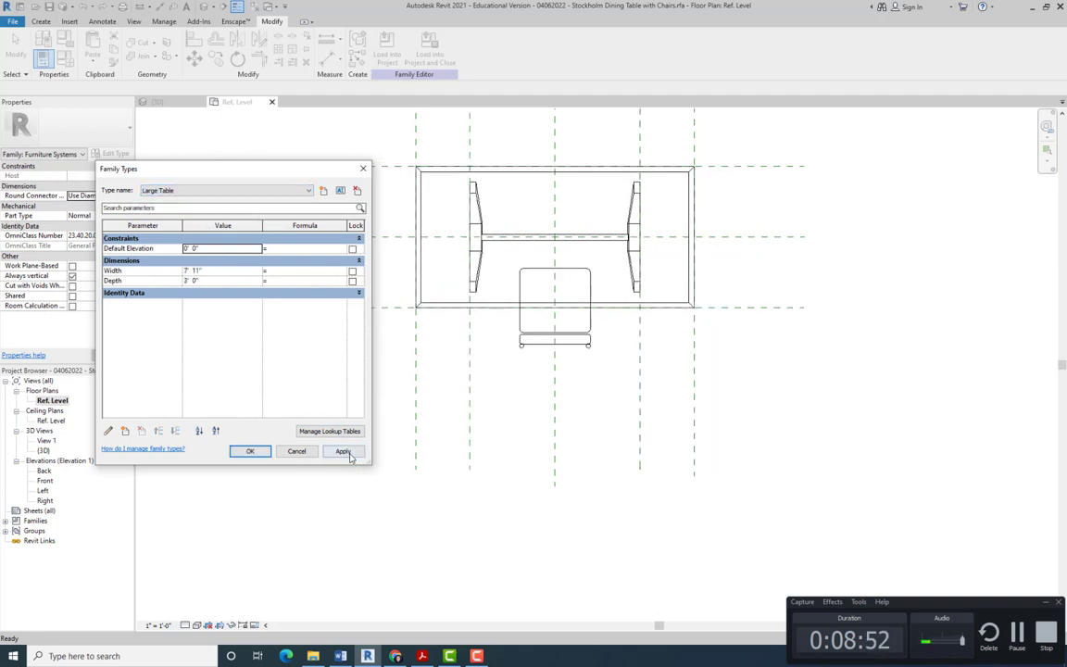
click(343, 450)
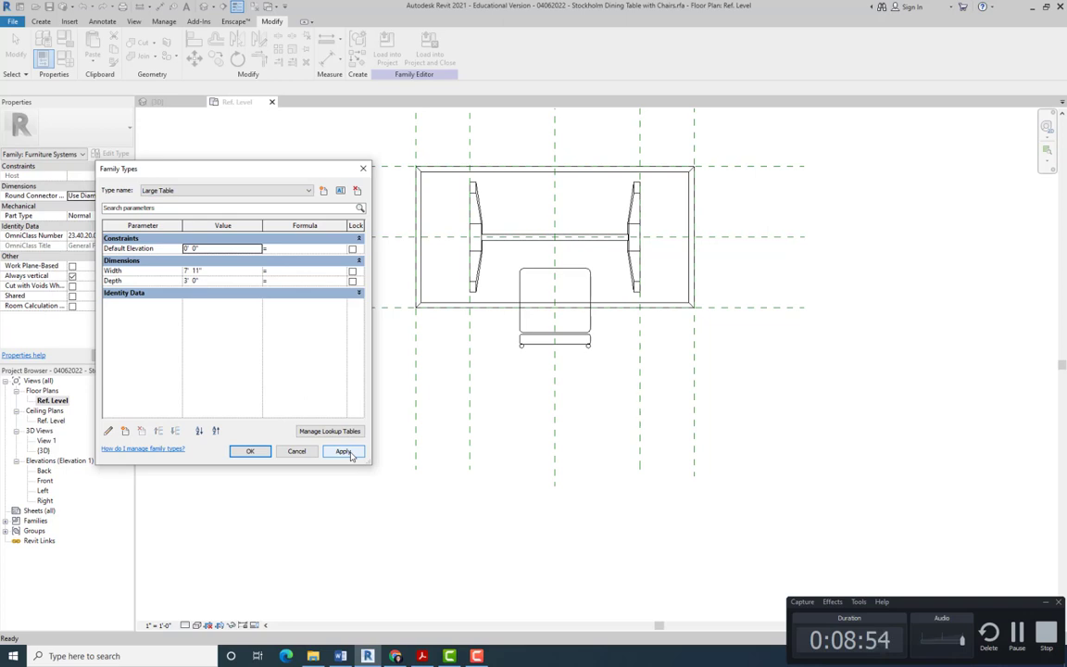
click(344, 450)
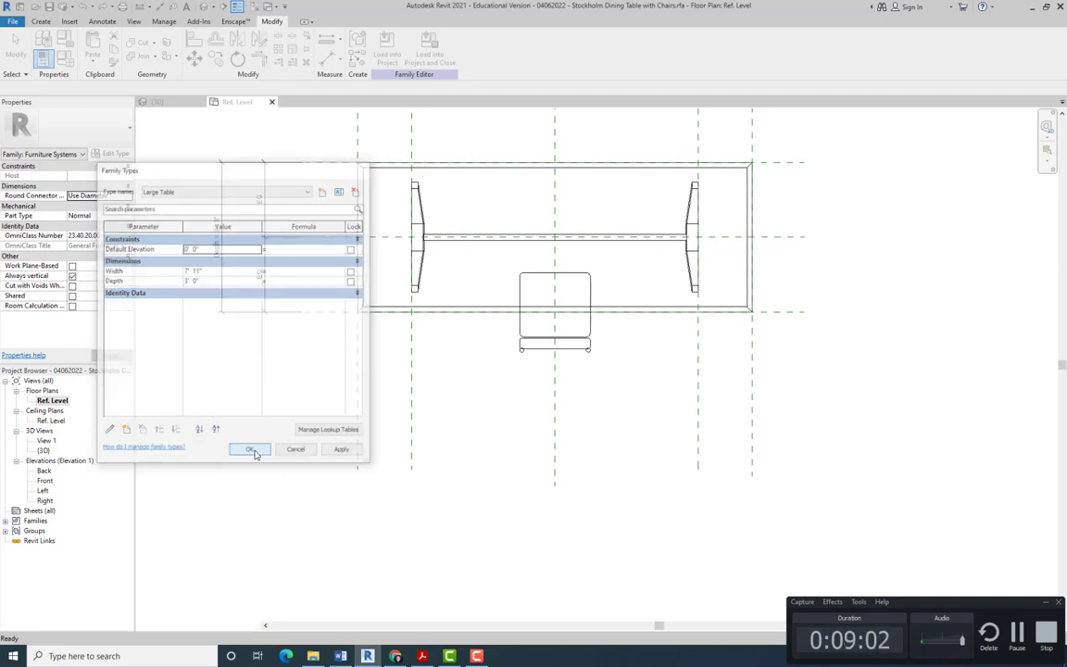
click(250, 449)
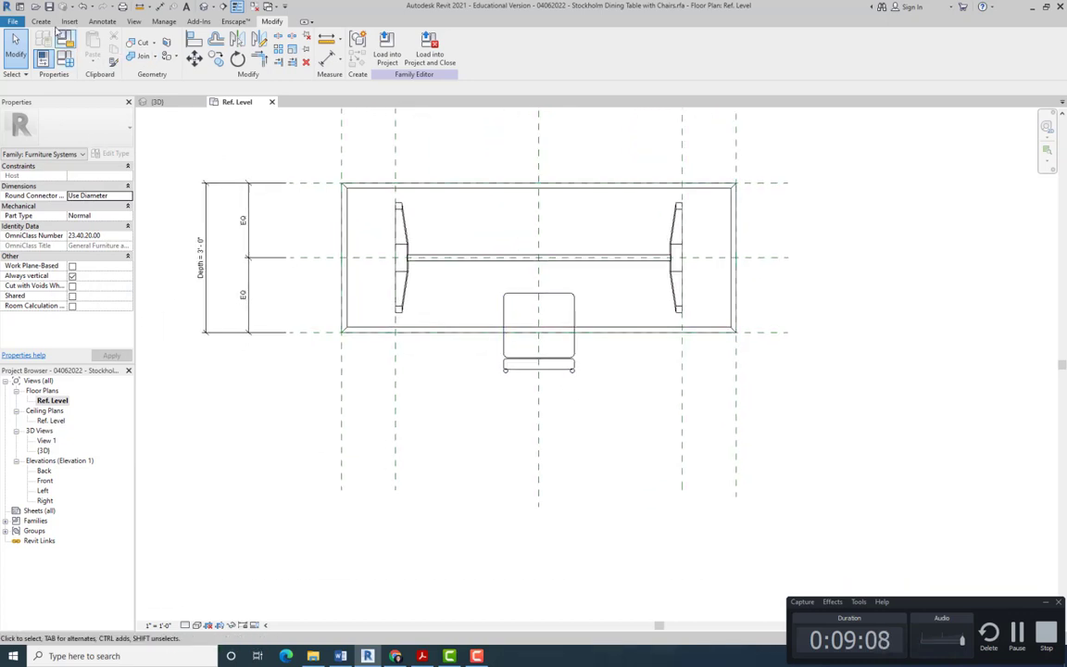
Step: Place a second Chair-Breuer left of the first chair, then select it
click(40, 22)
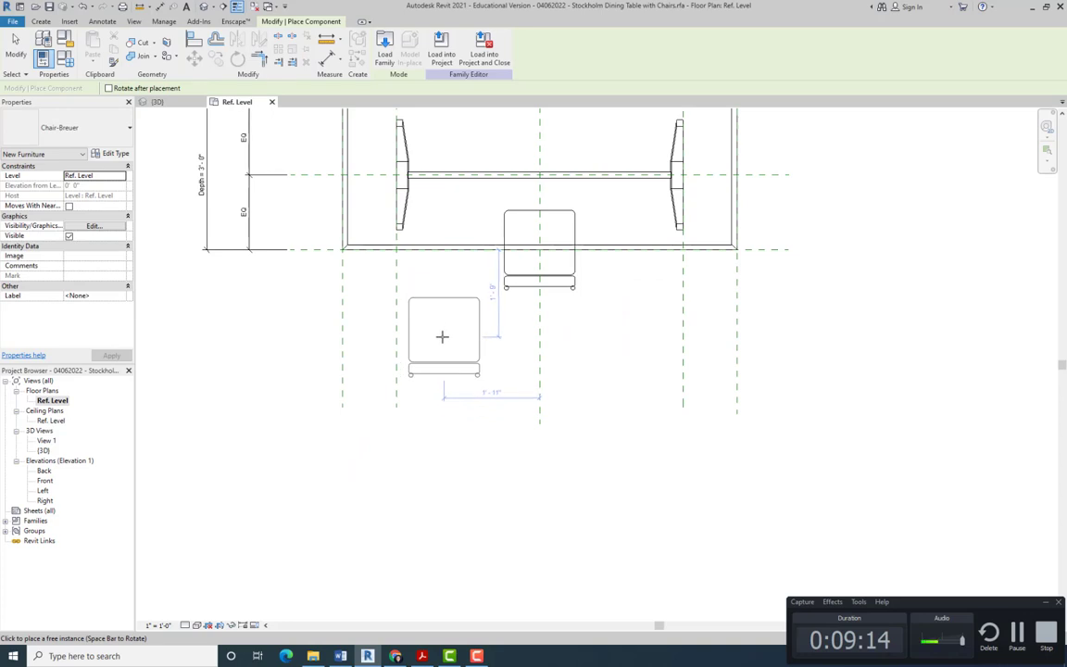
mouse_move(439, 336)
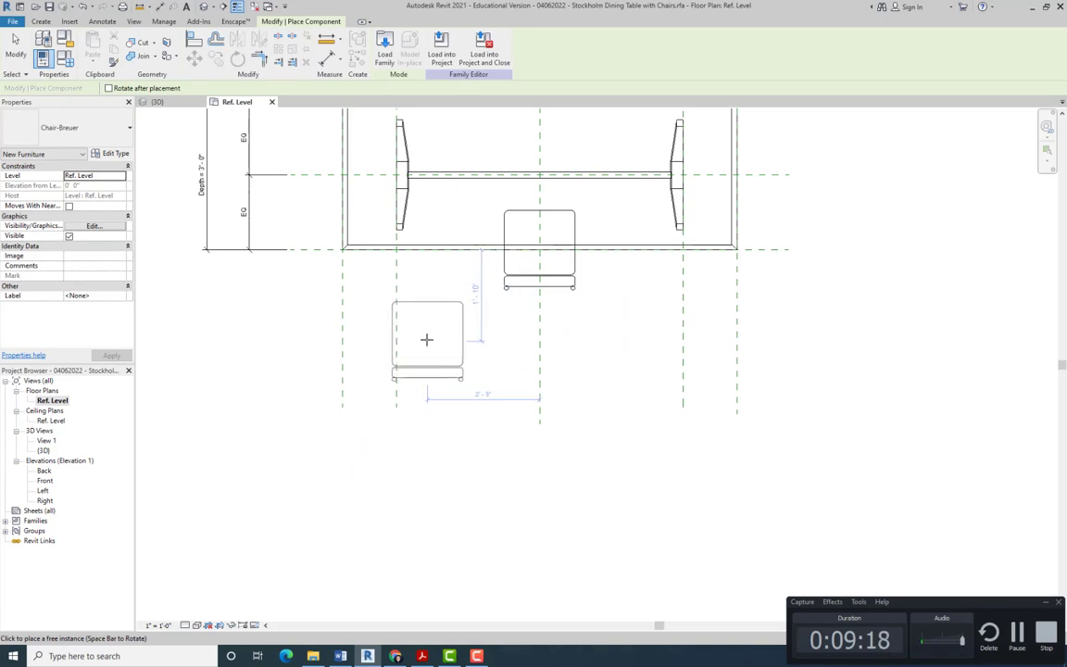
mouse_move(430, 333)
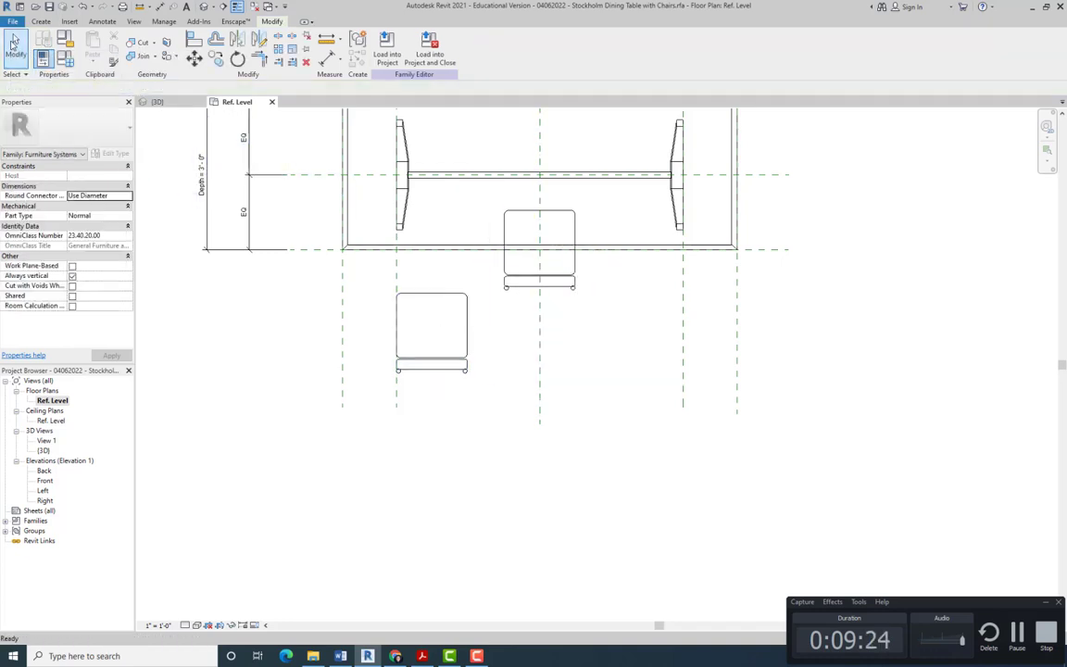
click(539, 246)
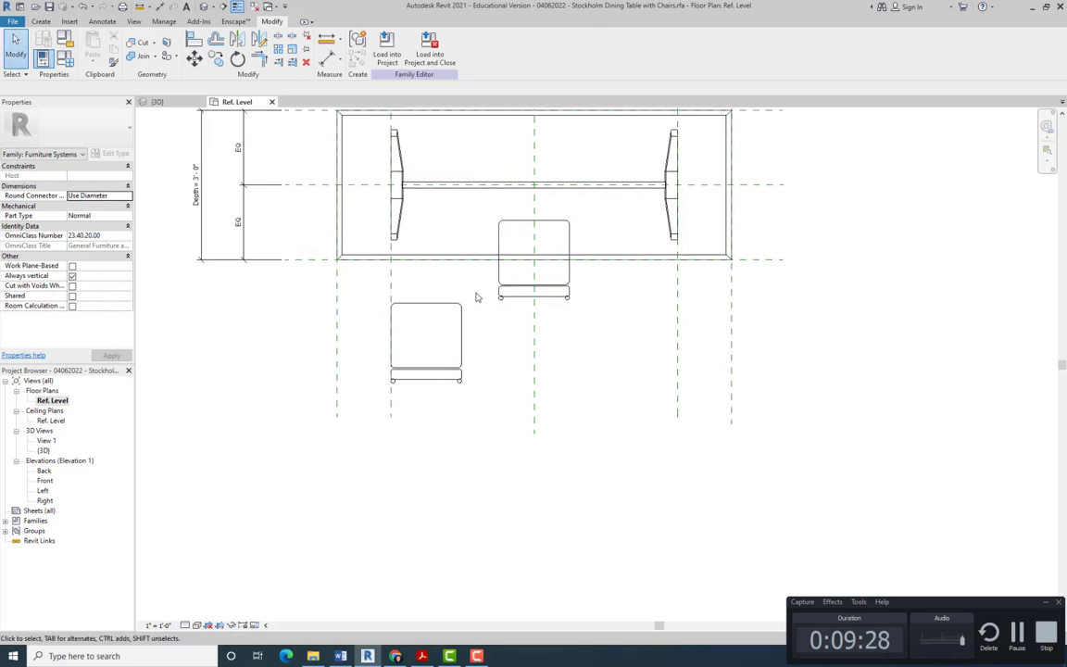
click(426, 338)
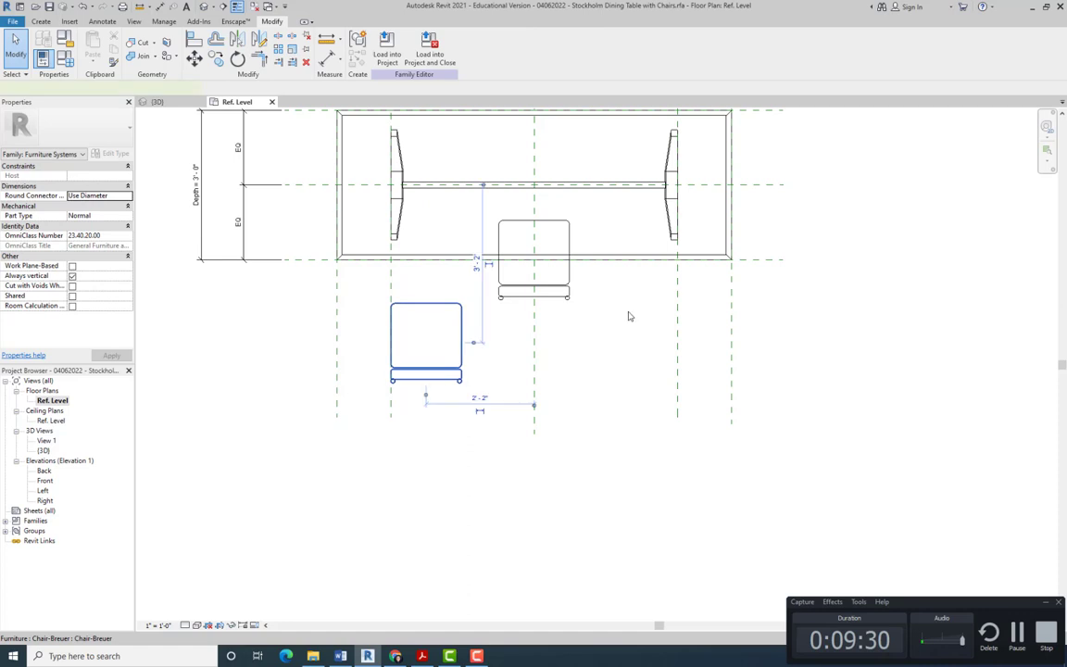
click(426, 333)
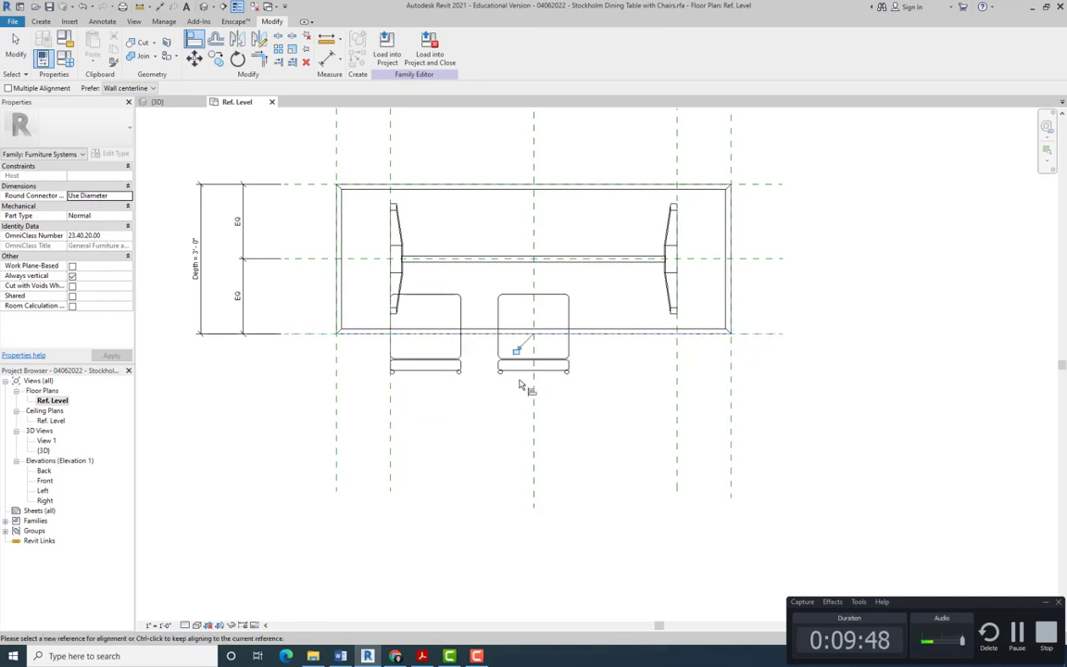
mouse_move(519, 357)
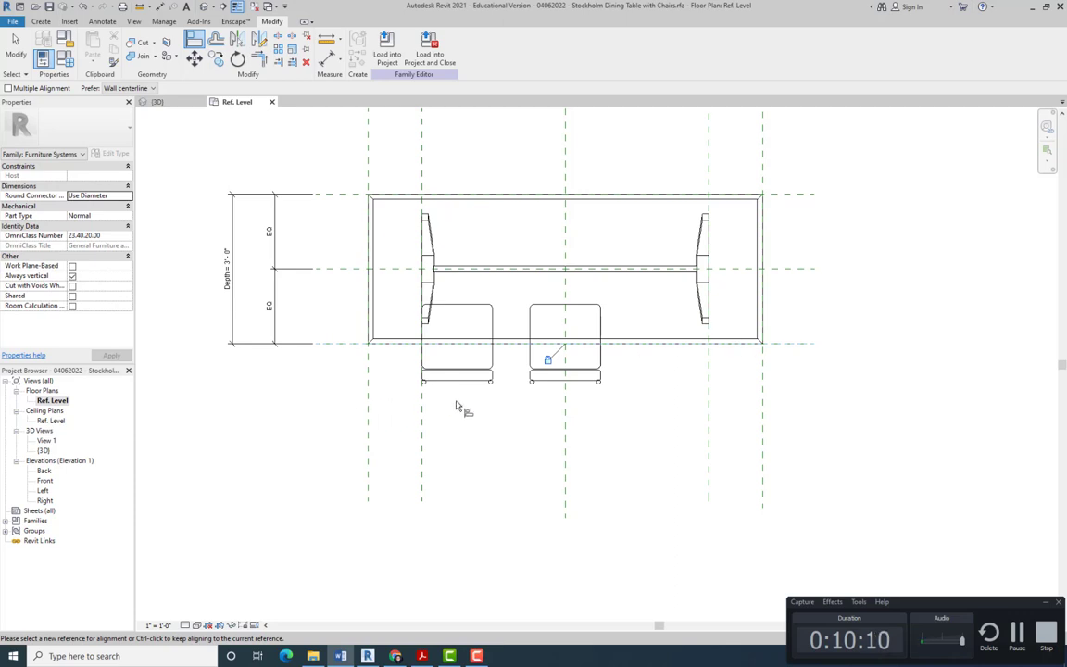
mouse_move(451, 403)
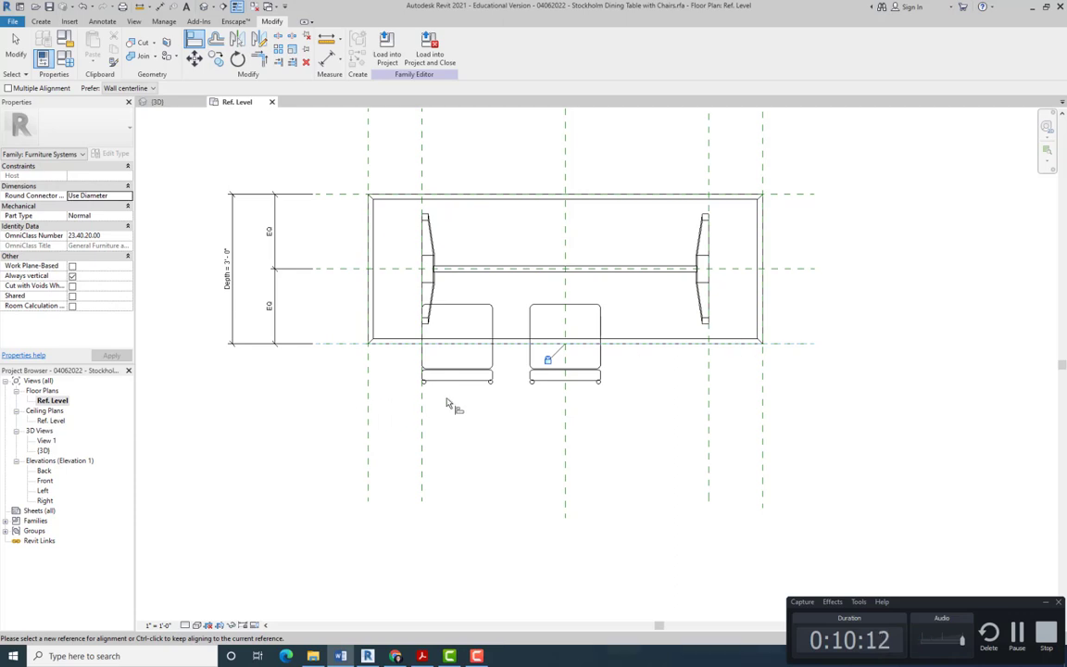
mouse_move(424, 423)
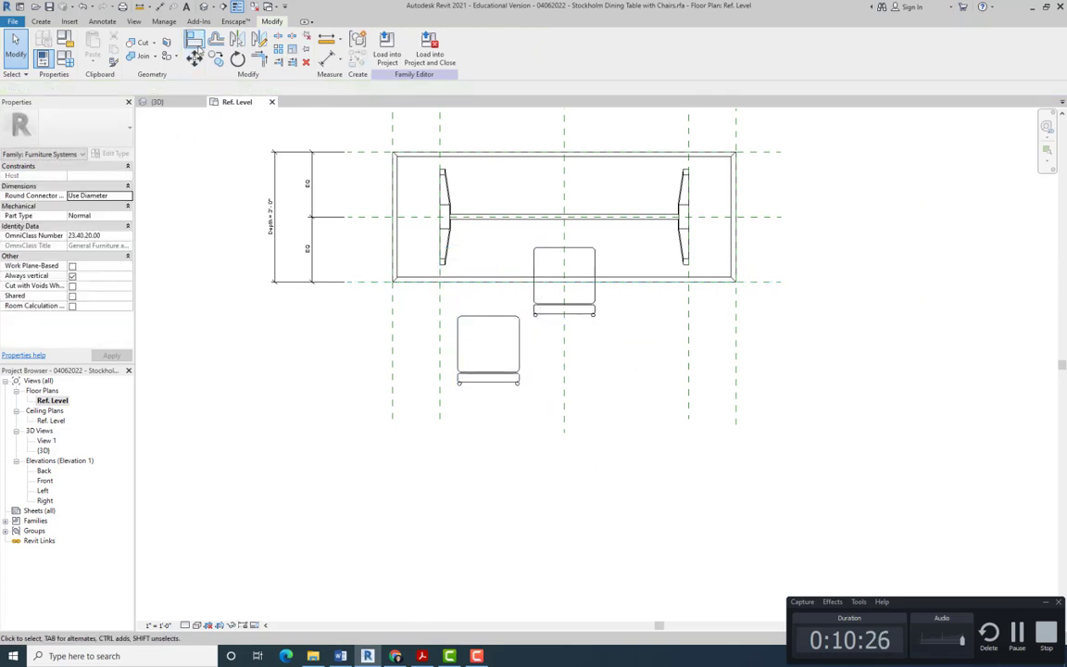
Step: Start the Align tool to line the chairs up on the table edge
click(194, 39)
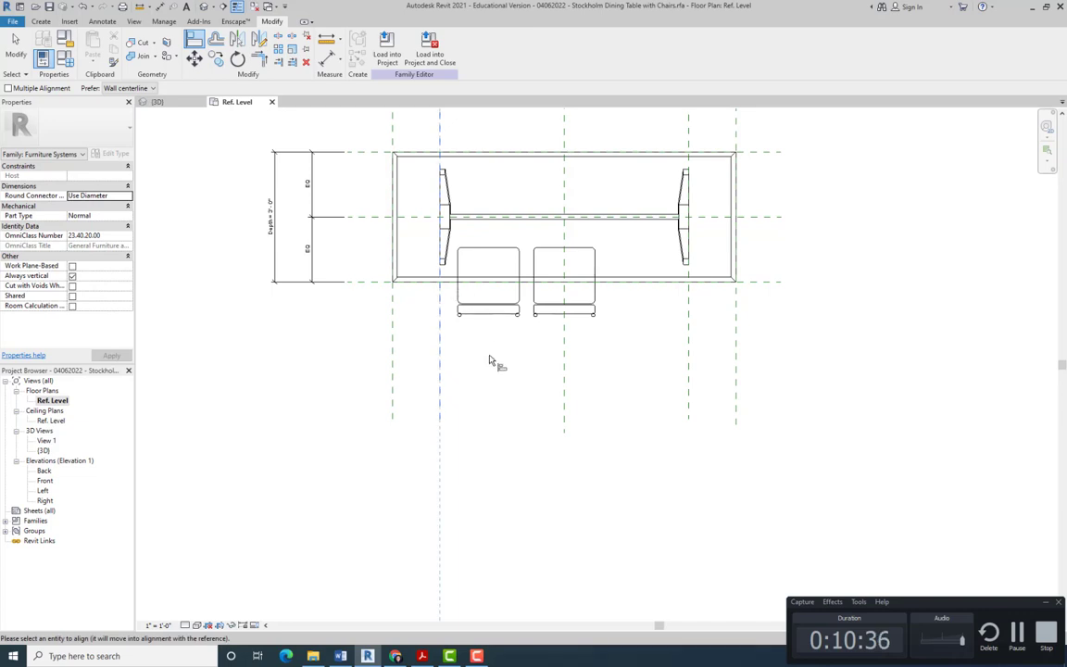
mouse_move(523, 359)
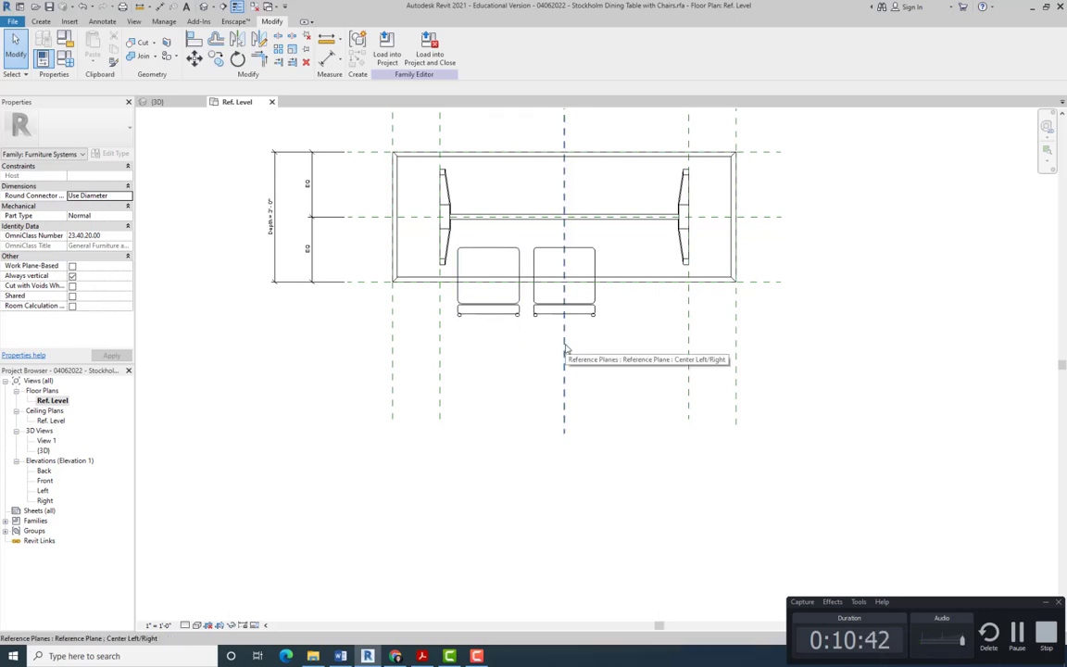
mouse_move(581, 349)
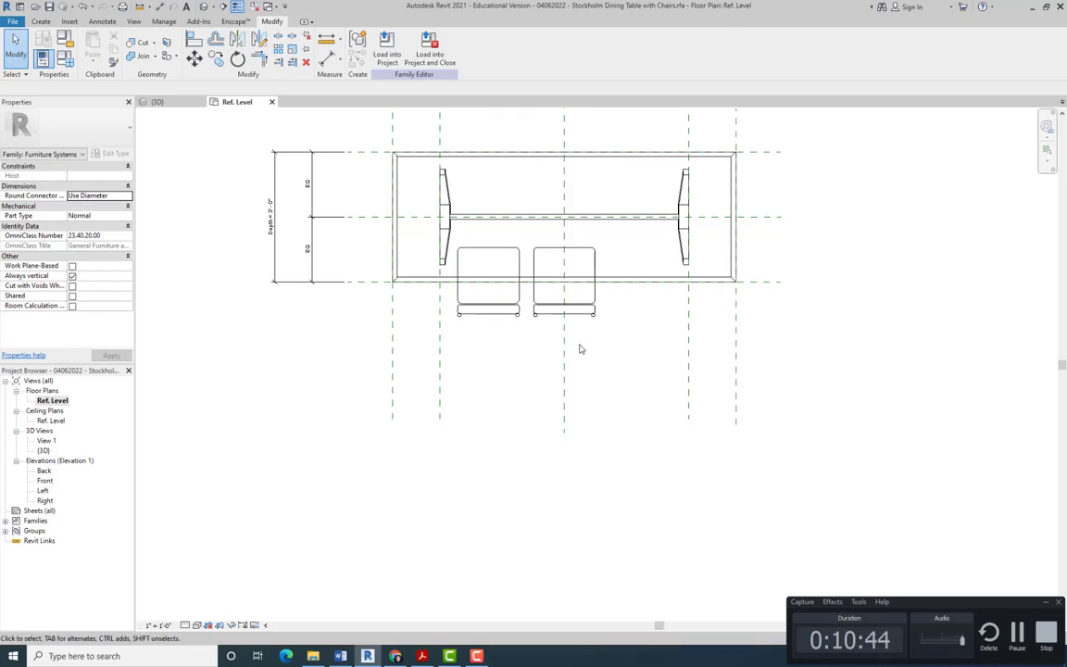
mouse_move(564, 278)
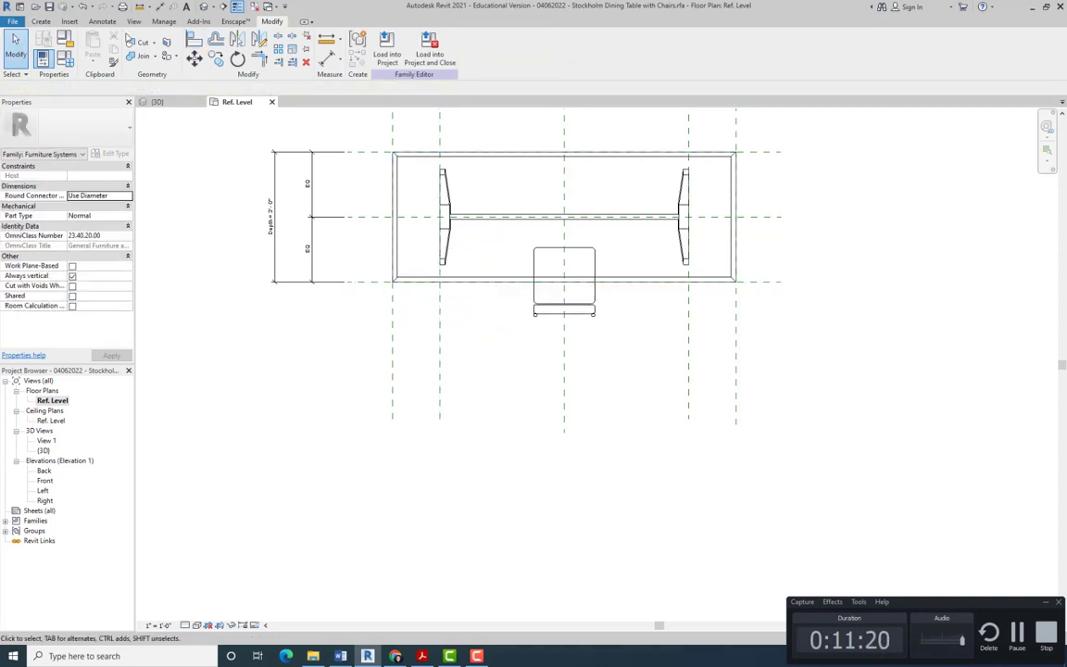
Step: Place another Chair-Breuer component below the table, just left of its centre
click(41, 21)
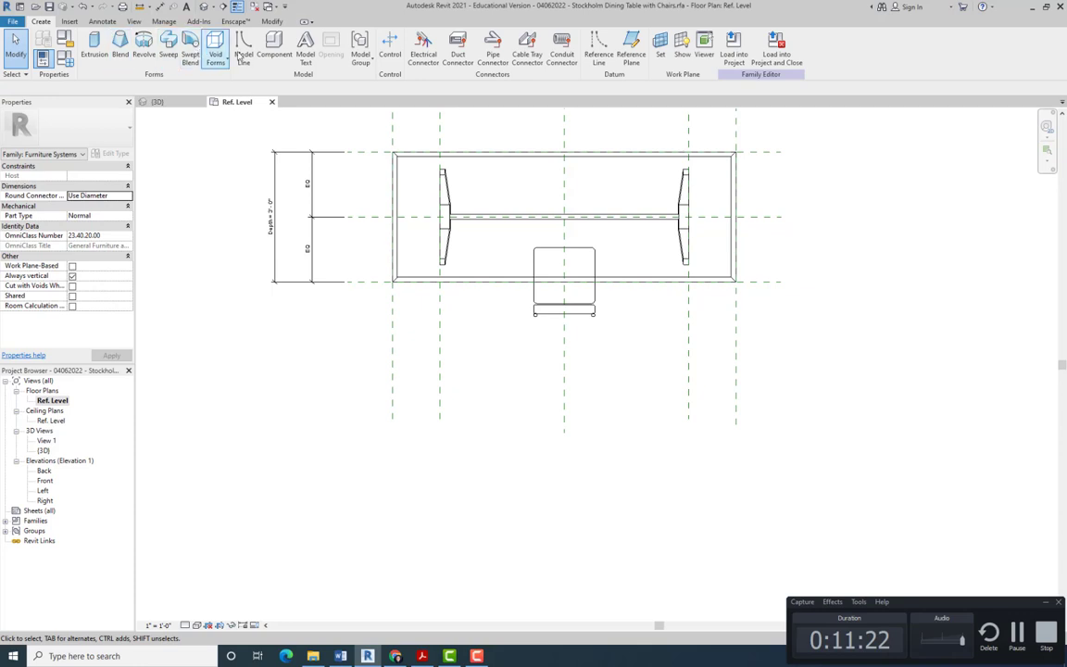
click(274, 41)
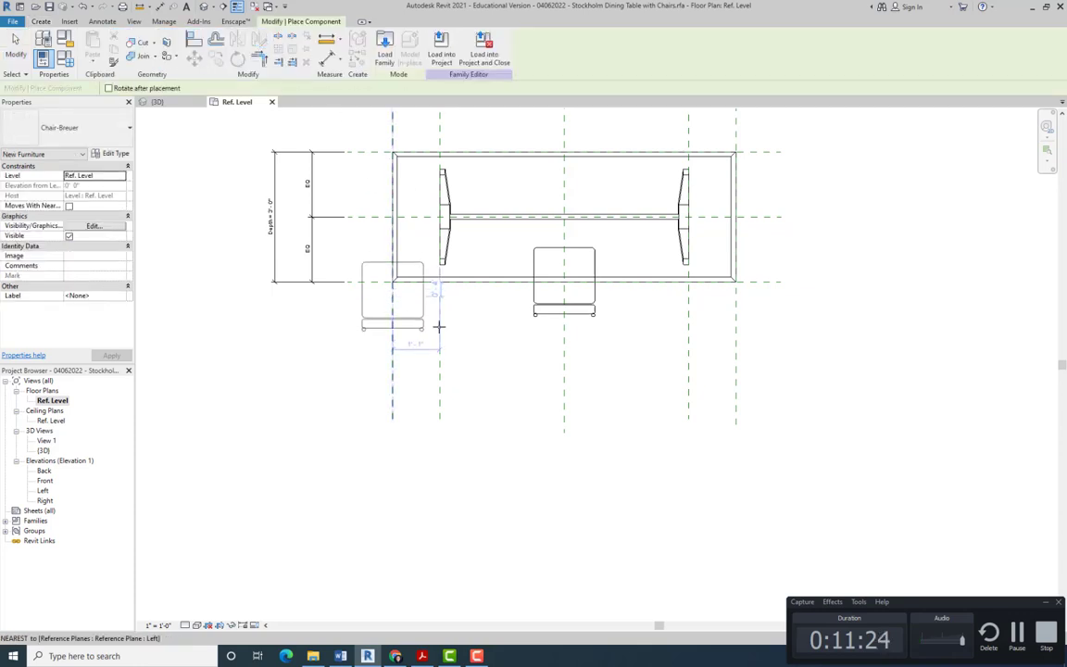
click(488, 342)
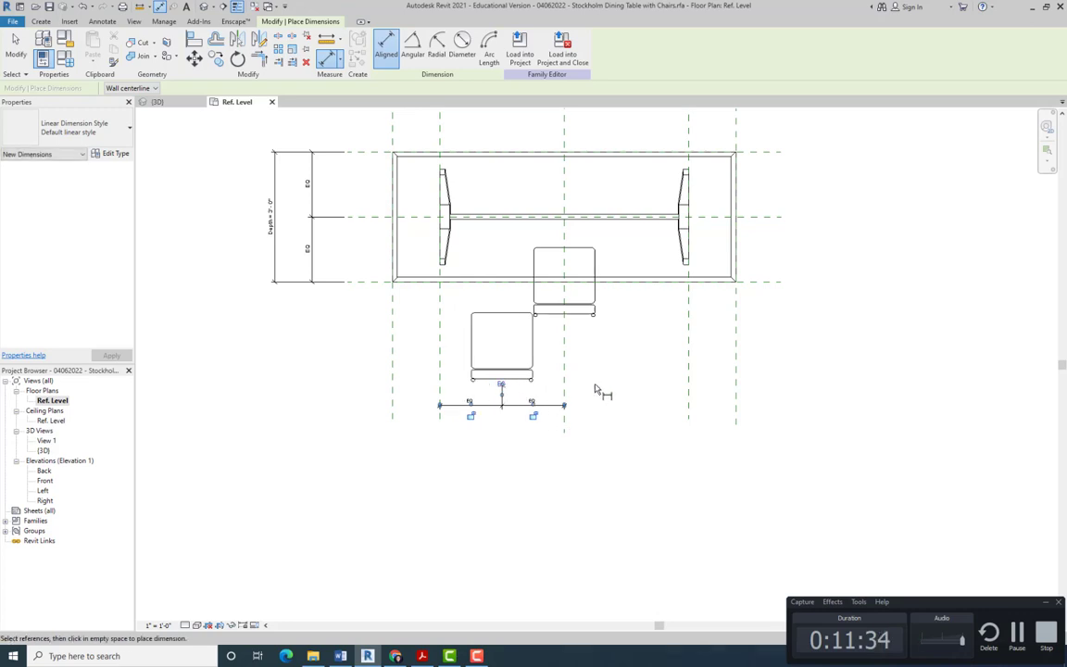
mouse_move(611, 383)
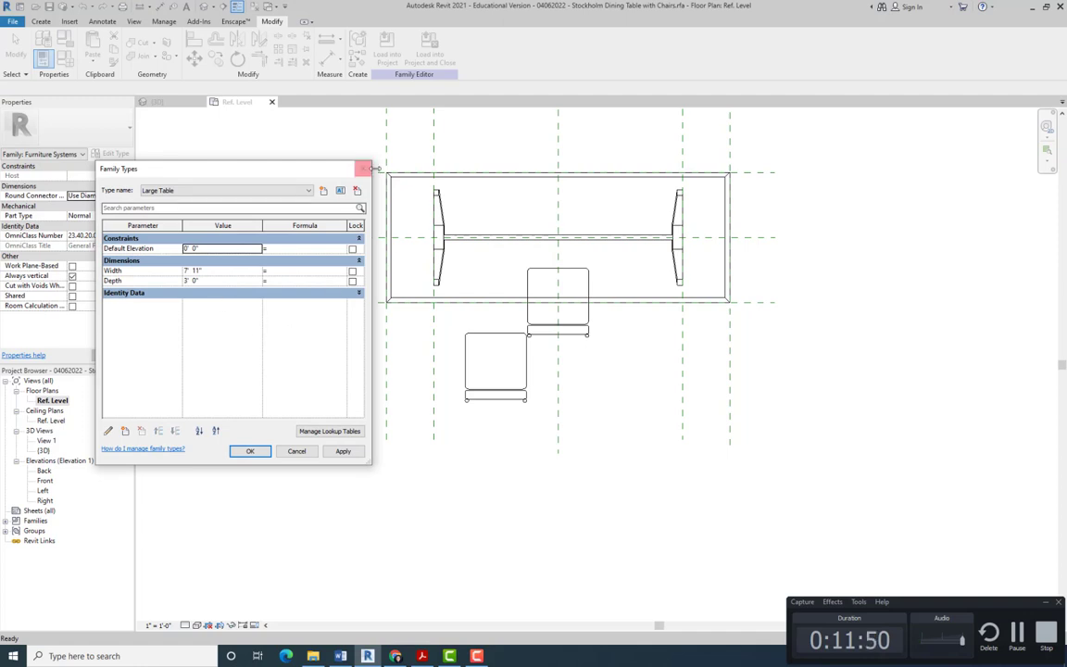
Step: Close Family Types and dimension the left chair's centre to the table centre line (2'-10 1/2")
click(250, 451)
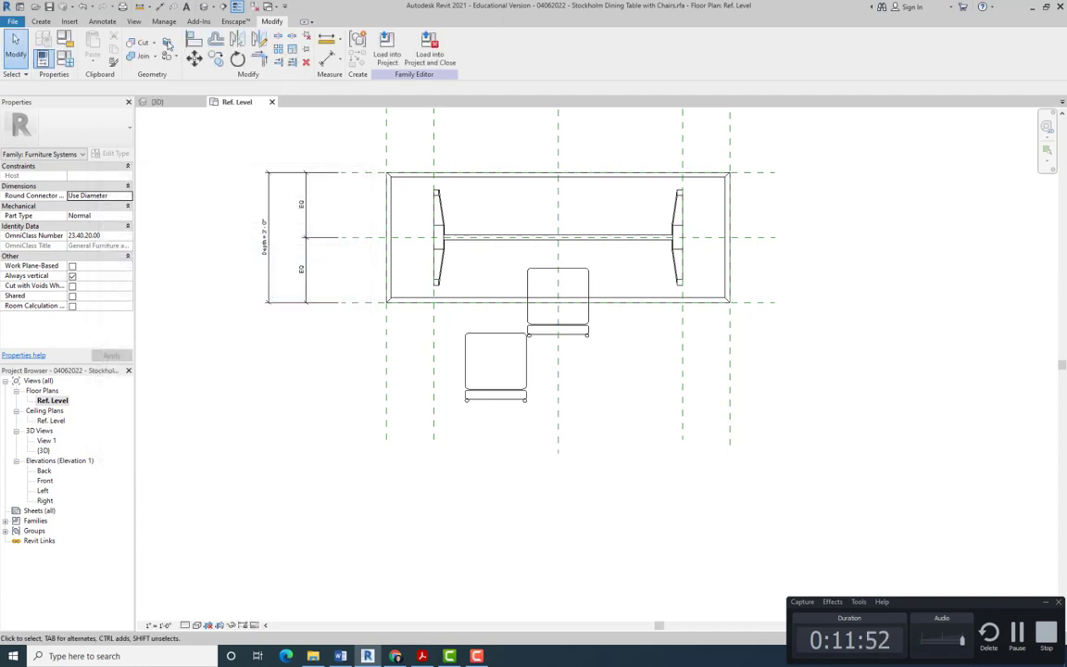
click(193, 39)
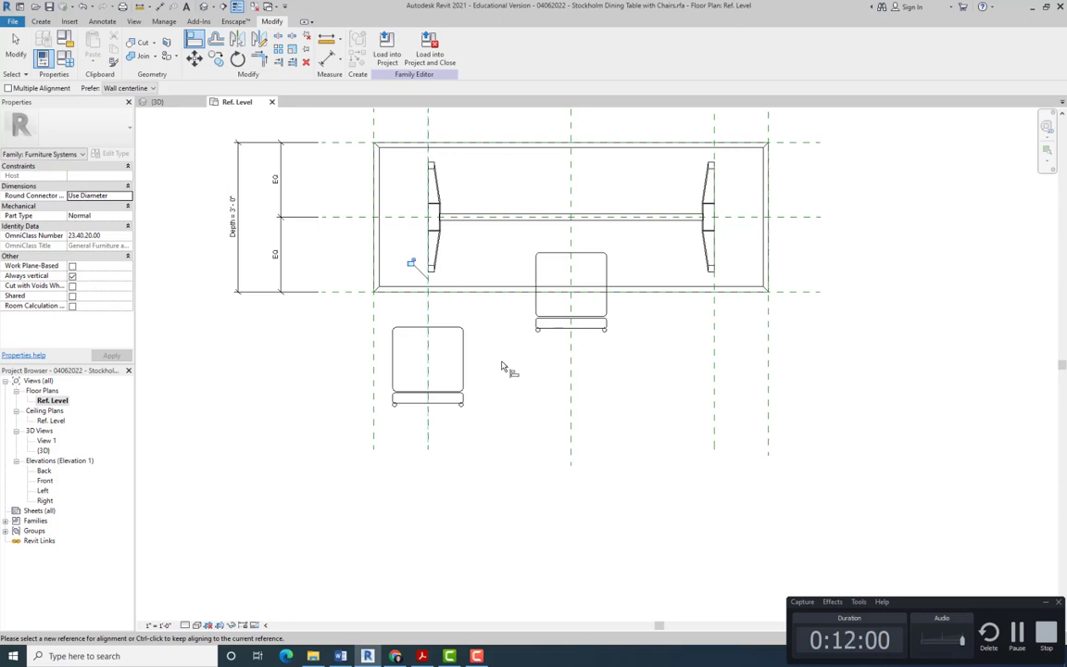
mouse_move(490, 327)
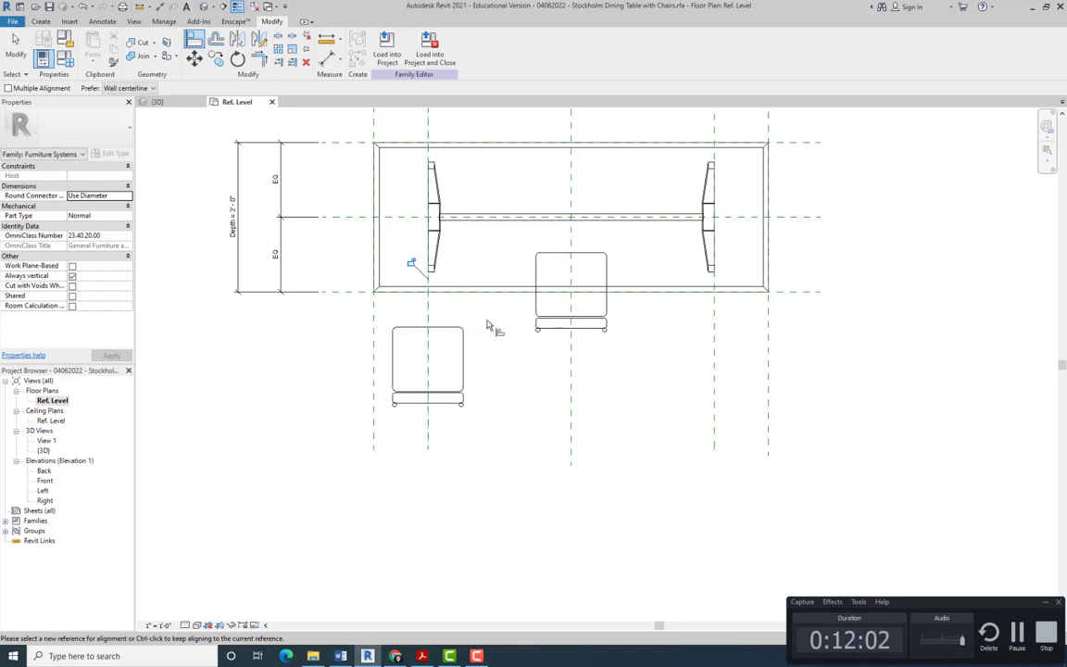
click(427, 361)
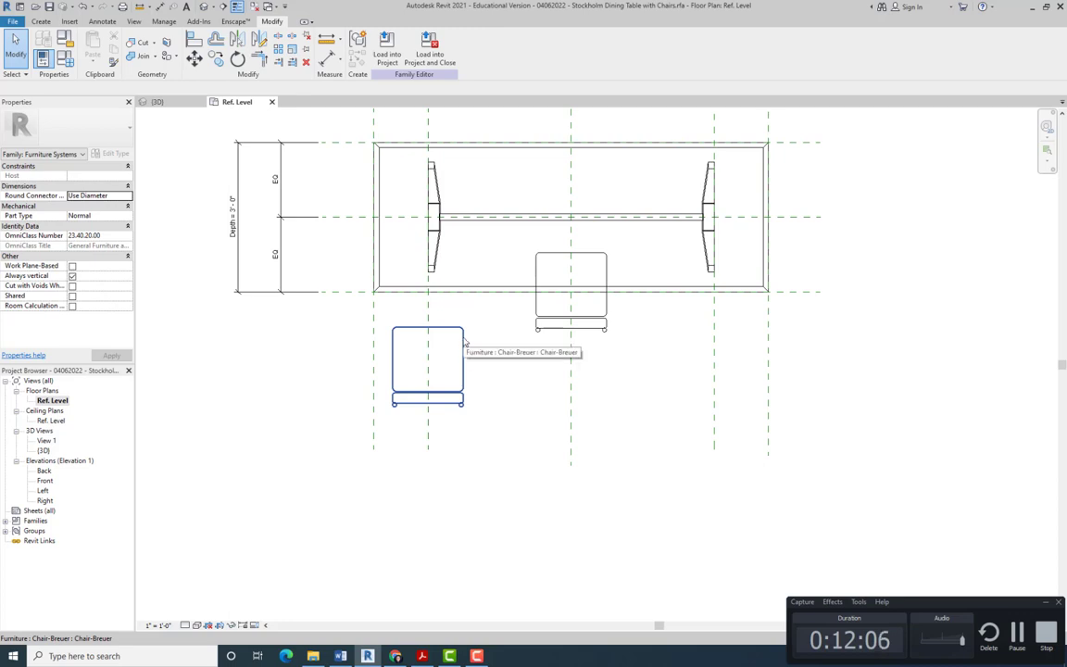
click(427, 364)
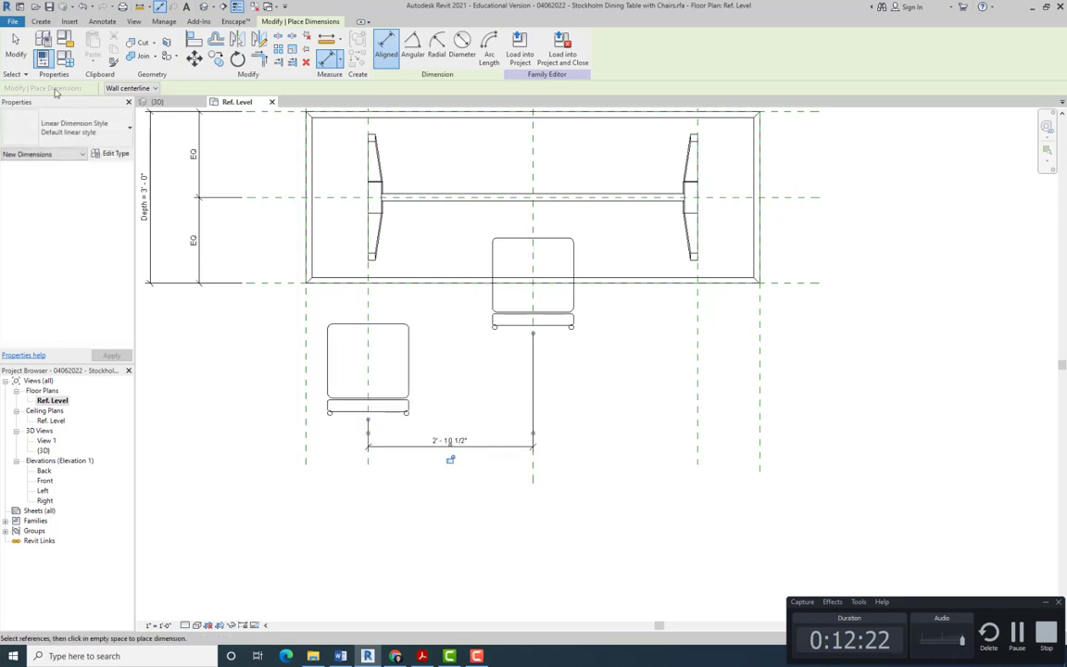
Step: Equalize the chair between the Left and Center planes and align it to the table edge
click(450, 445)
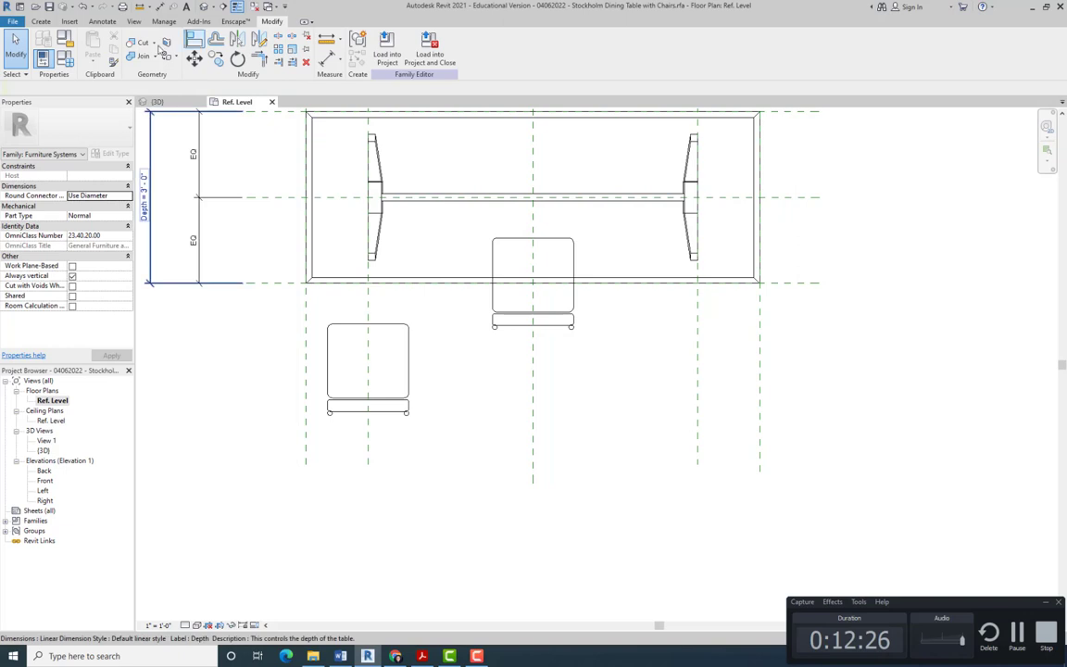
click(385, 44)
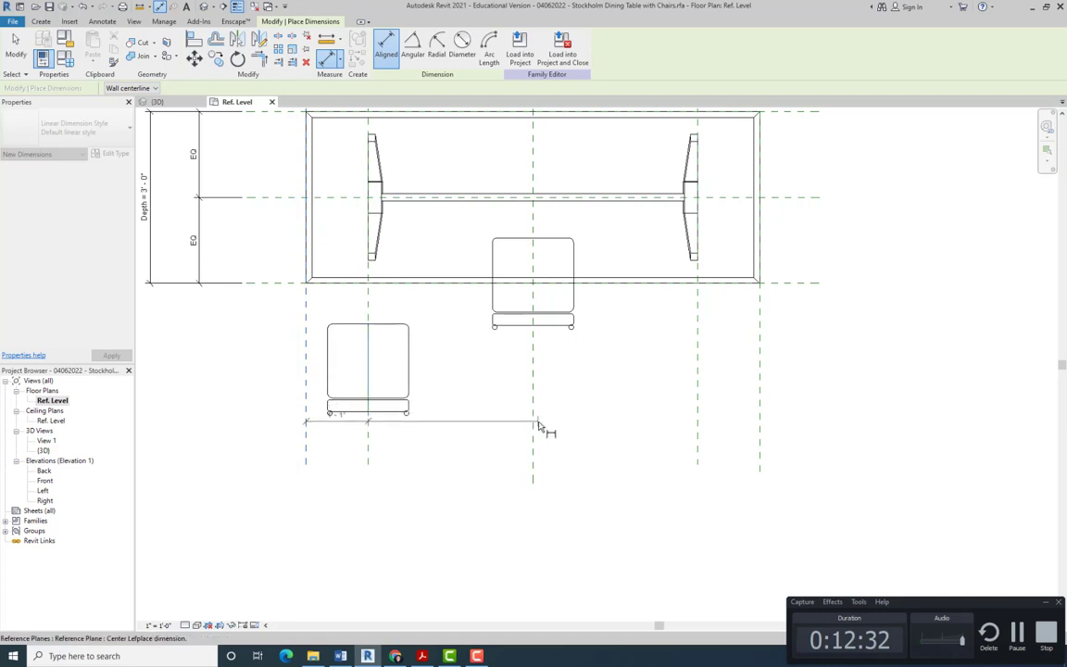
click(532, 422)
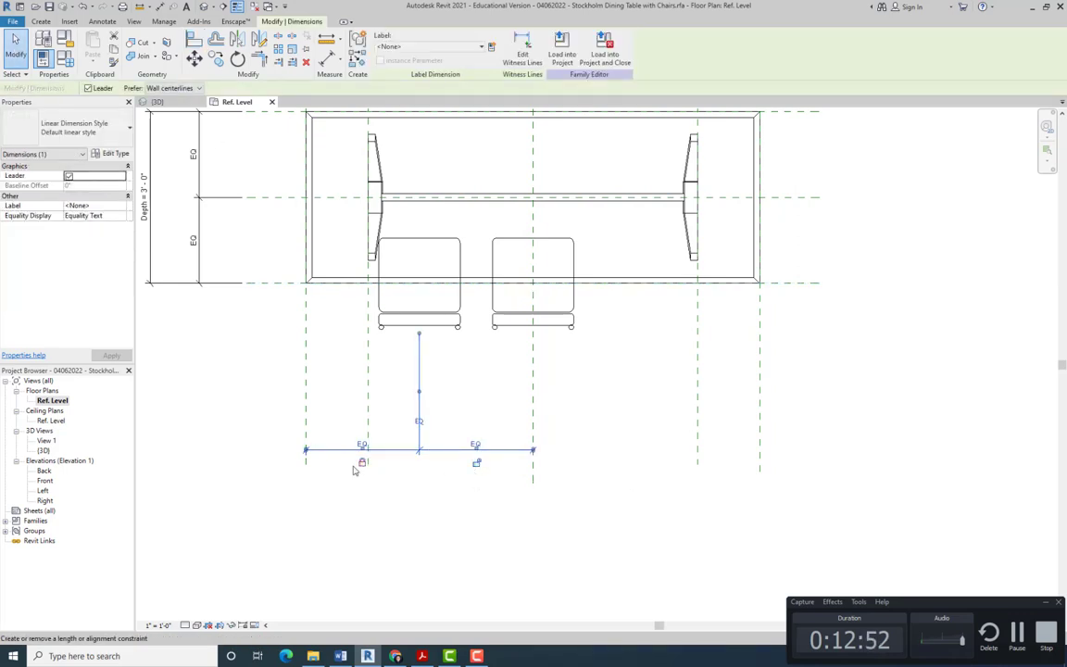
mouse_move(477, 463)
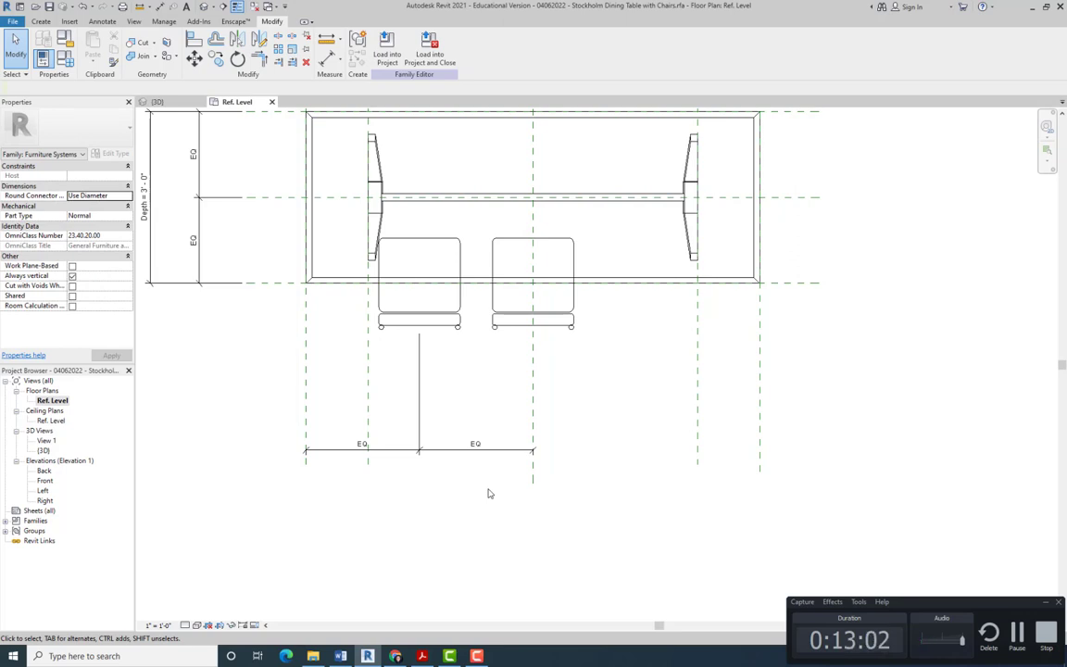
mouse_move(490, 454)
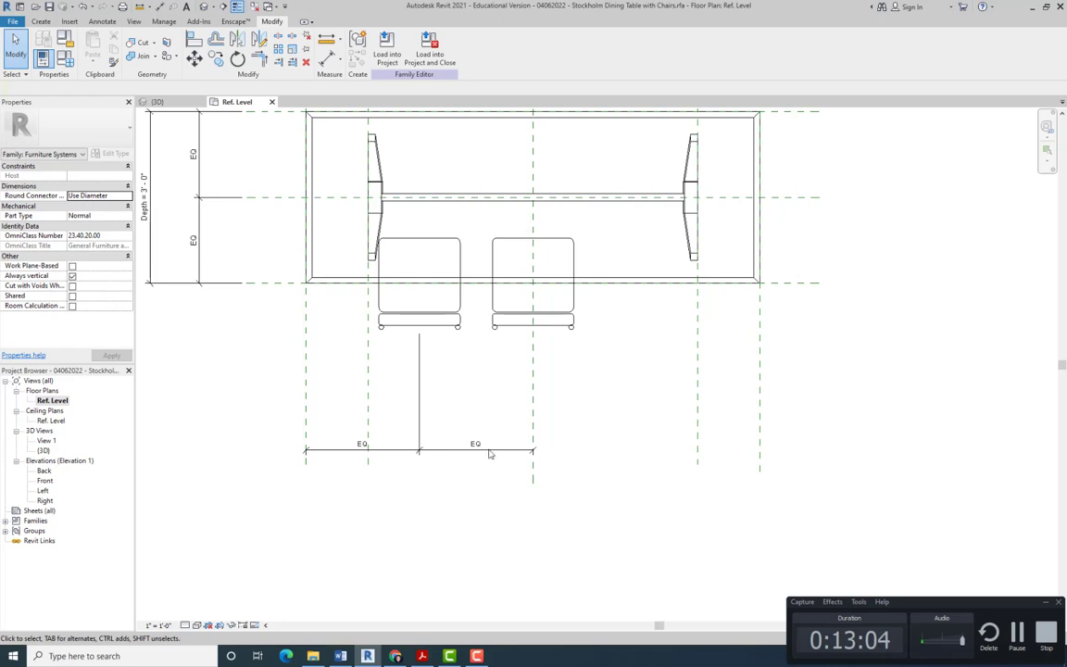
click(533, 282)
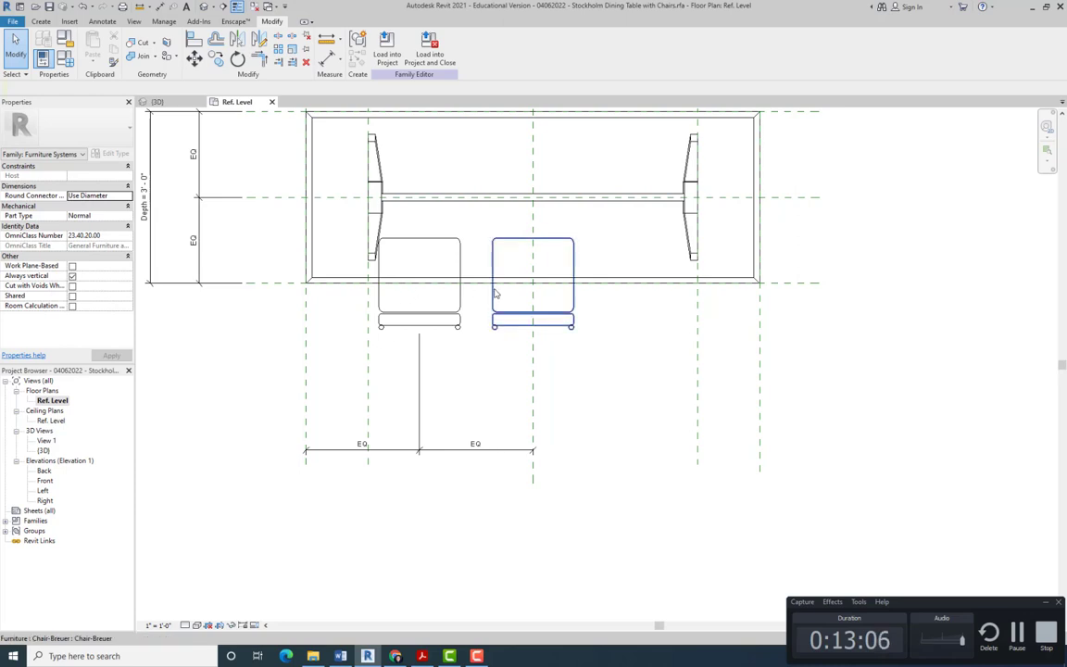